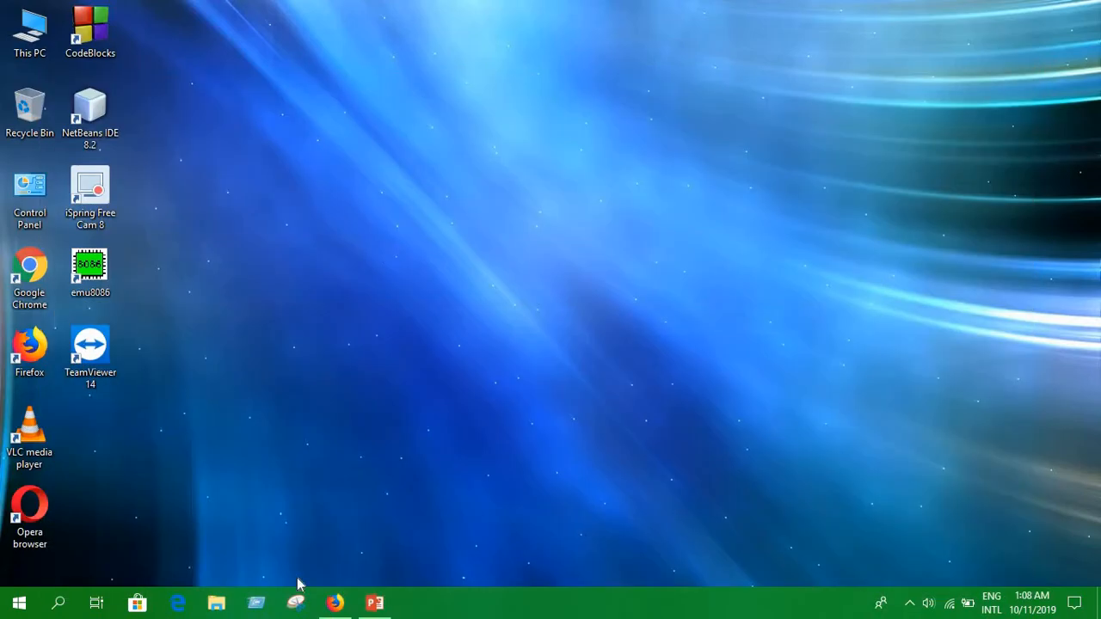
Search Google in Firefox for 'direct cache mapping simulation'
click(335, 602)
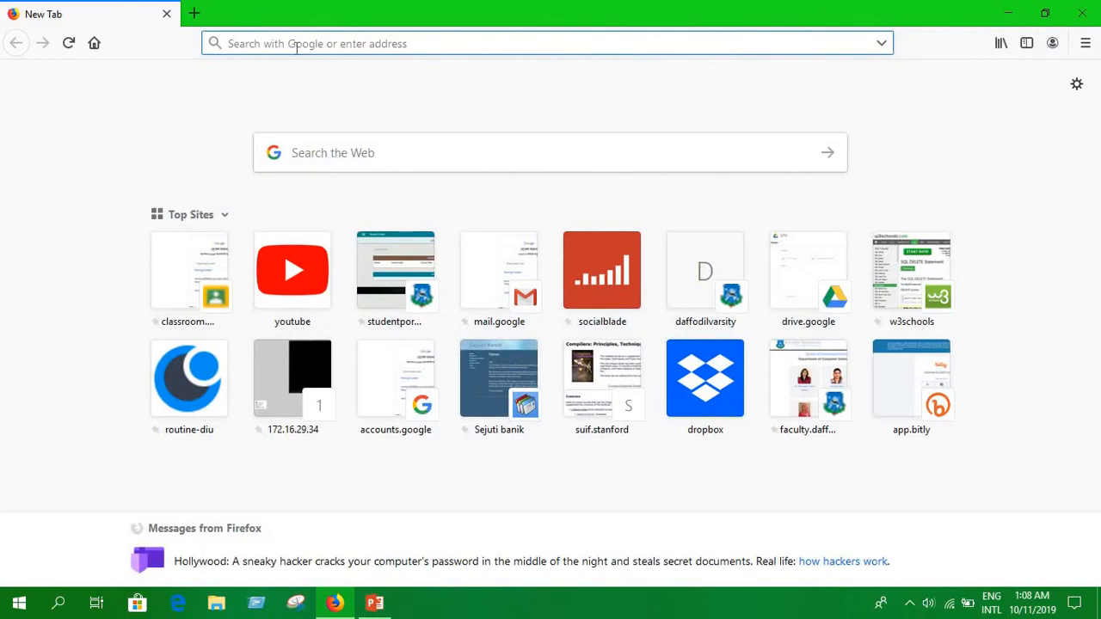
text(direct cache mapping)
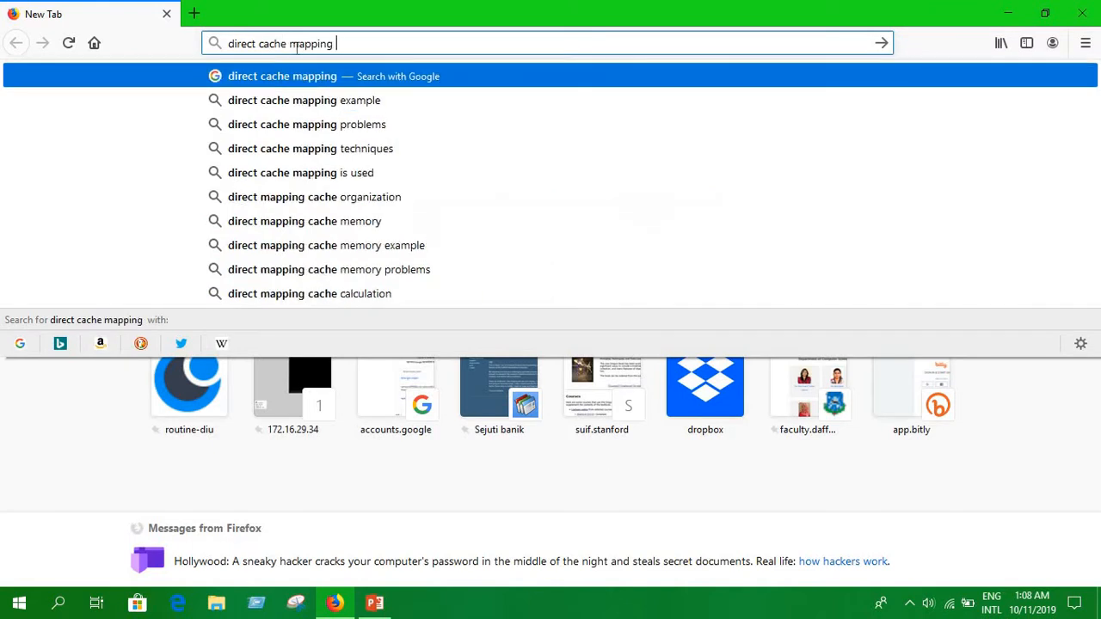
text(sim)
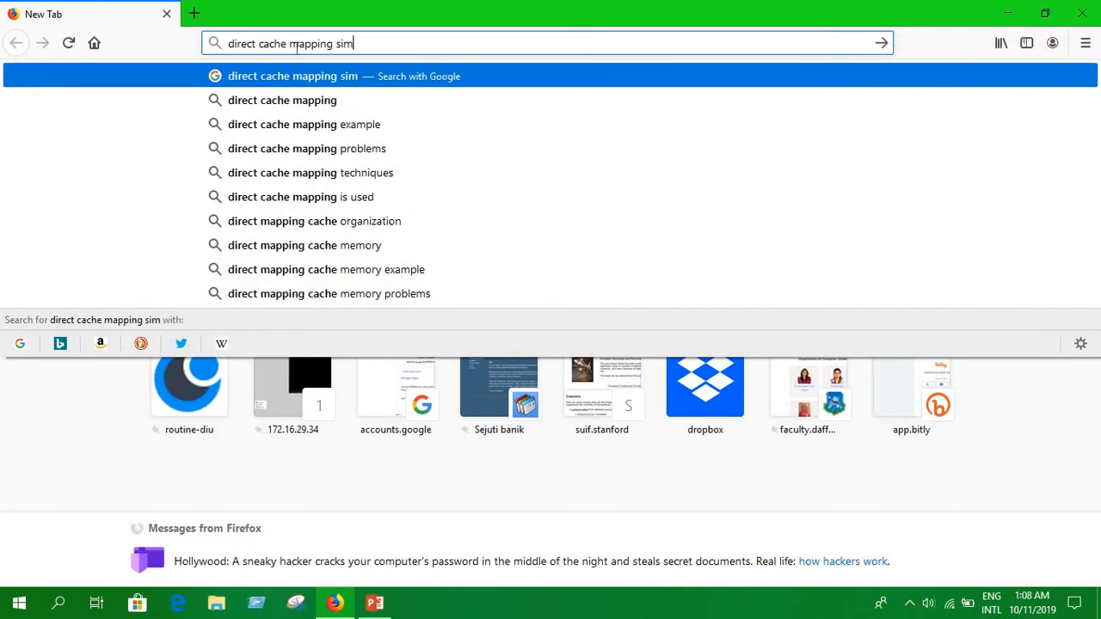
text(ulati)
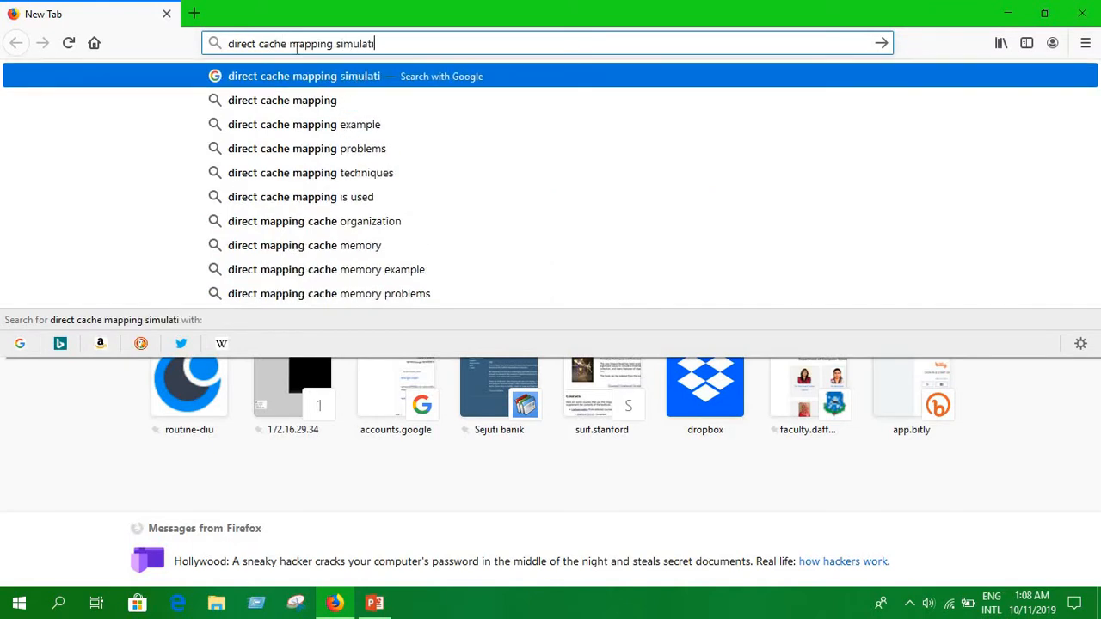
key(Return)
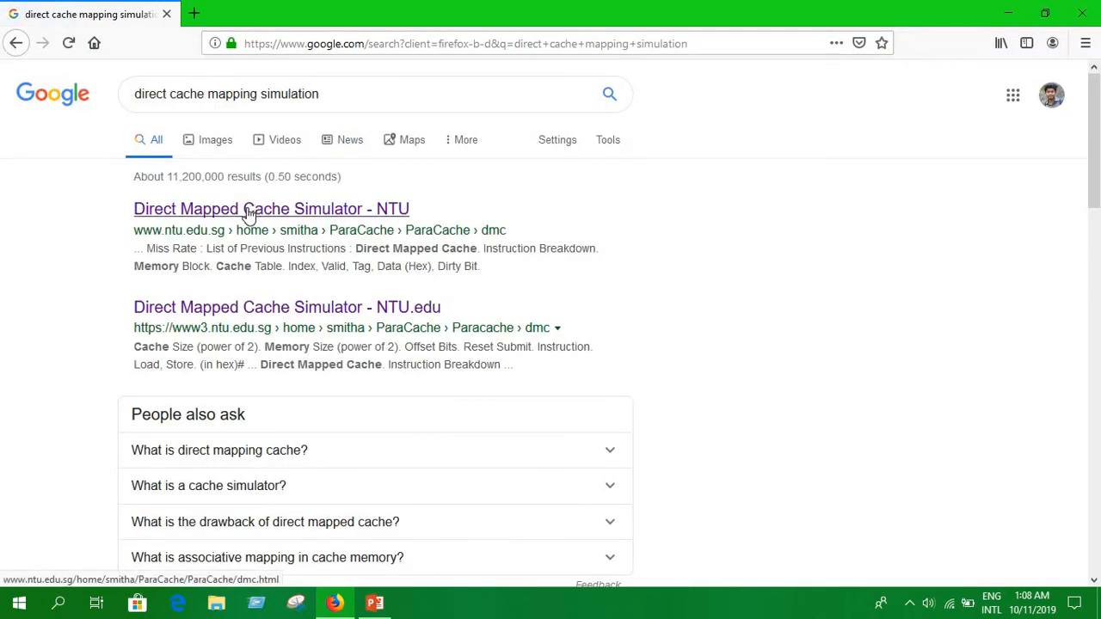
Open the NTU Direct Mapped Cache Simulator and change cache size from 16 to 32
click(271, 208)
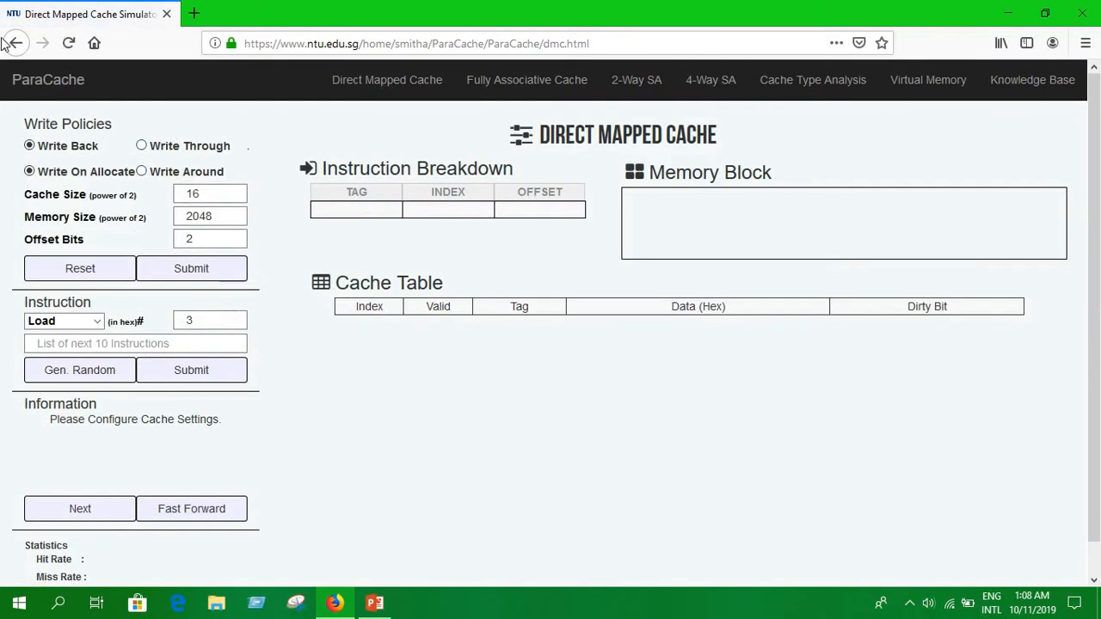
mouse_move(318, 457)
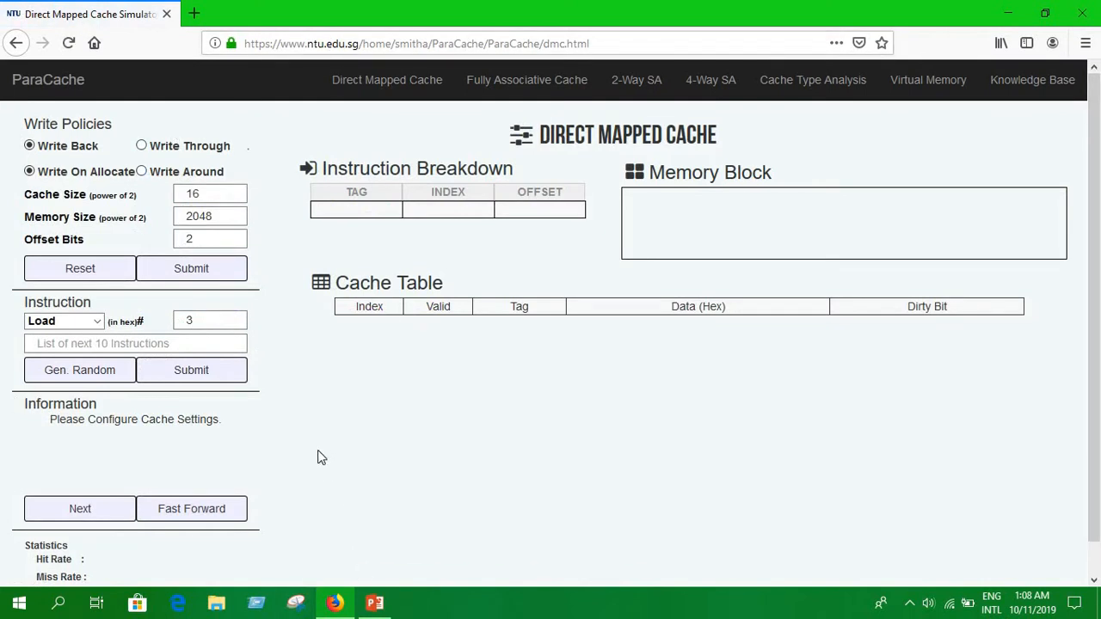
click(210, 194)
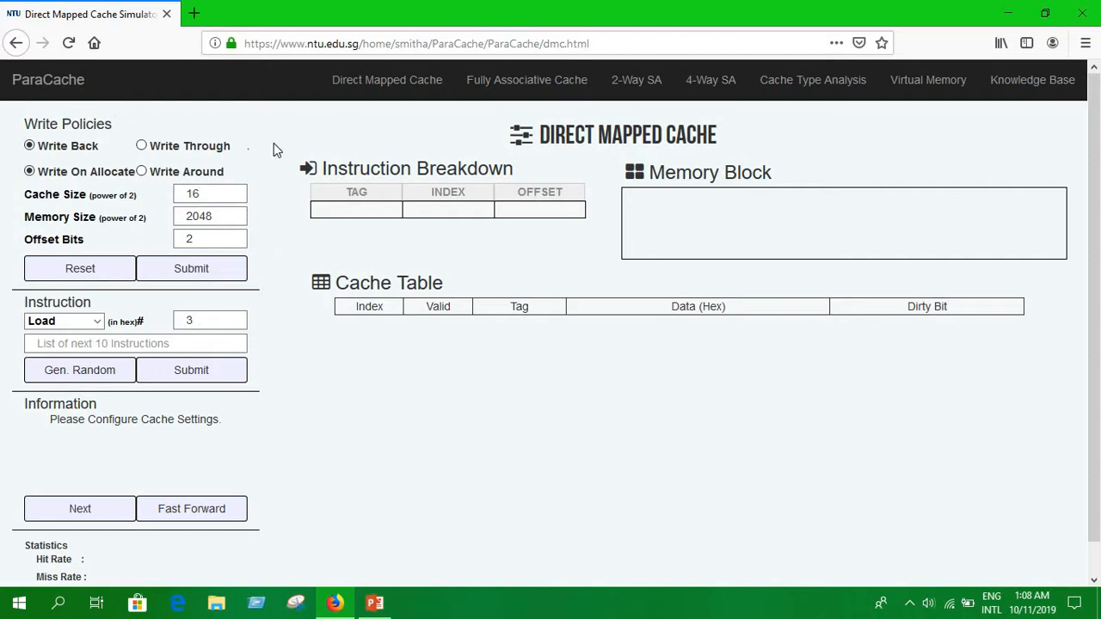
click(209, 194)
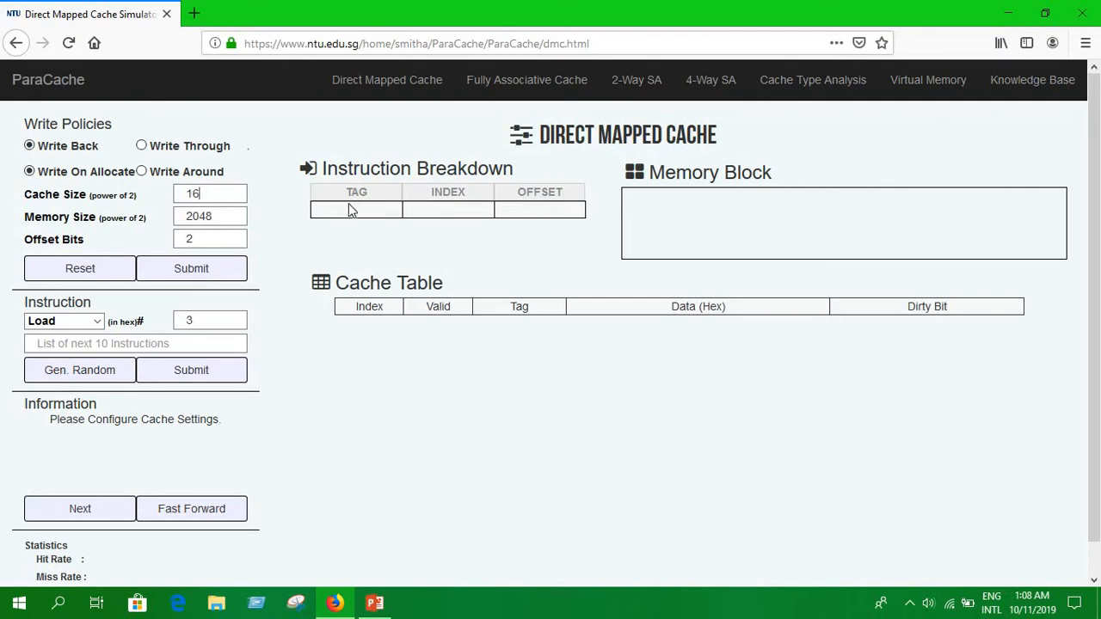
mouse_move(289, 196)
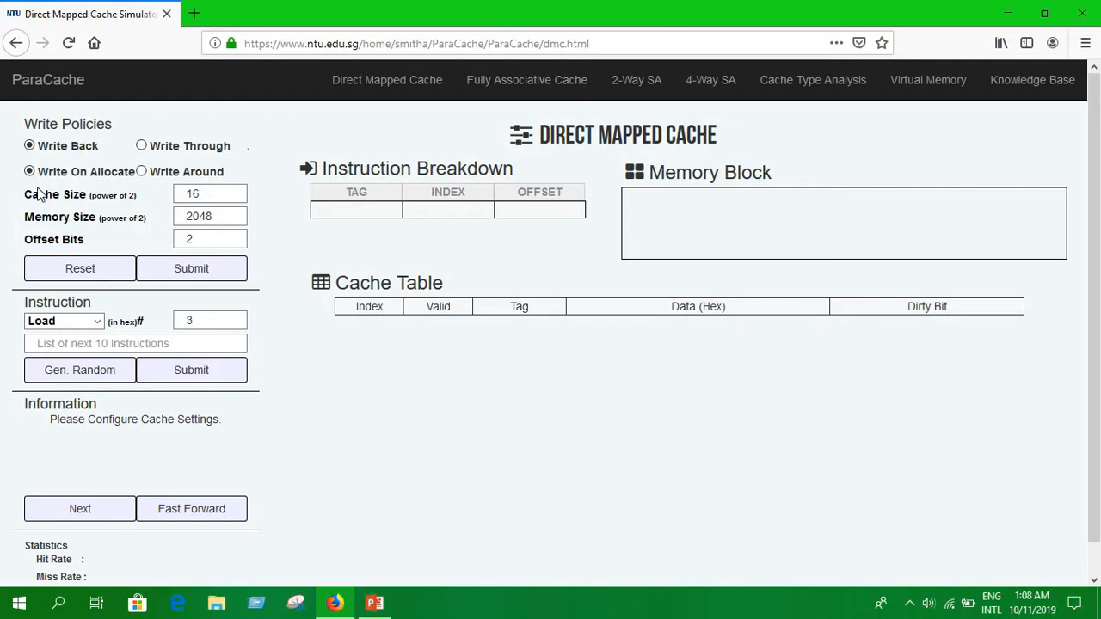
mouse_move(103, 222)
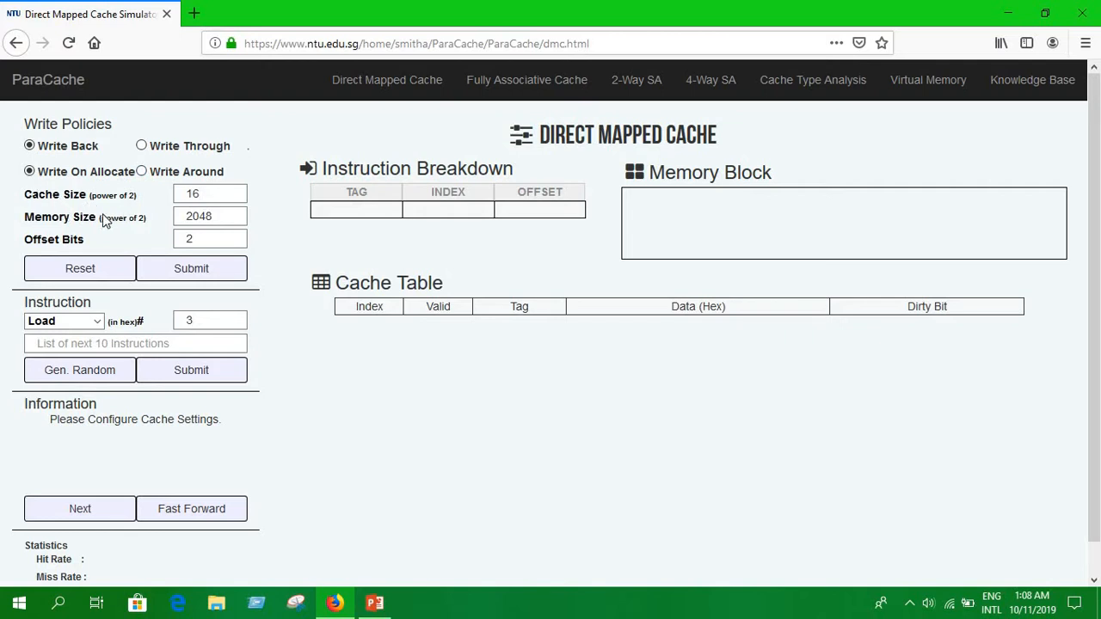
mouse_move(86, 232)
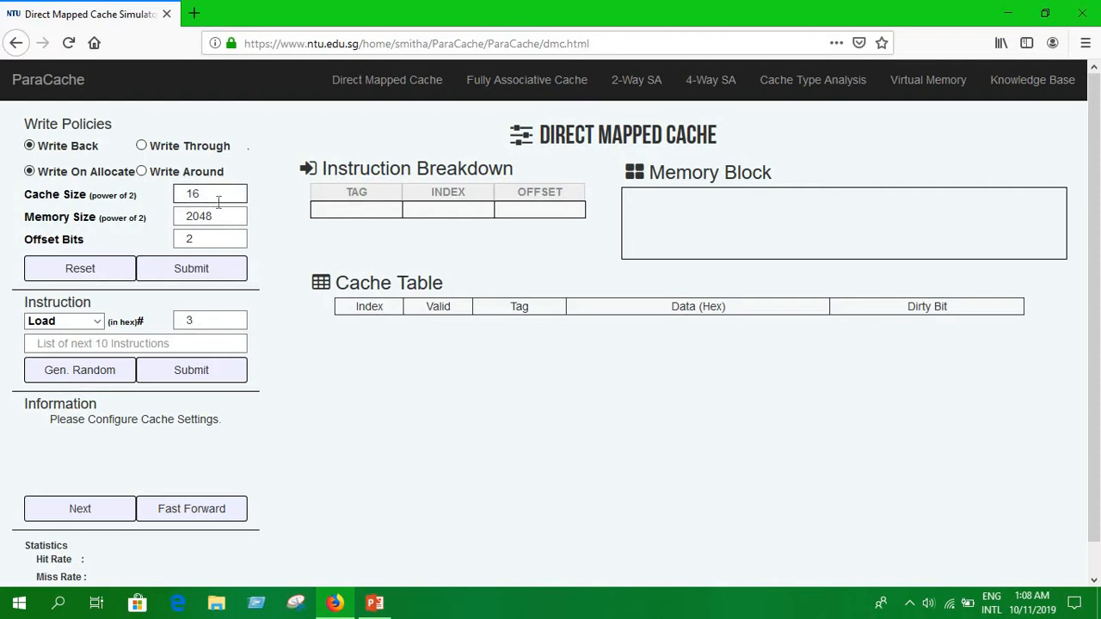
click(210, 194)
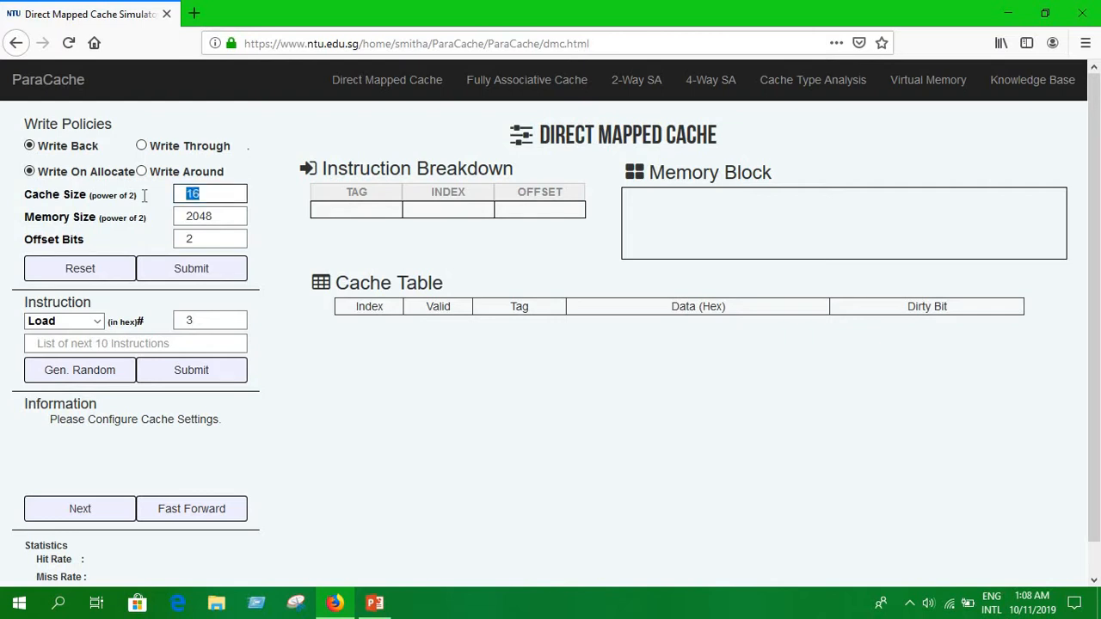
text(3)
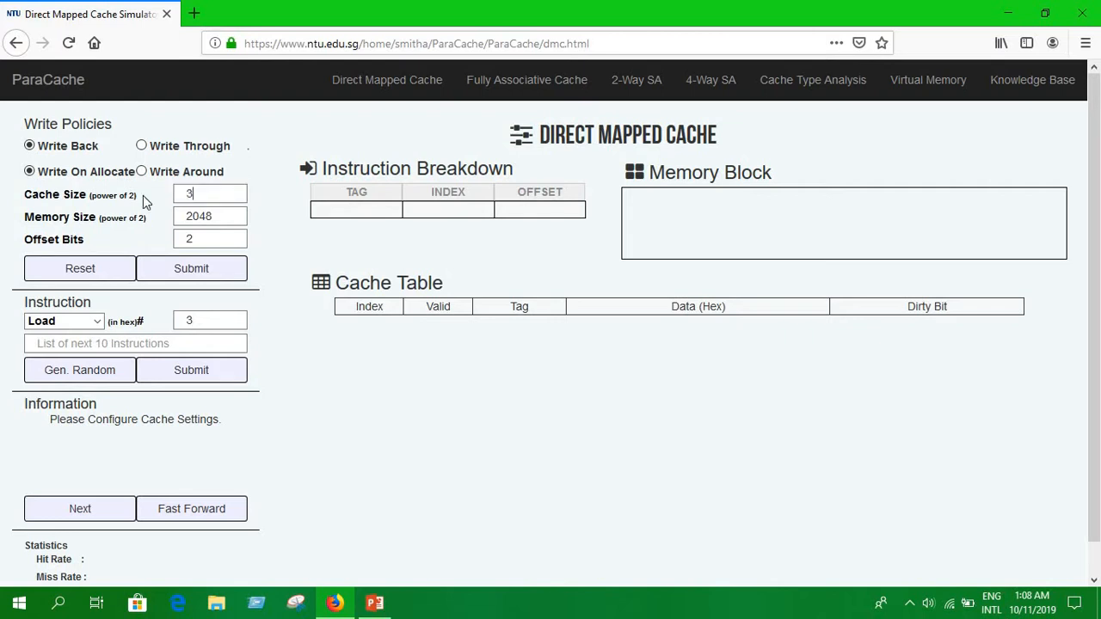
text(2)
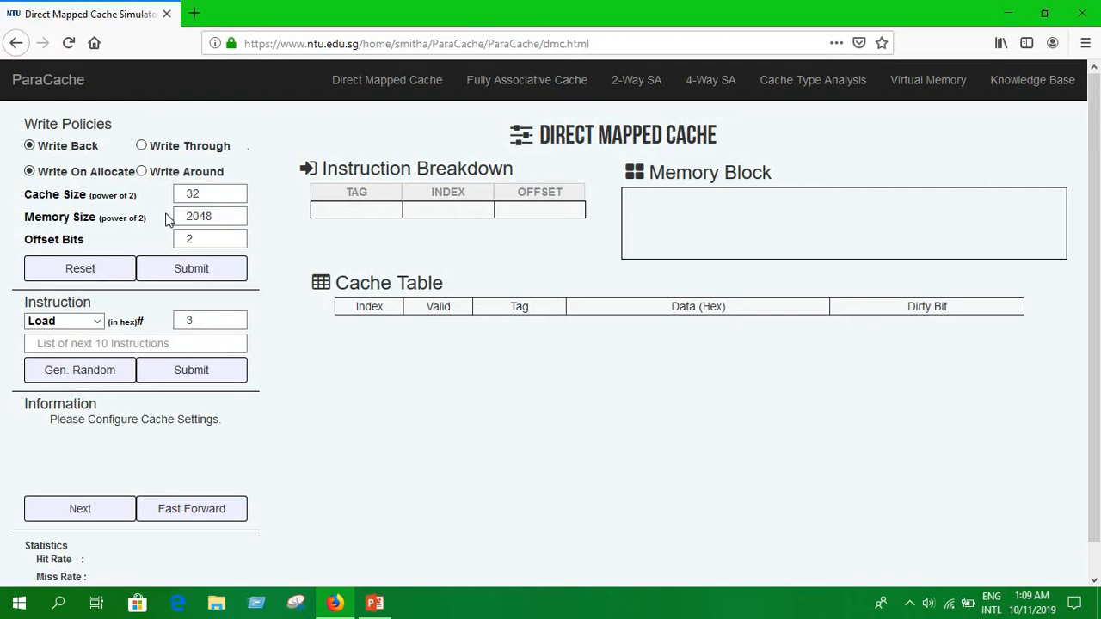
click(210, 239)
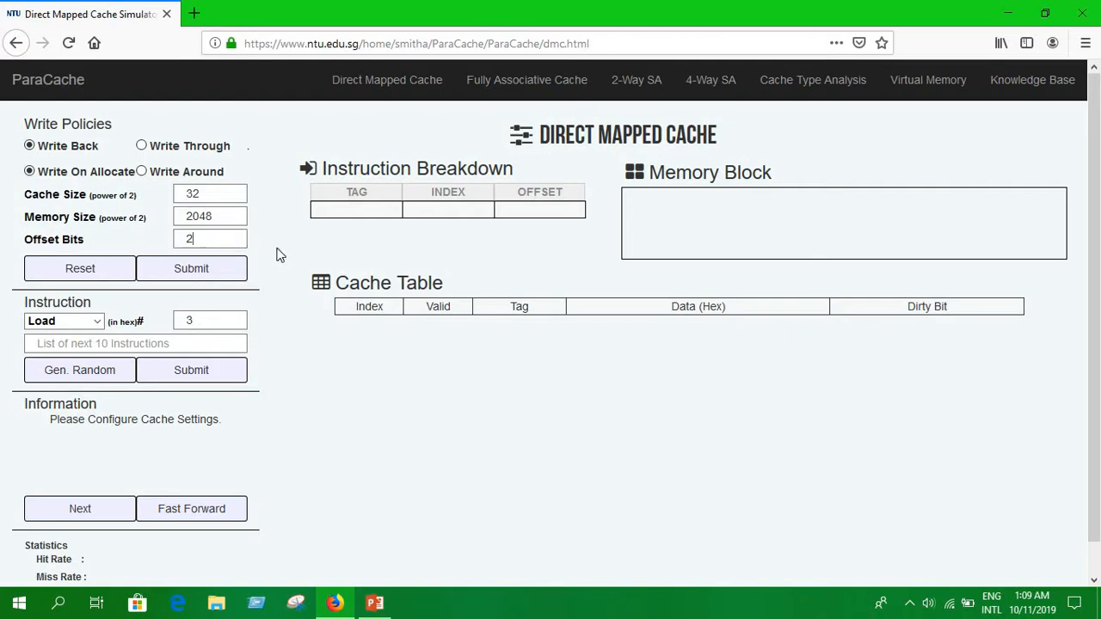
mouse_move(168, 267)
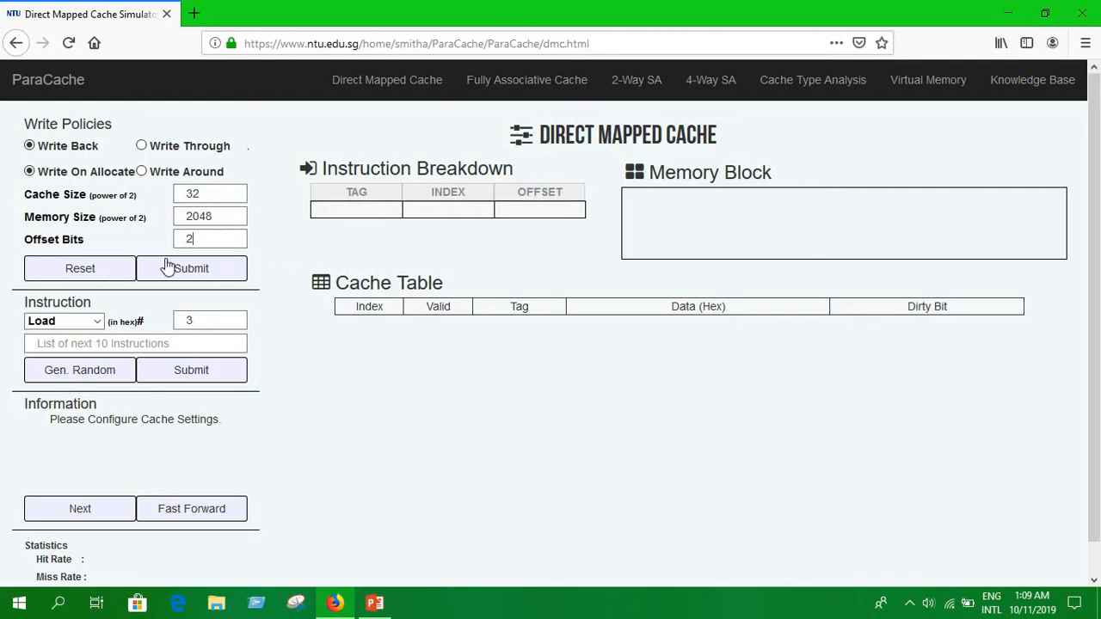
Submit the cache settings and review the 6-bit tag, 3-bit index, 2-bit offset breakdown
click(191, 268)
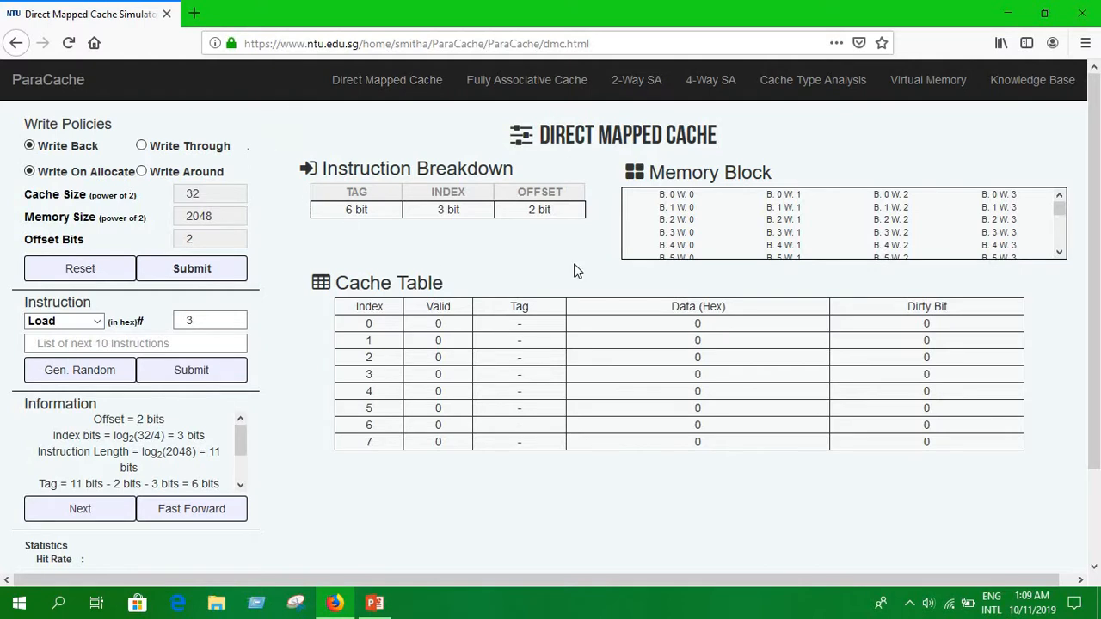
mouse_move(505, 200)
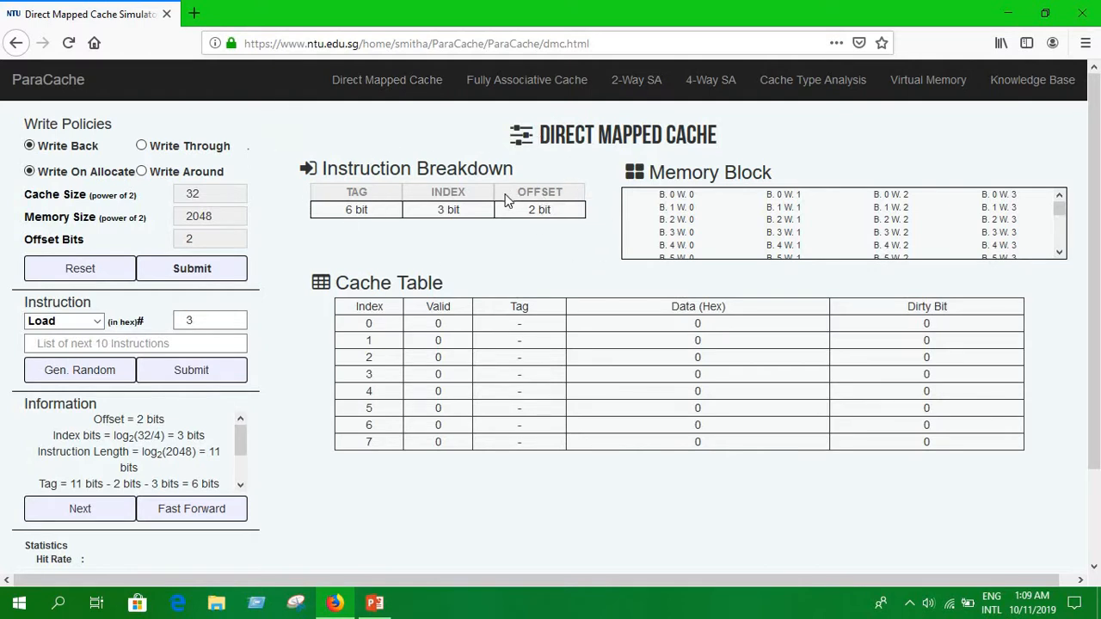
mouse_move(478, 206)
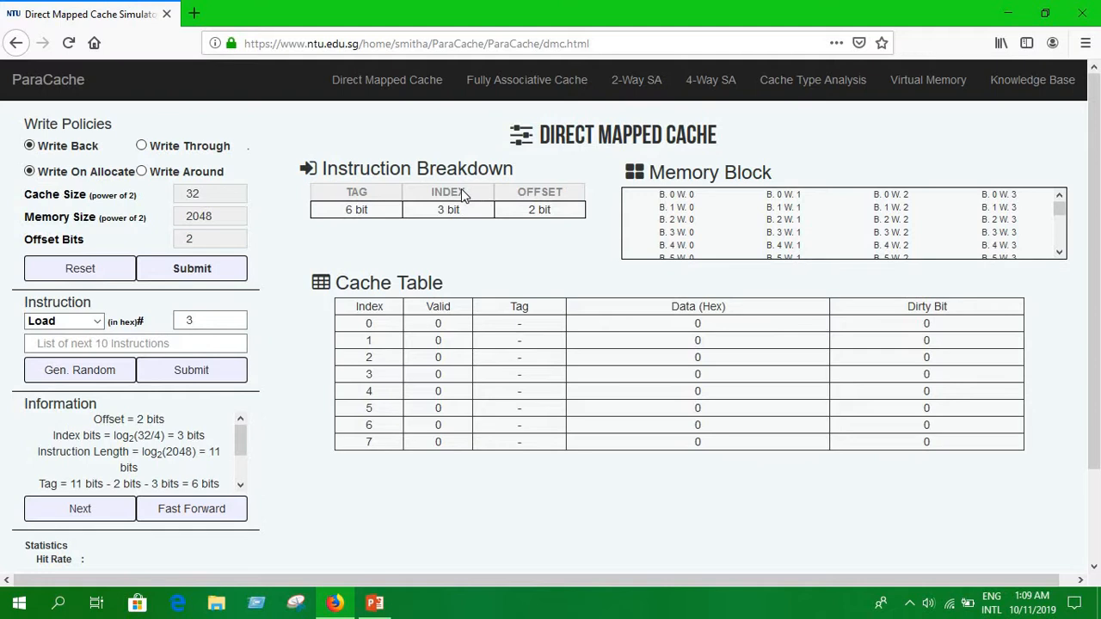
mouse_move(356, 196)
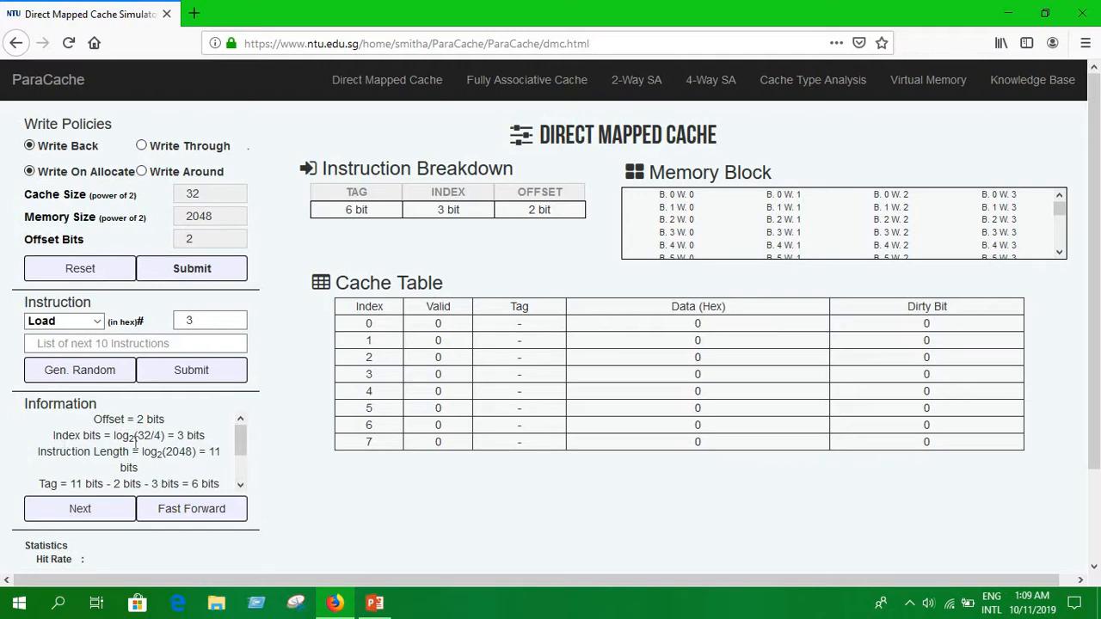
double_click(125, 436)
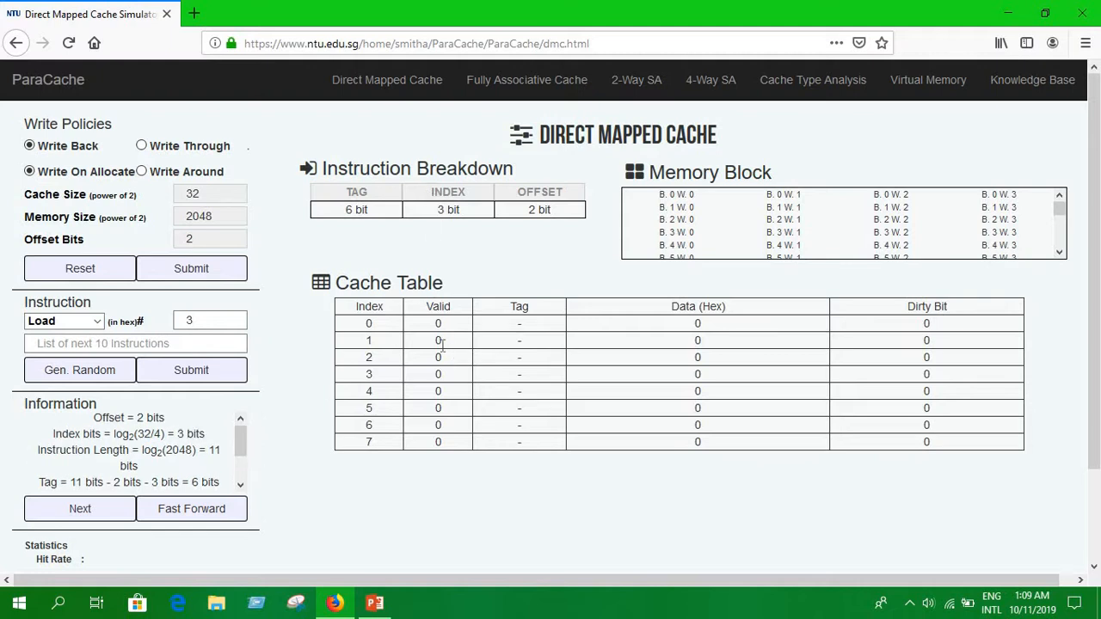
mouse_move(471, 220)
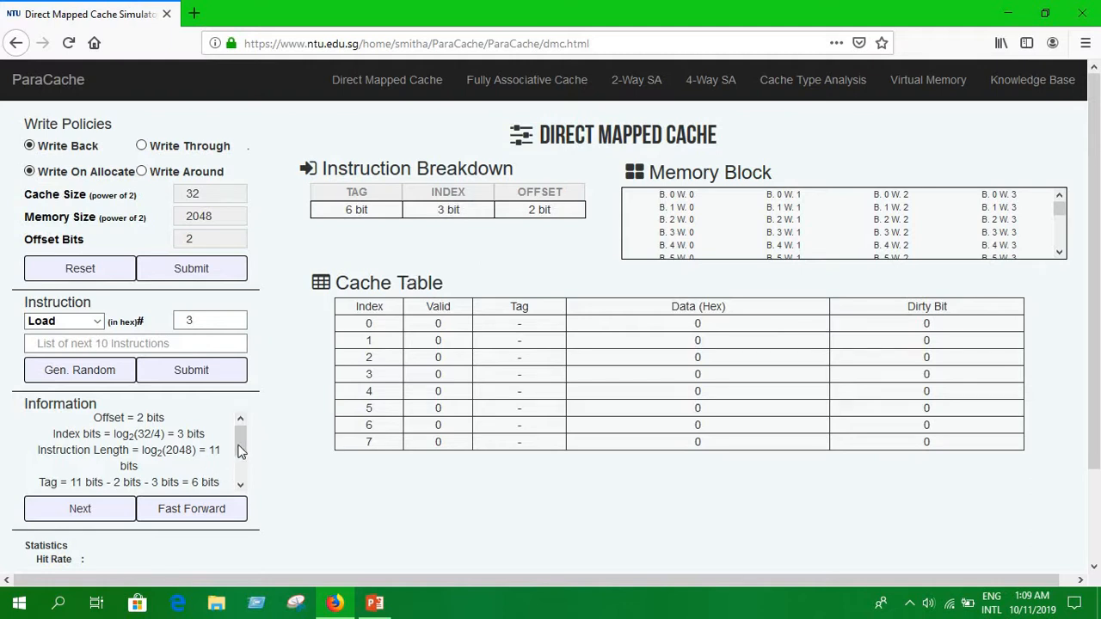
mouse_move(242, 453)
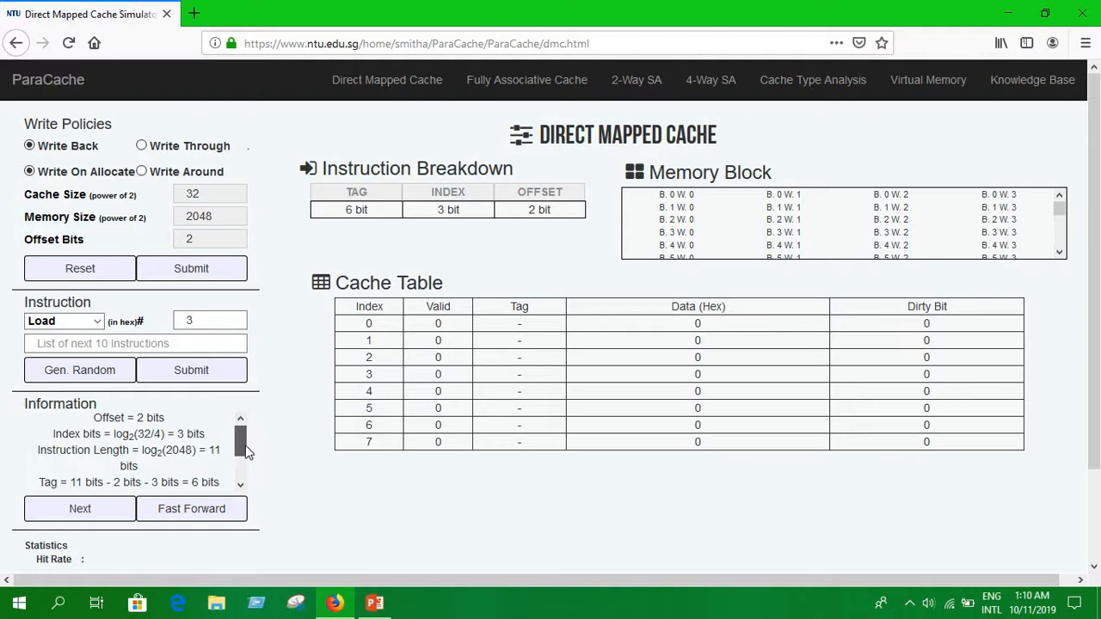
scroll(down, 3)
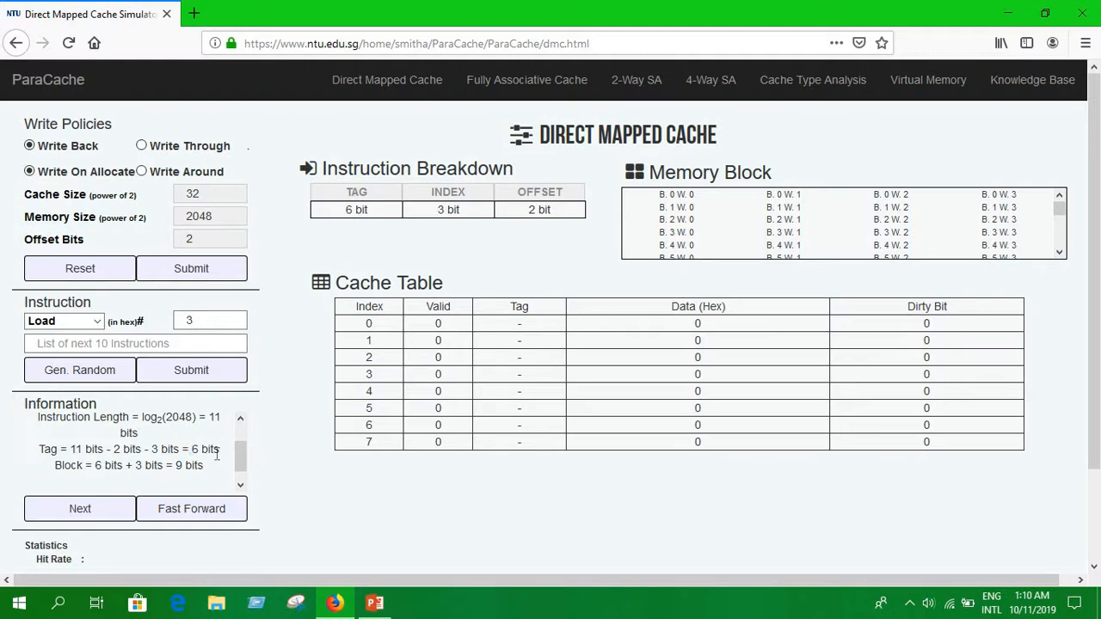
mouse_move(163, 468)
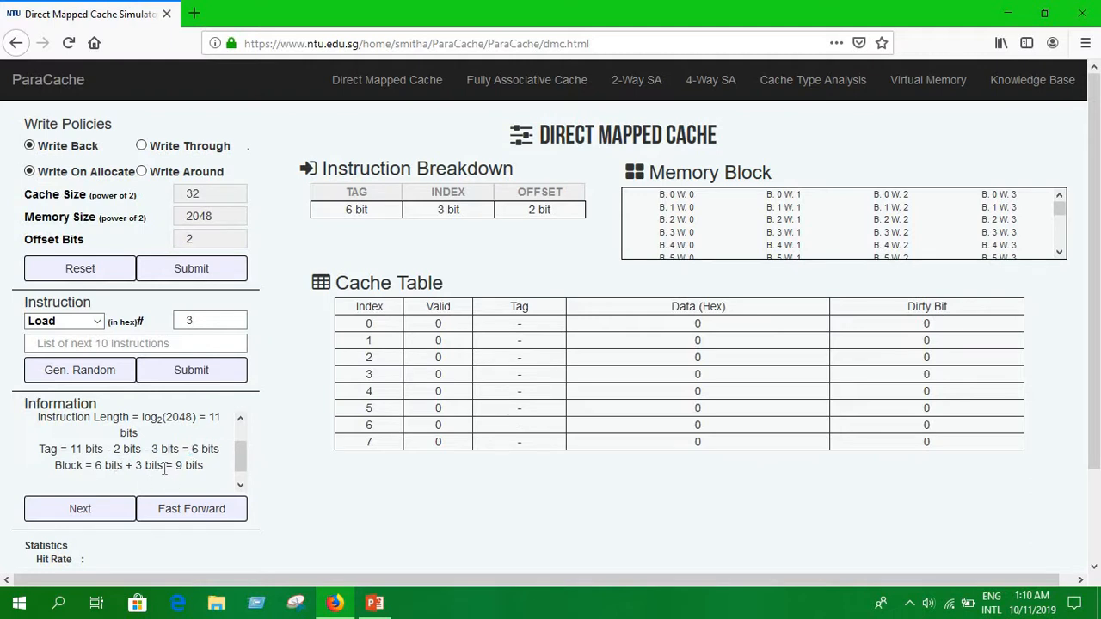
mouse_move(211, 469)
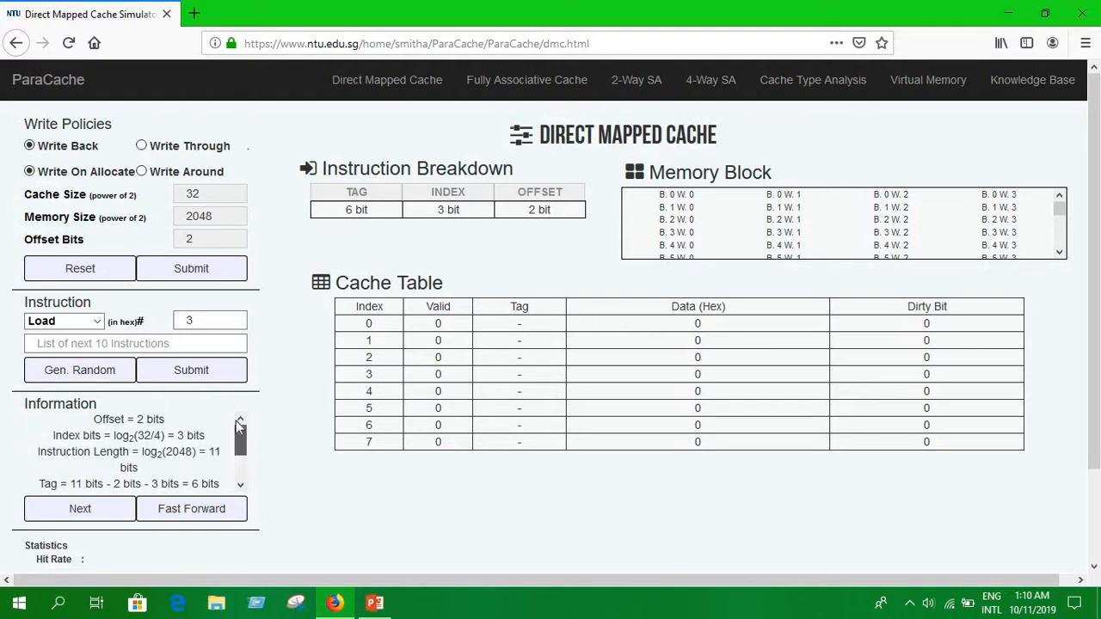
scroll(down, 3)
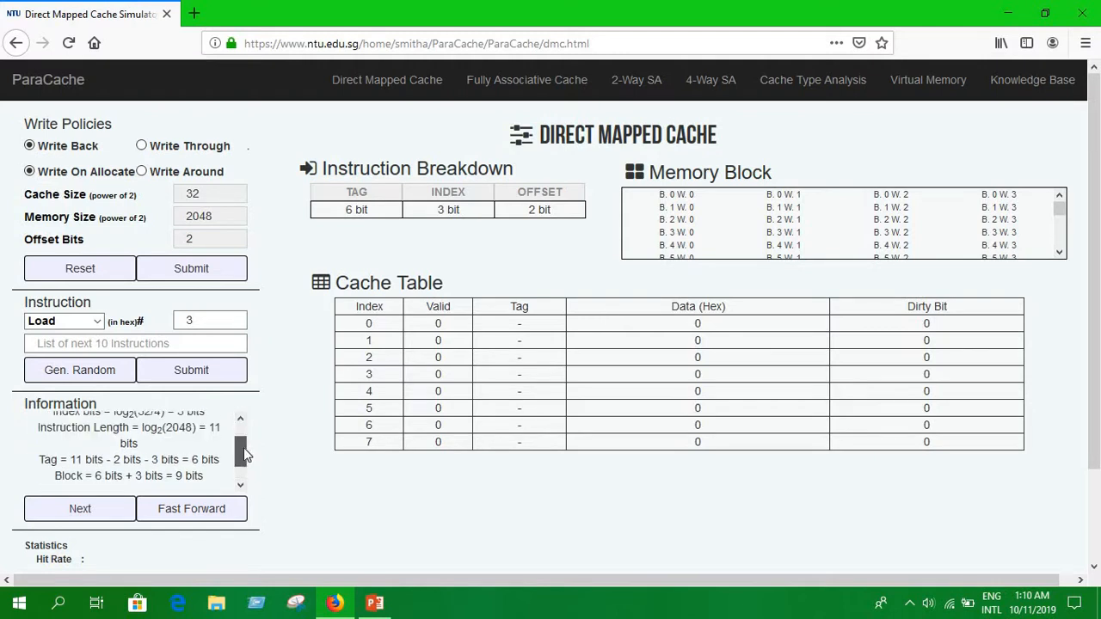
click(240, 419)
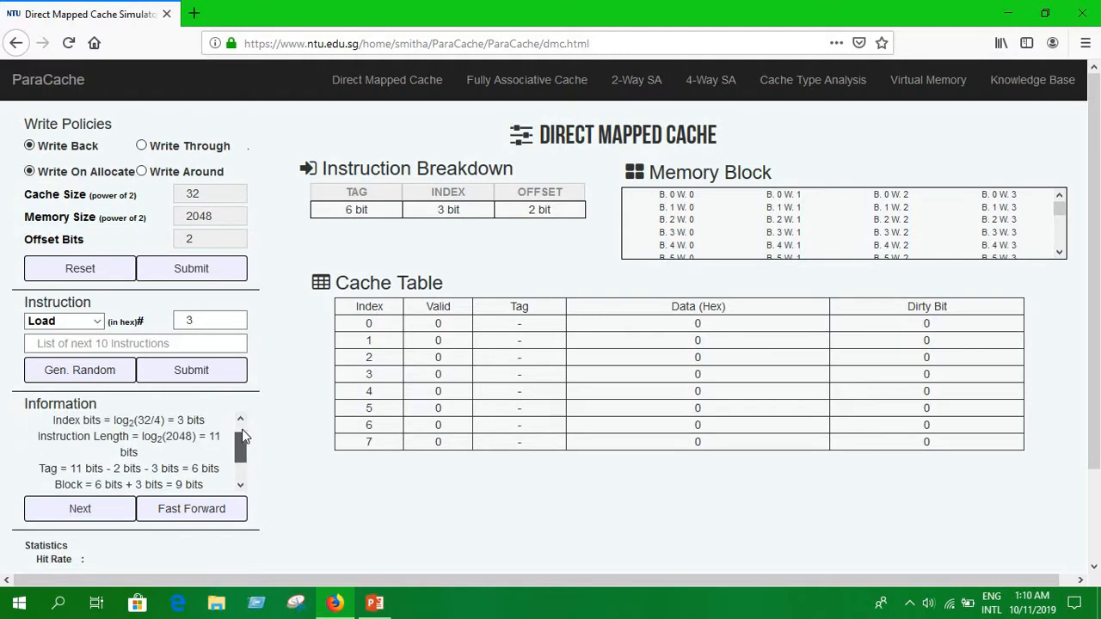
Scroll up through the memory block listing to its final block 1FF
scroll(up, 3)
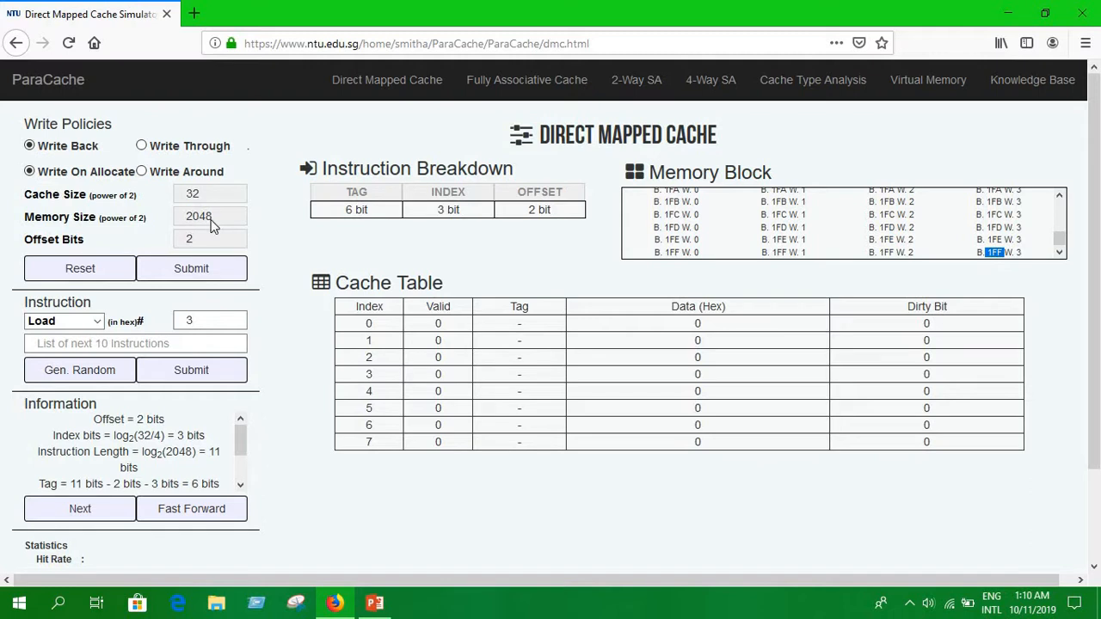
mouse_move(228, 234)
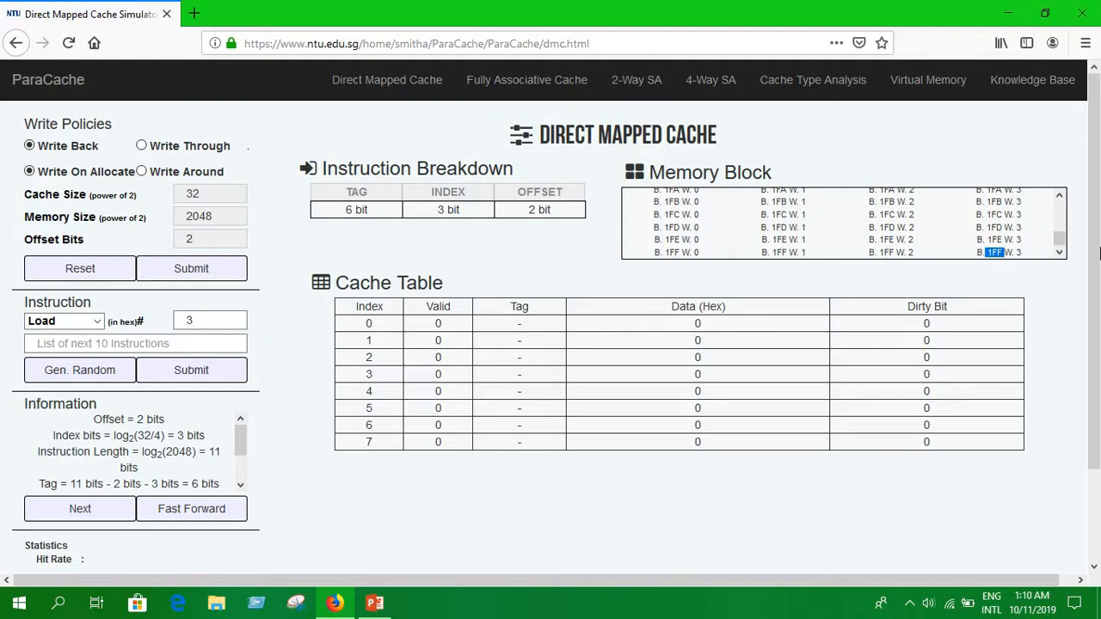
mouse_move(5, 258)
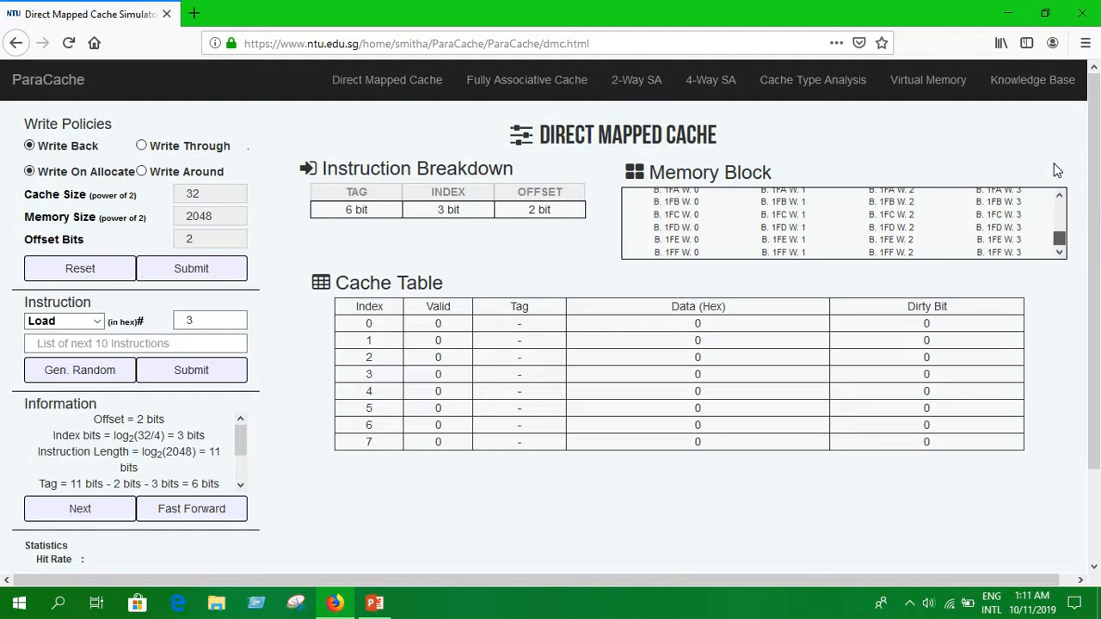
Submit Load 3 and step through index search and valid-bit check to a cache miss
scroll(up, 3)
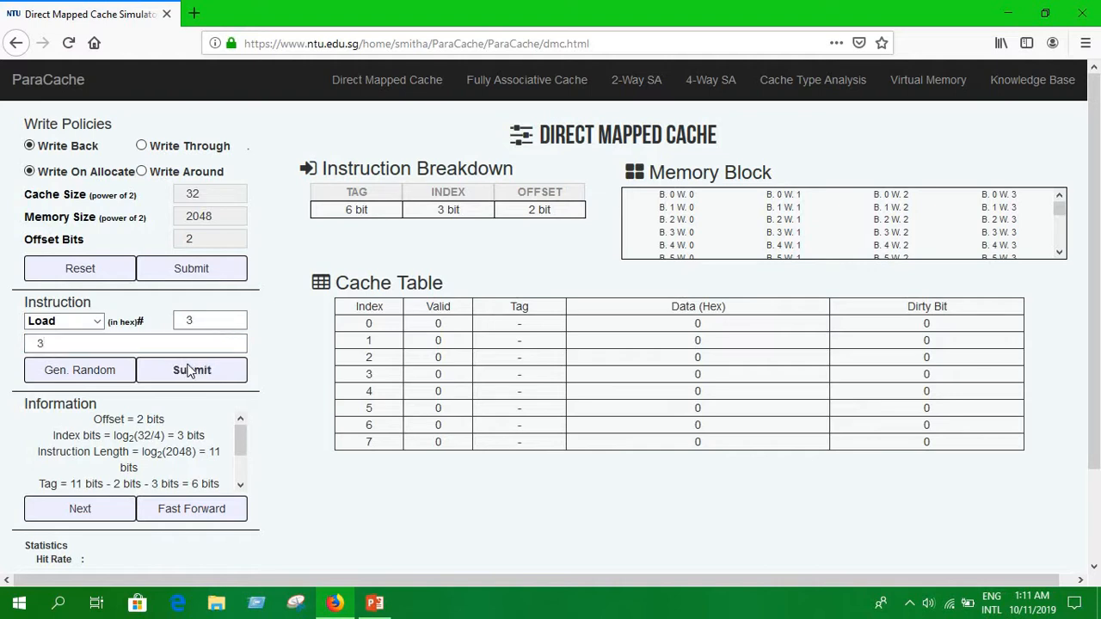
click(191, 370)
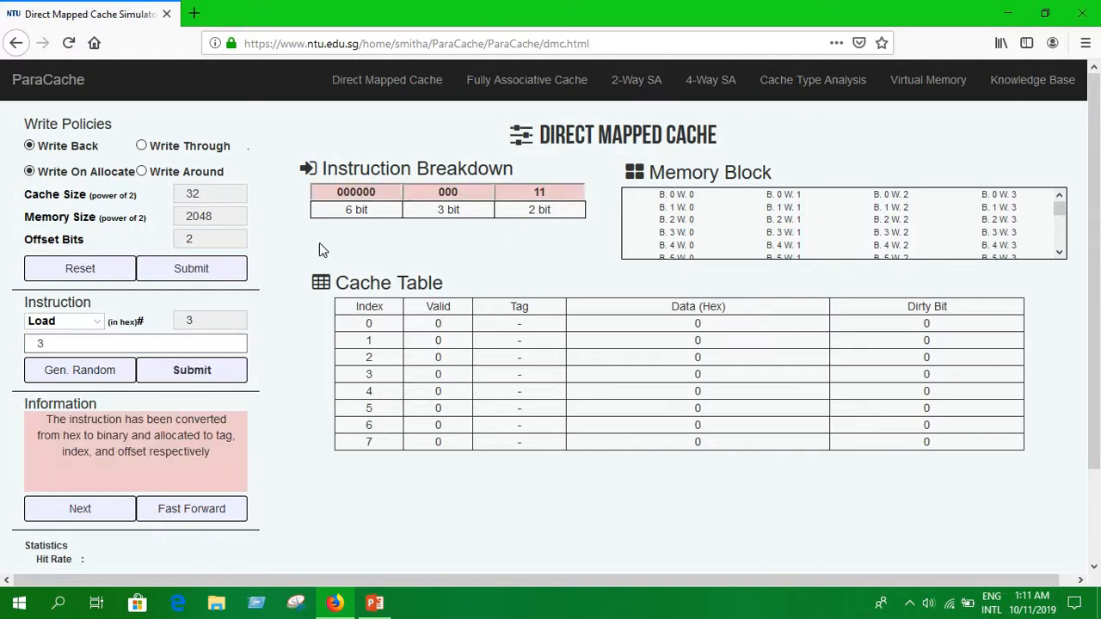
mouse_move(662, 391)
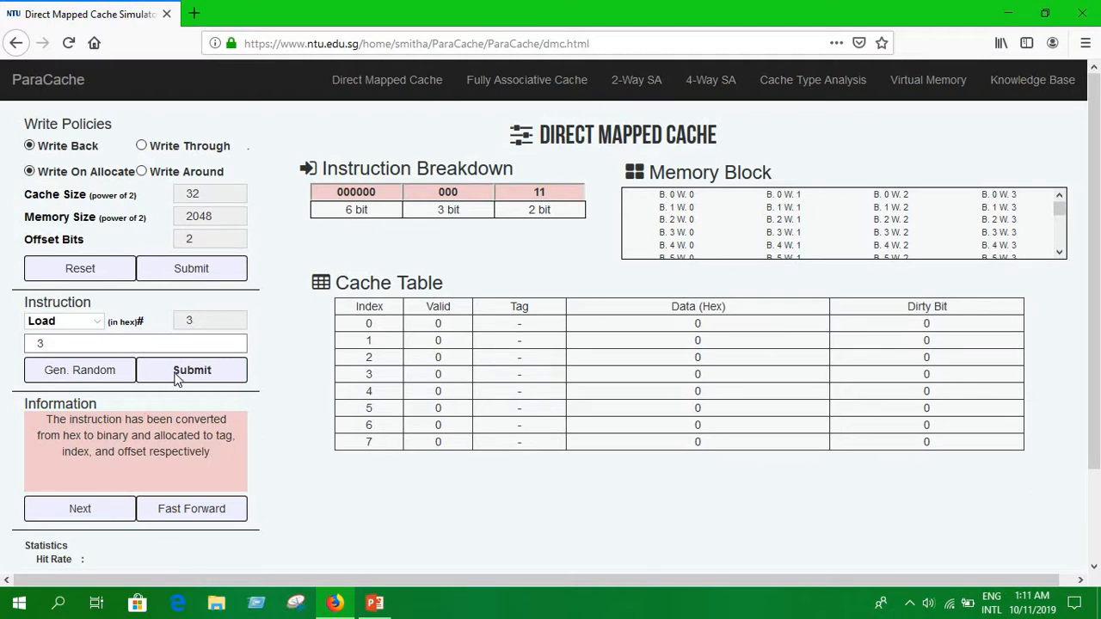
click(79, 509)
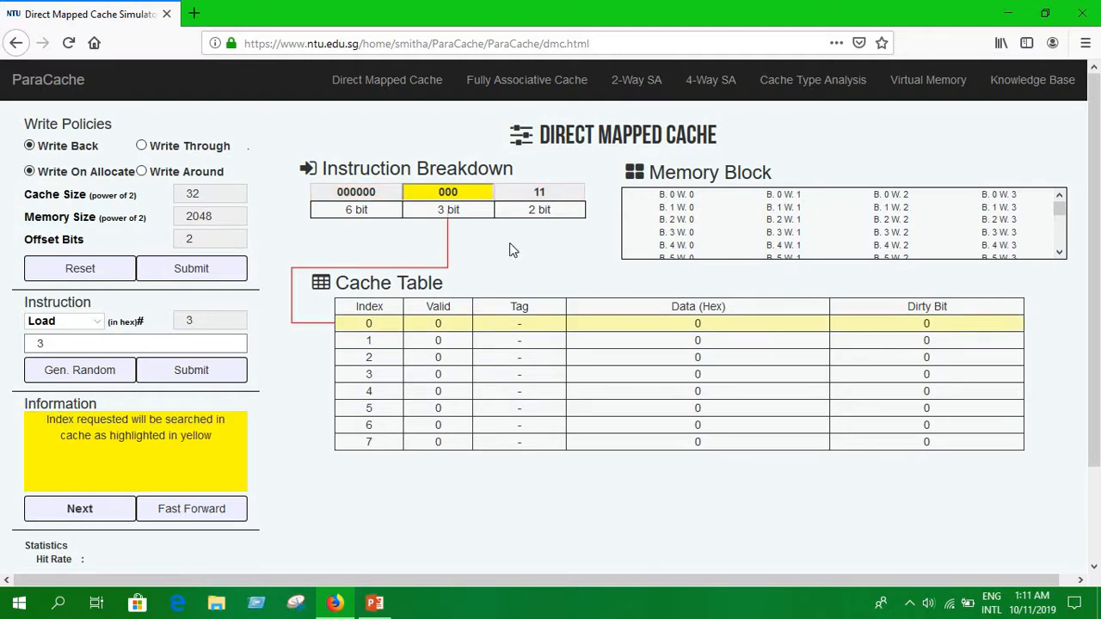
mouse_move(454, 205)
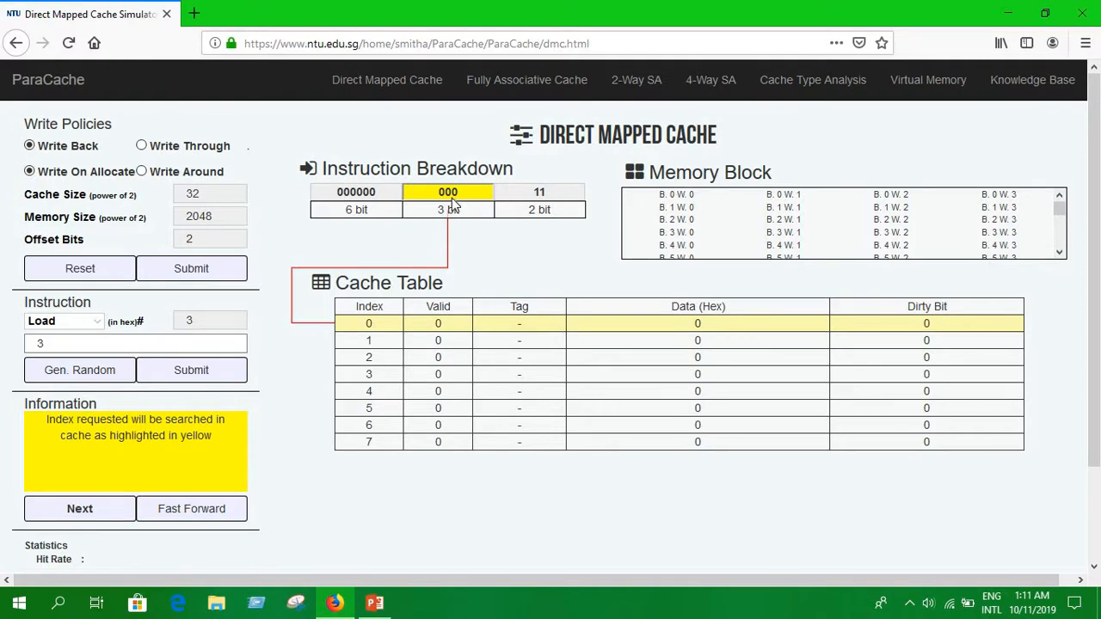
mouse_move(418, 315)
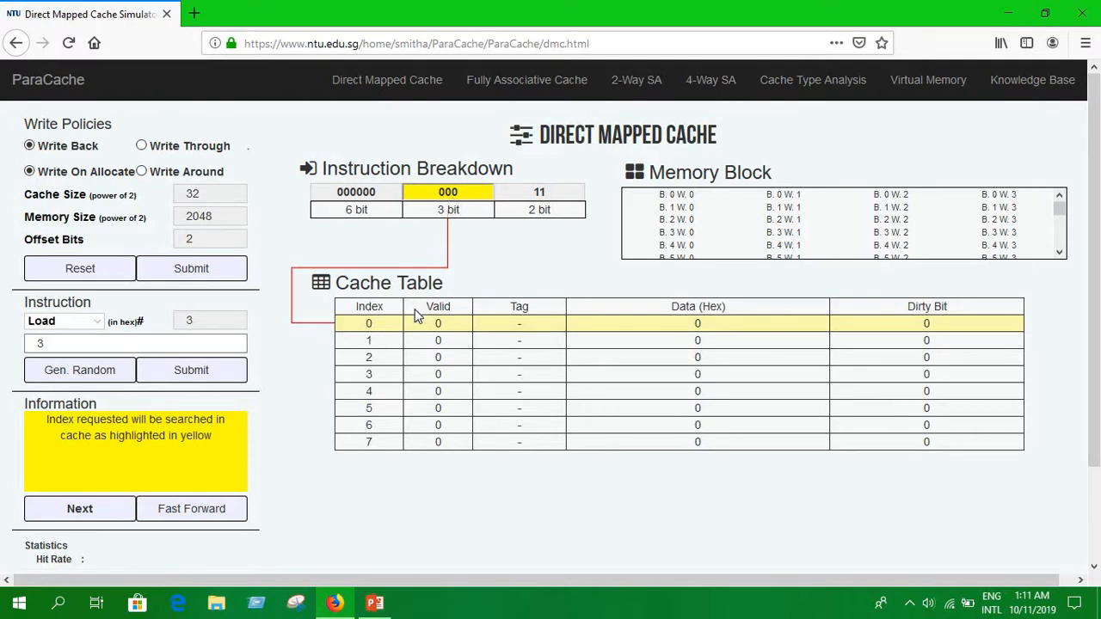
mouse_move(445, 333)
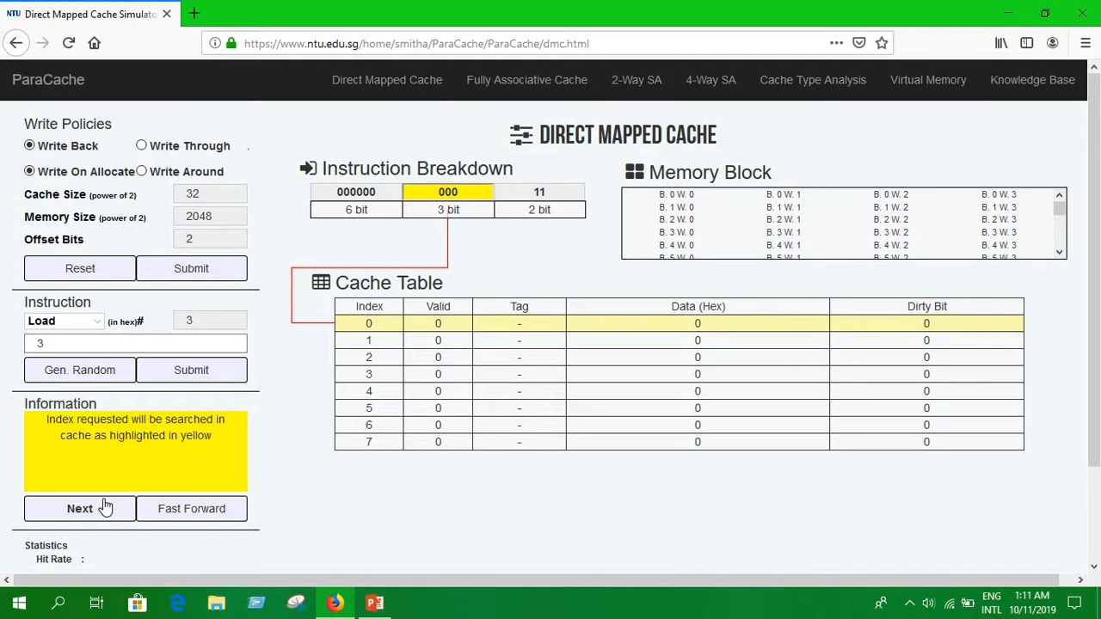
click(79, 509)
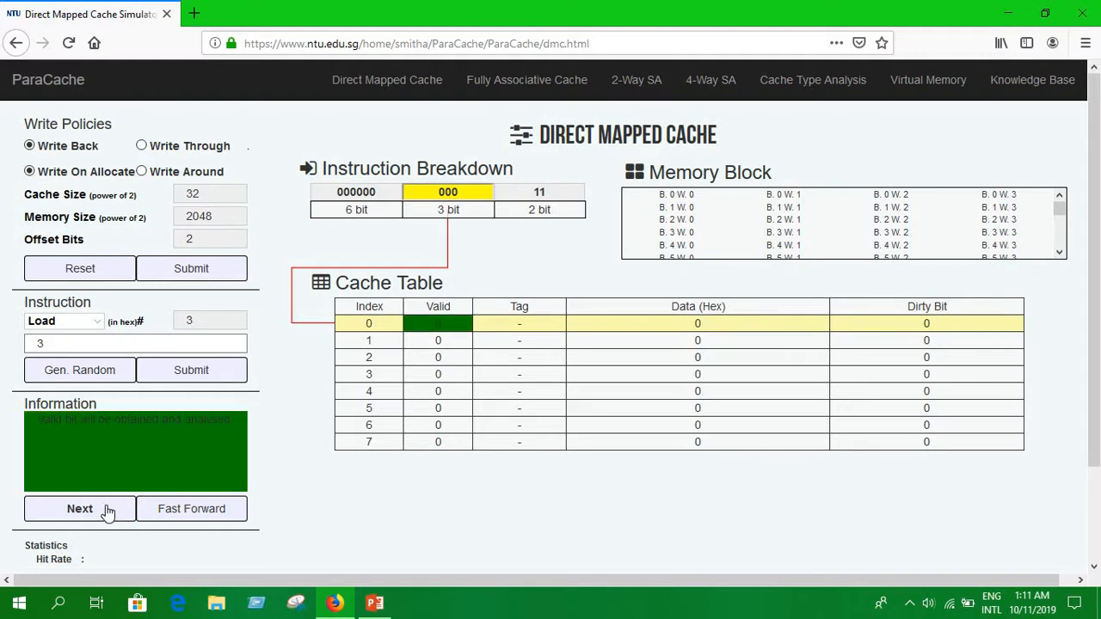
mouse_move(427, 362)
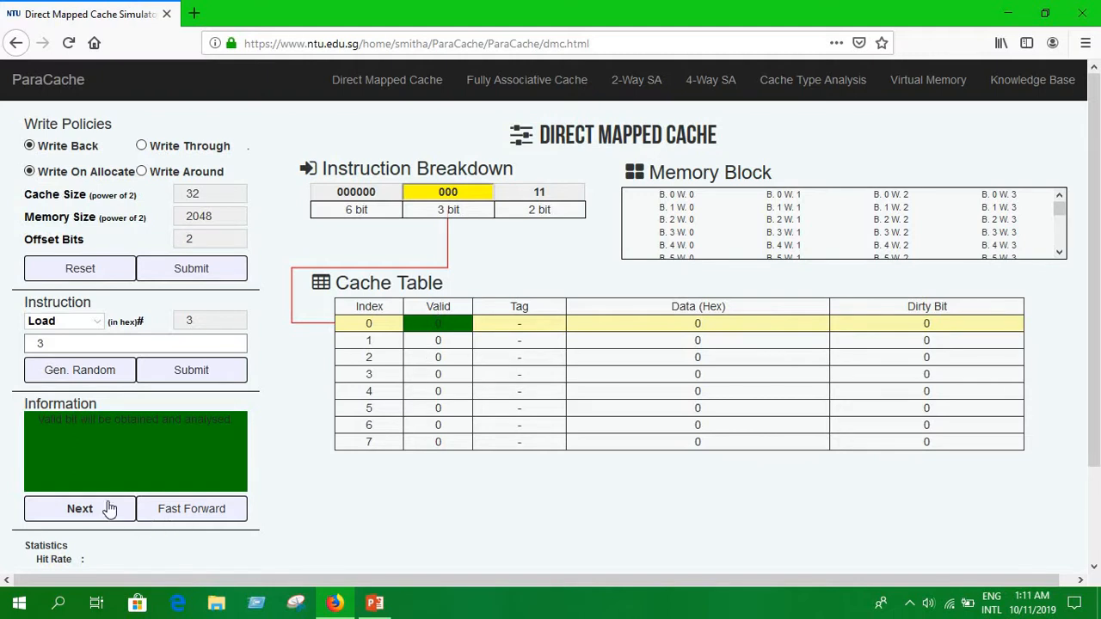
click(79, 509)
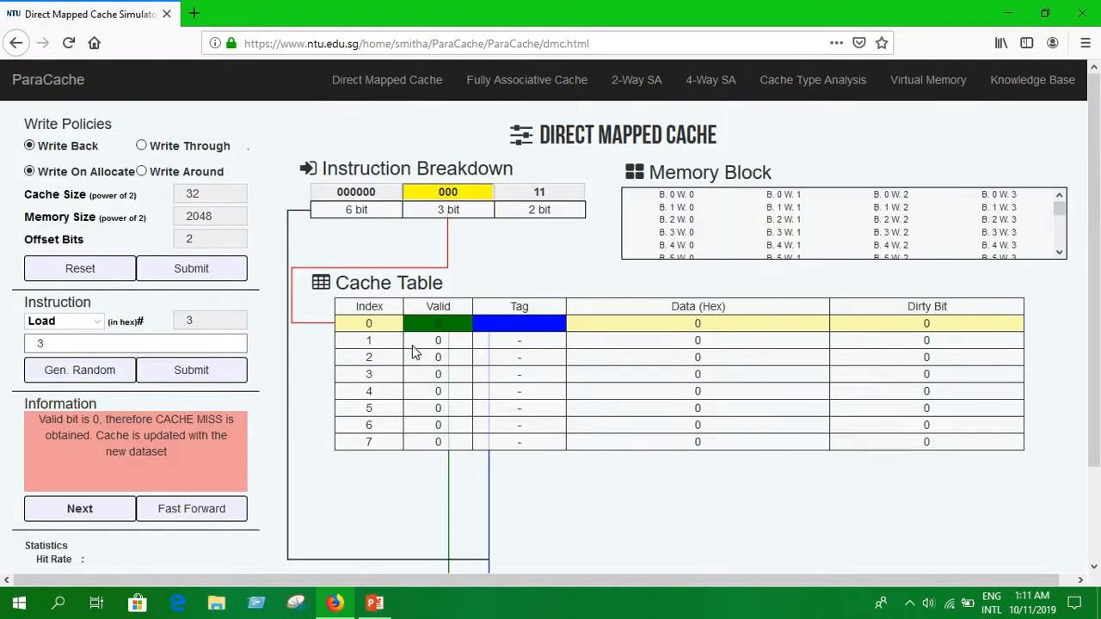
mouse_move(869, 233)
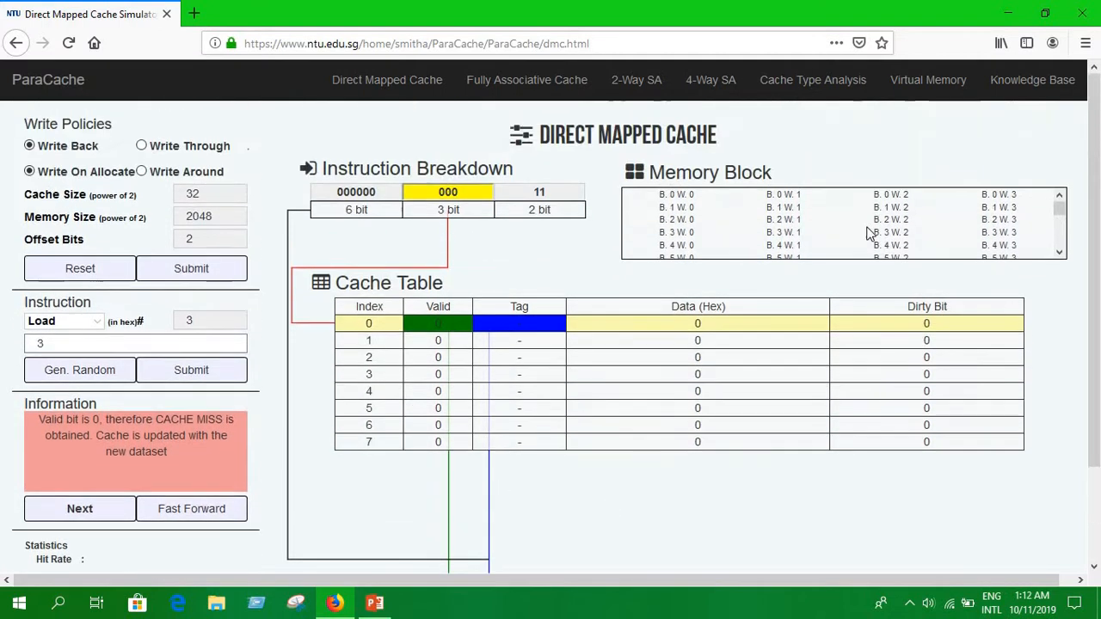
mouse_move(578, 335)
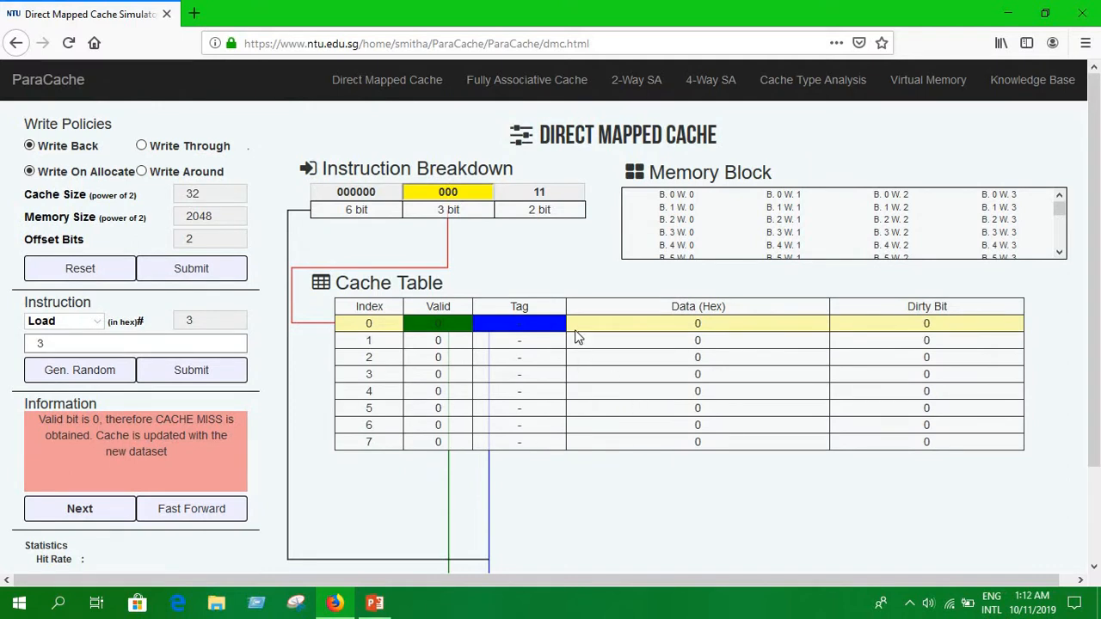
Write block 0 words 0–3 into cache index 0 with tag 000000
scroll(down, 3)
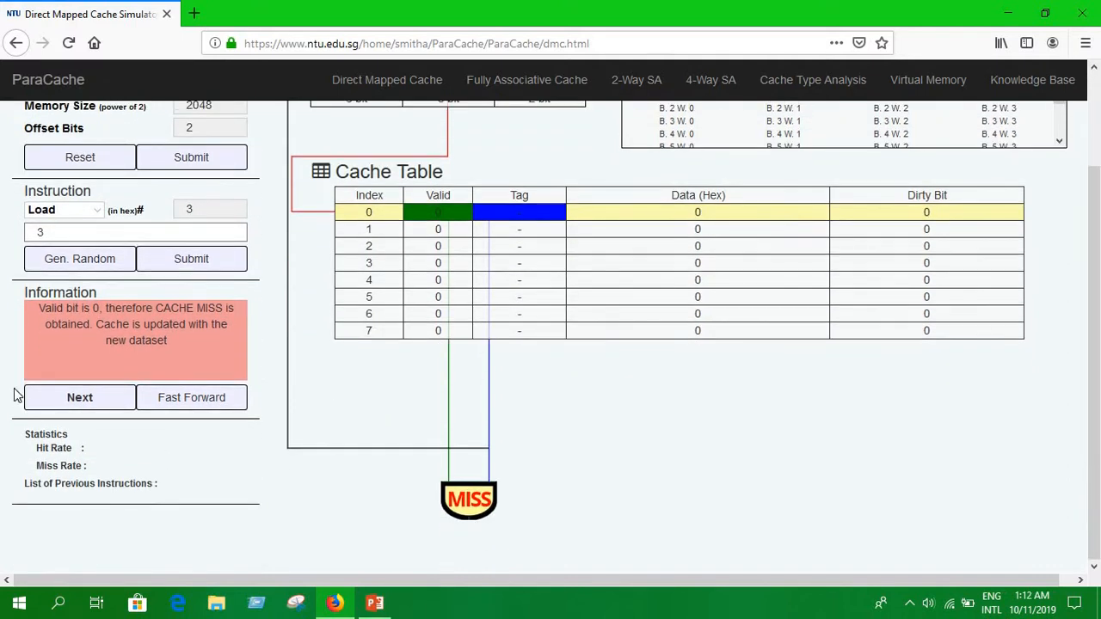
click(79, 397)
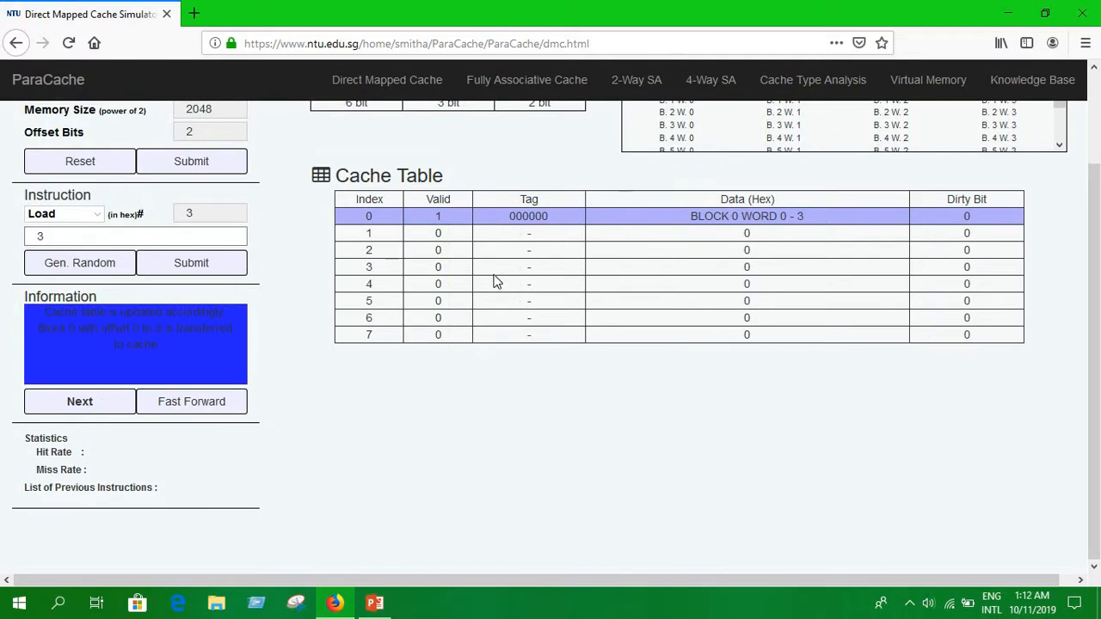
scroll(up, 3)
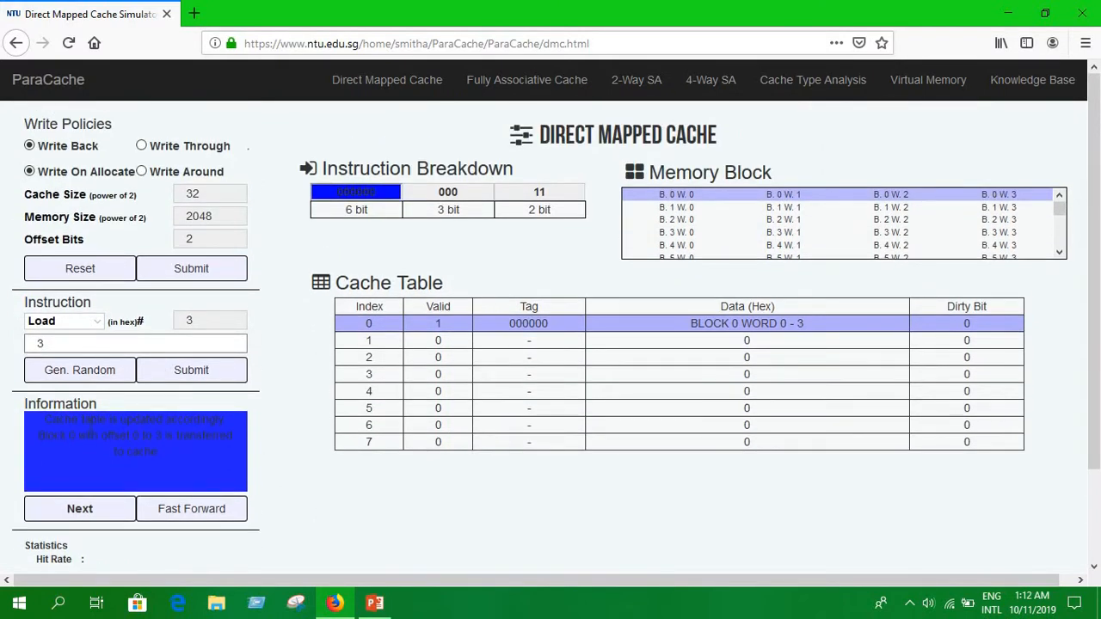
mouse_move(566, 358)
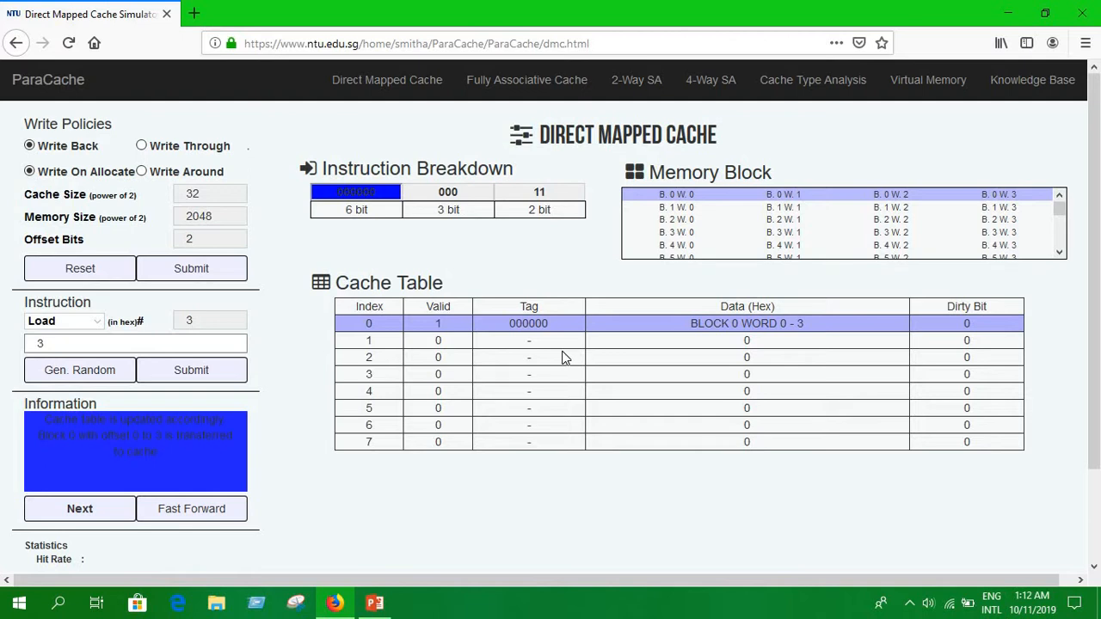
scroll(down, 3)
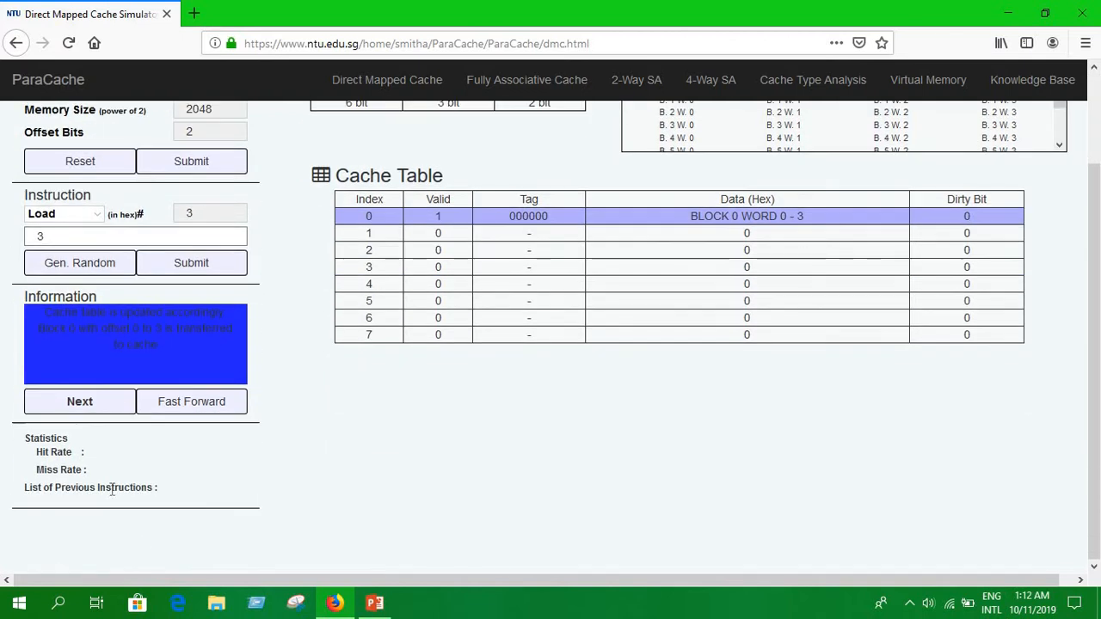
scroll(up, 3)
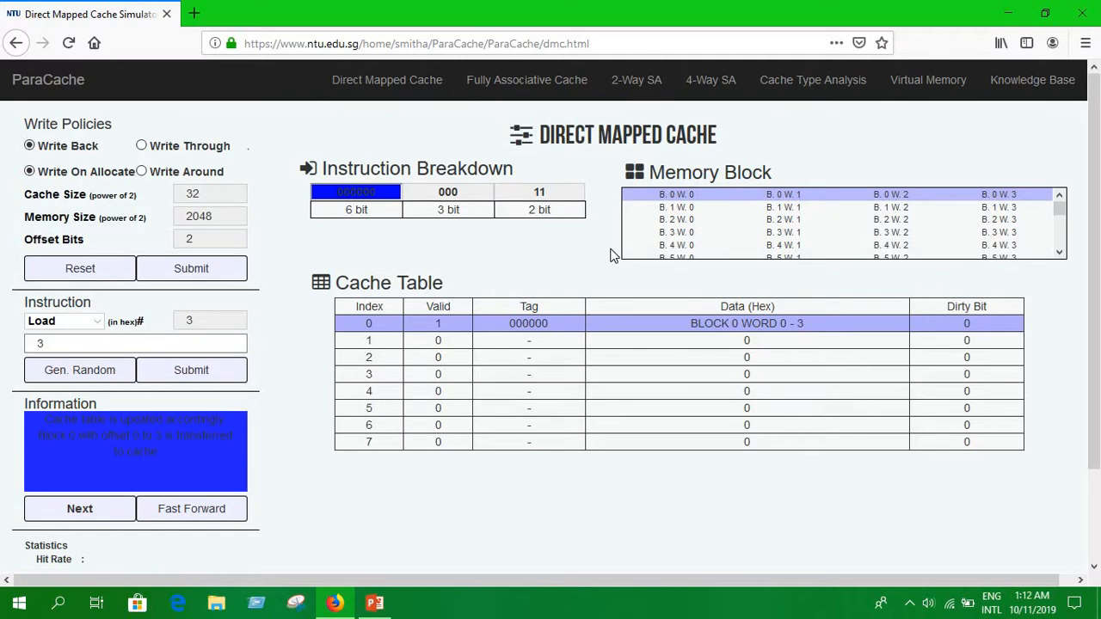
mouse_move(624, 284)
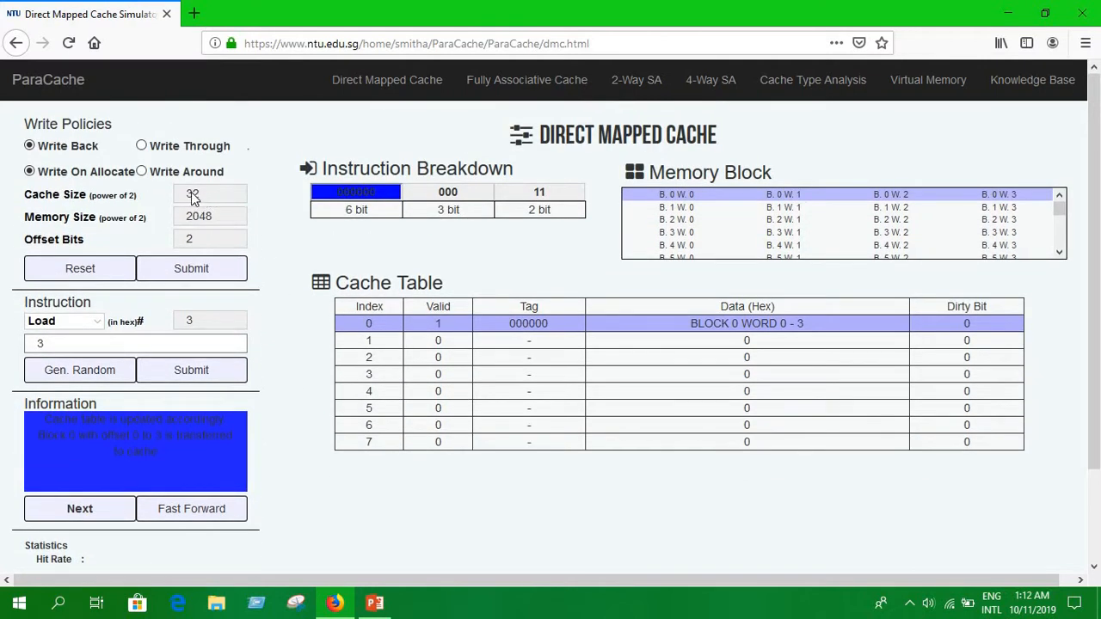
mouse_move(221, 204)
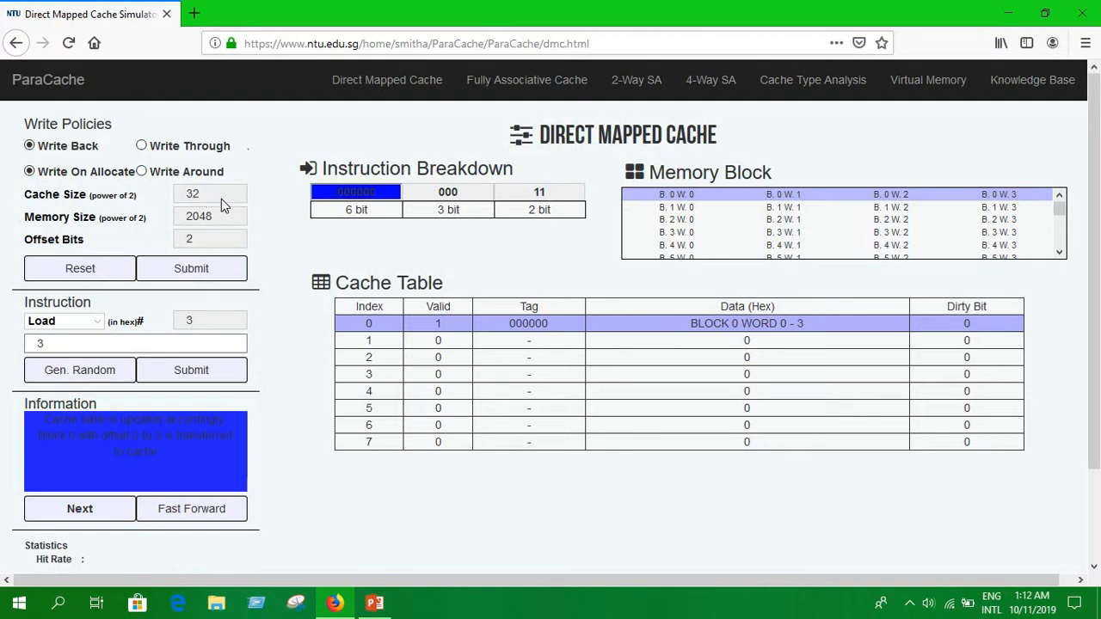
mouse_move(389, 453)
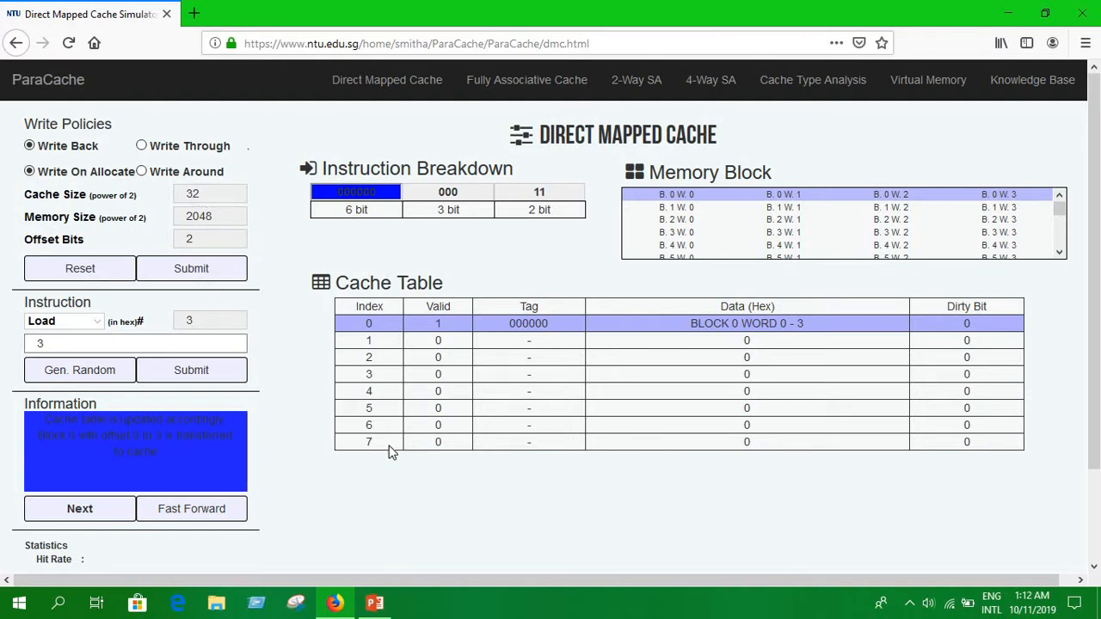
mouse_move(400, 344)
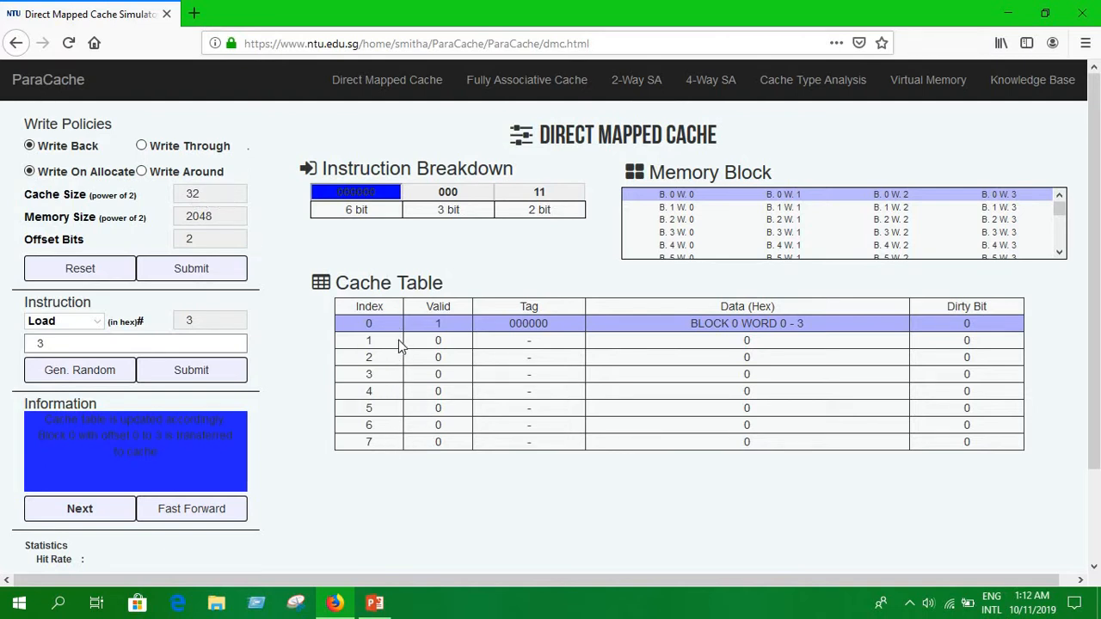
mouse_move(410, 344)
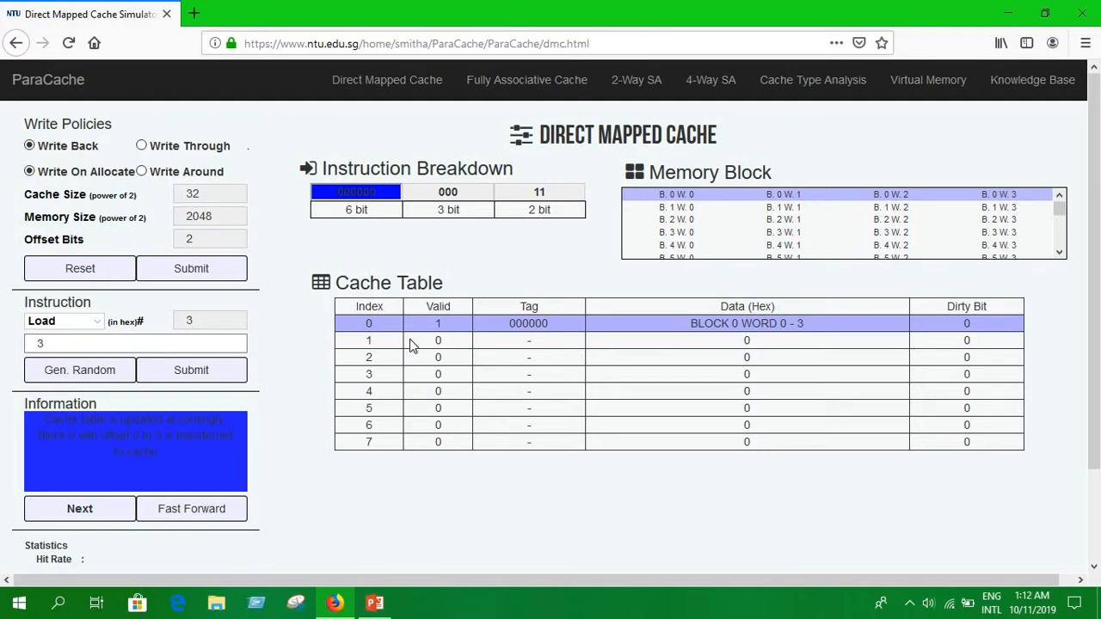
mouse_move(166, 309)
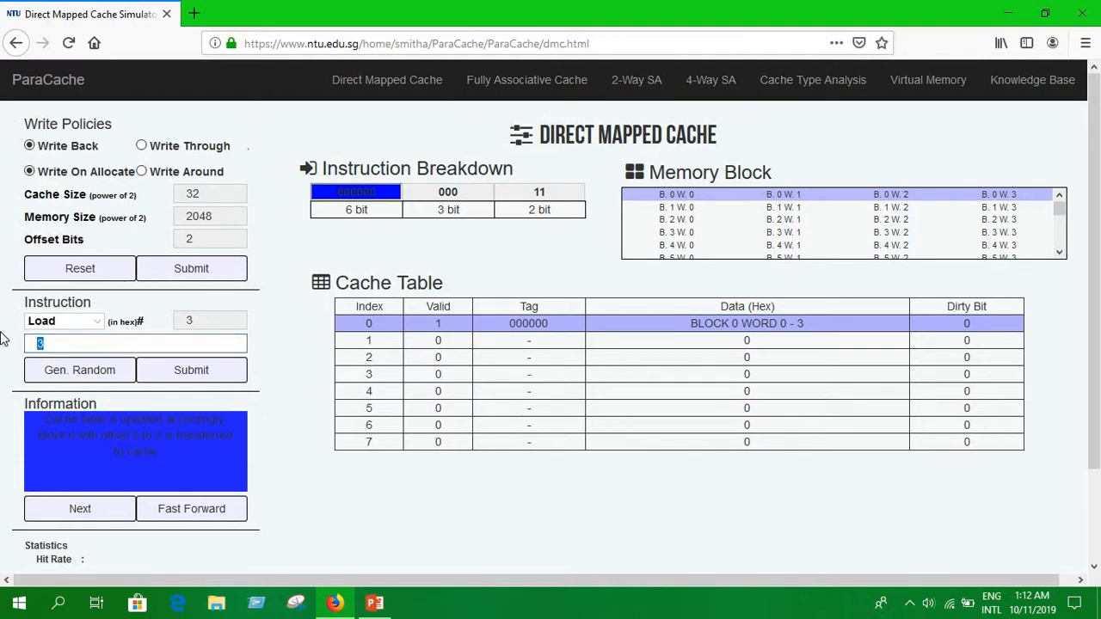
Load address 4 into index 1 as a miss, dismissing the submit-first alert
text(4)
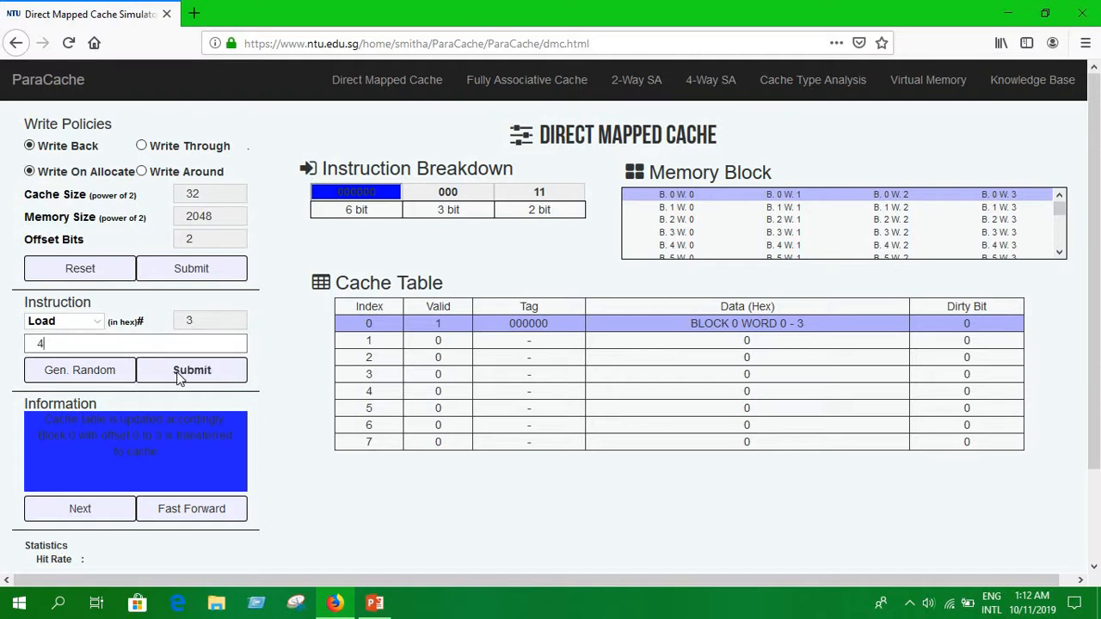
click(191, 370)
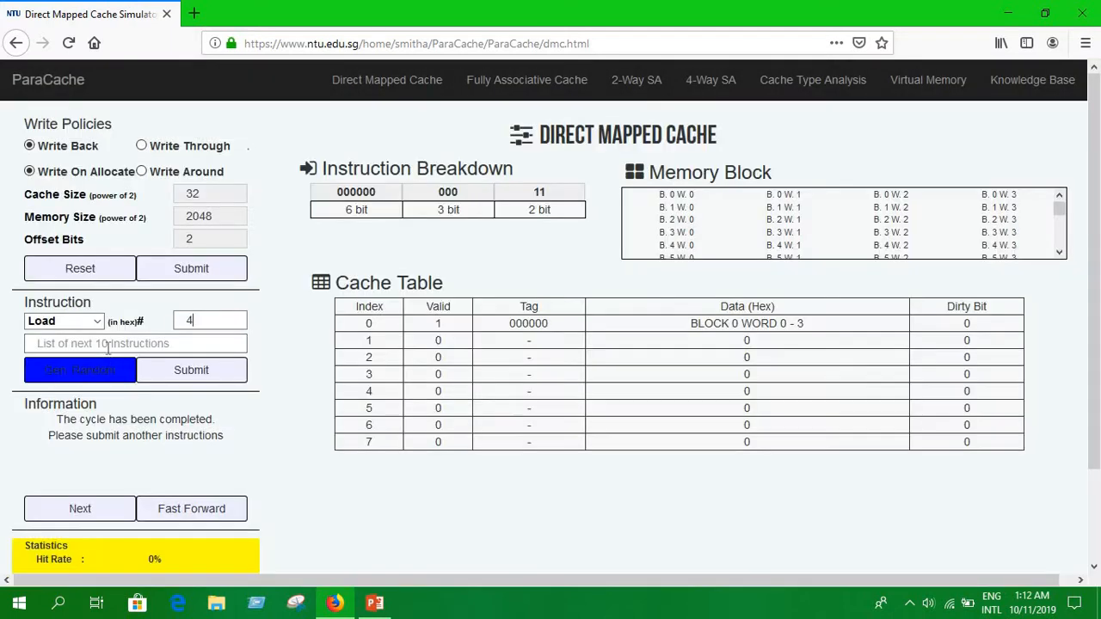
click(190, 370)
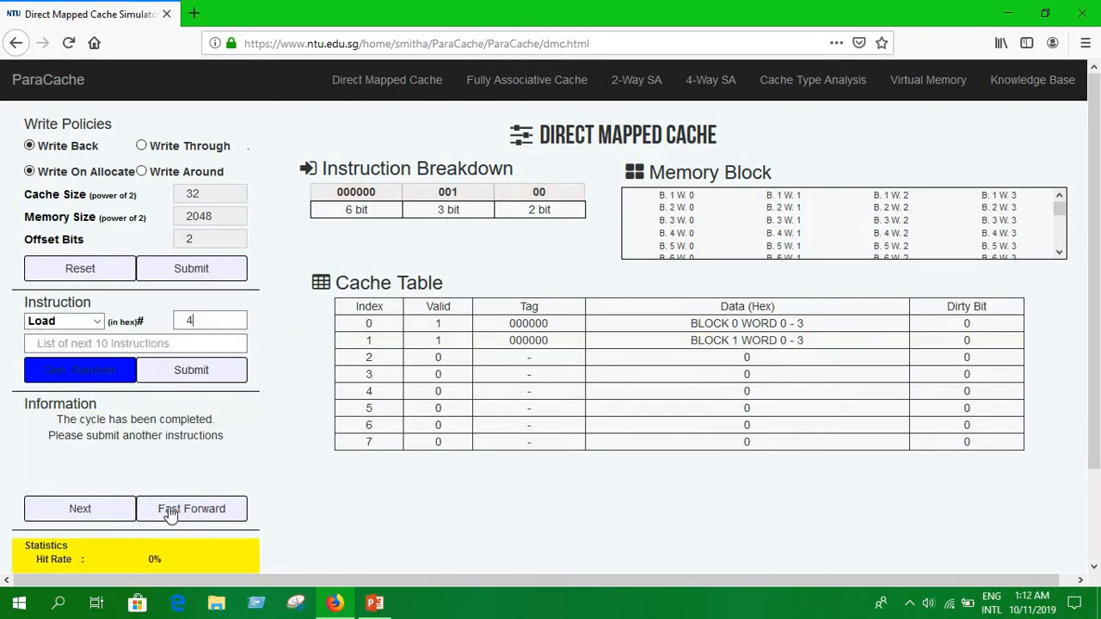
click(191, 508)
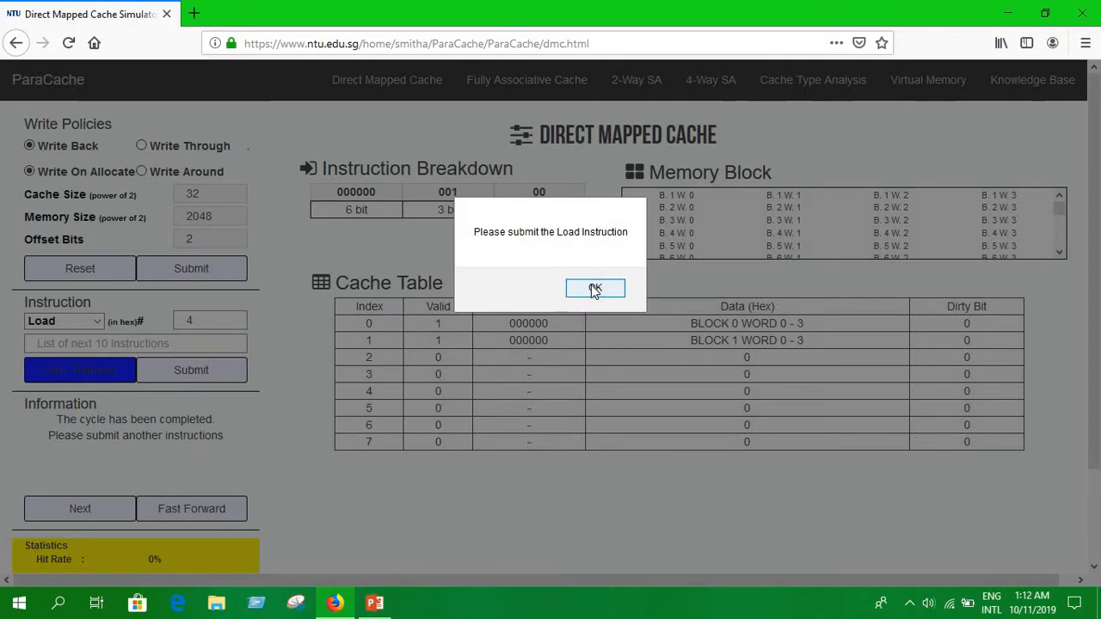
click(594, 287)
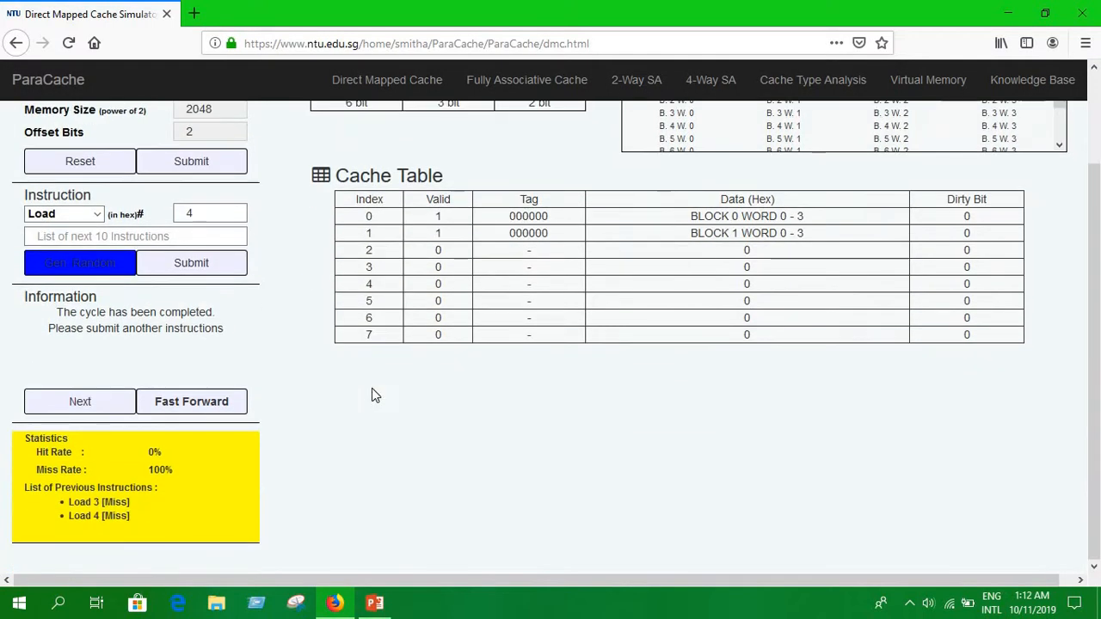
scroll(up, 3)
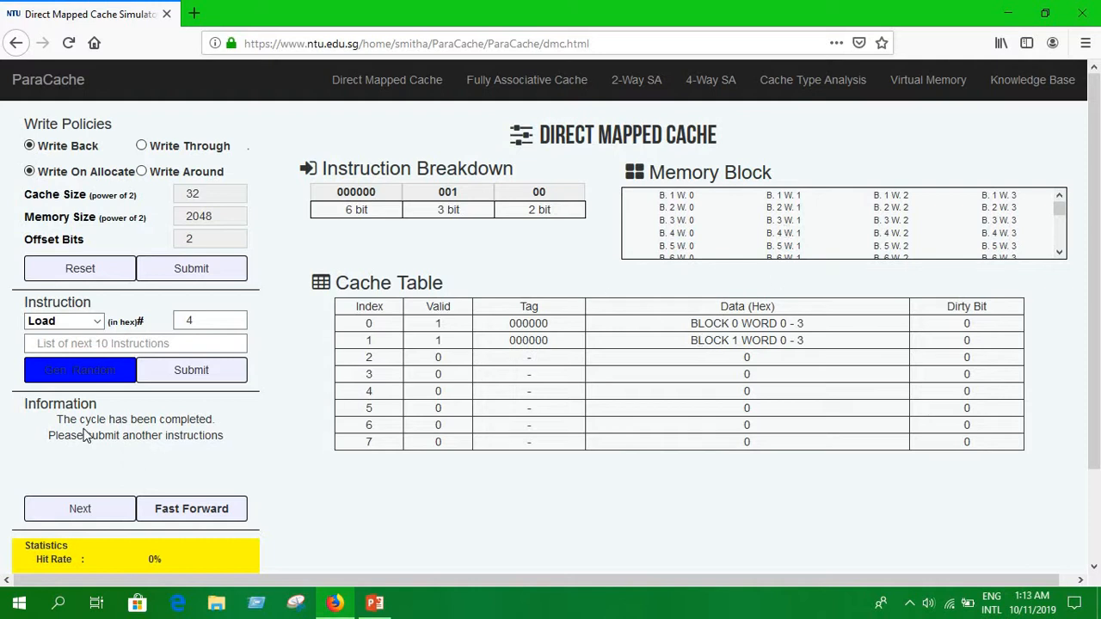
Submit and fast-forward Loads of addresses 23, 32 and 12
click(135, 343)
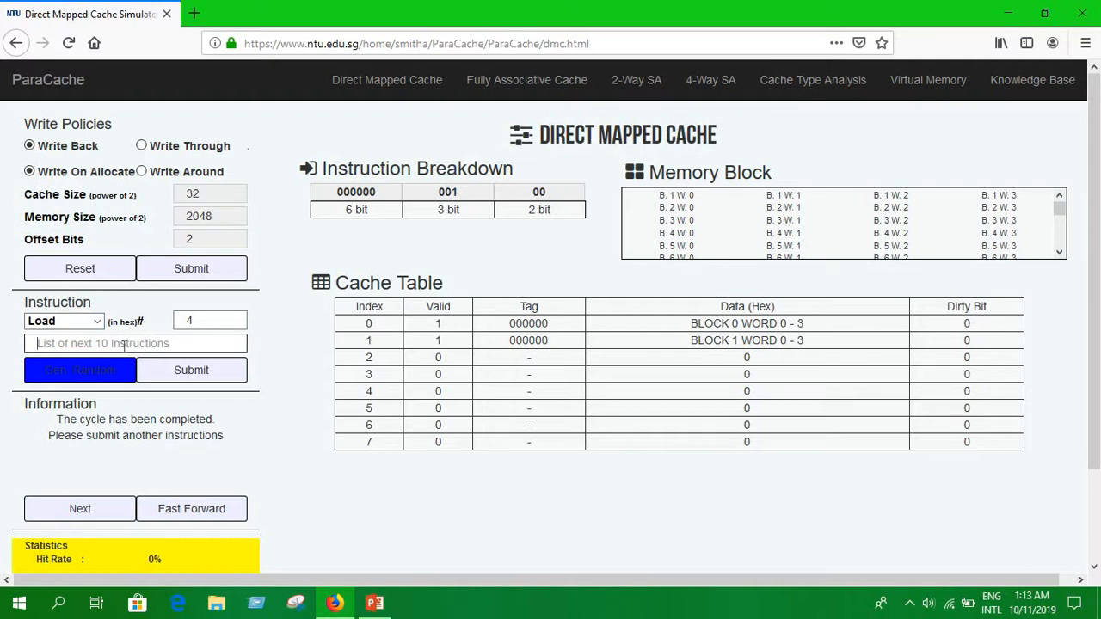
click(191, 370)
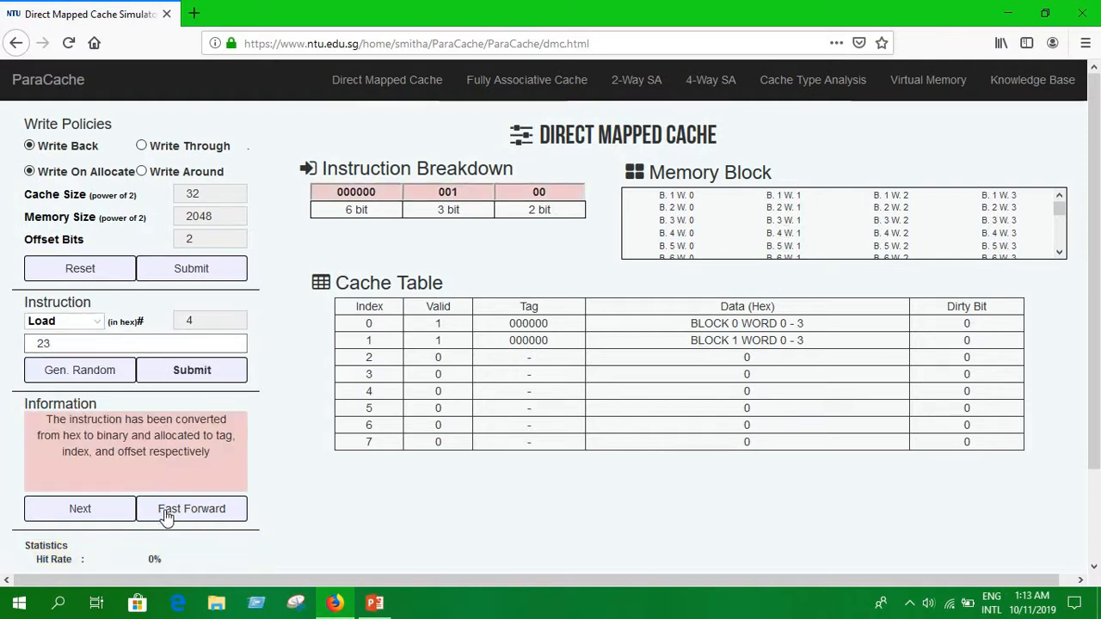
click(191, 508)
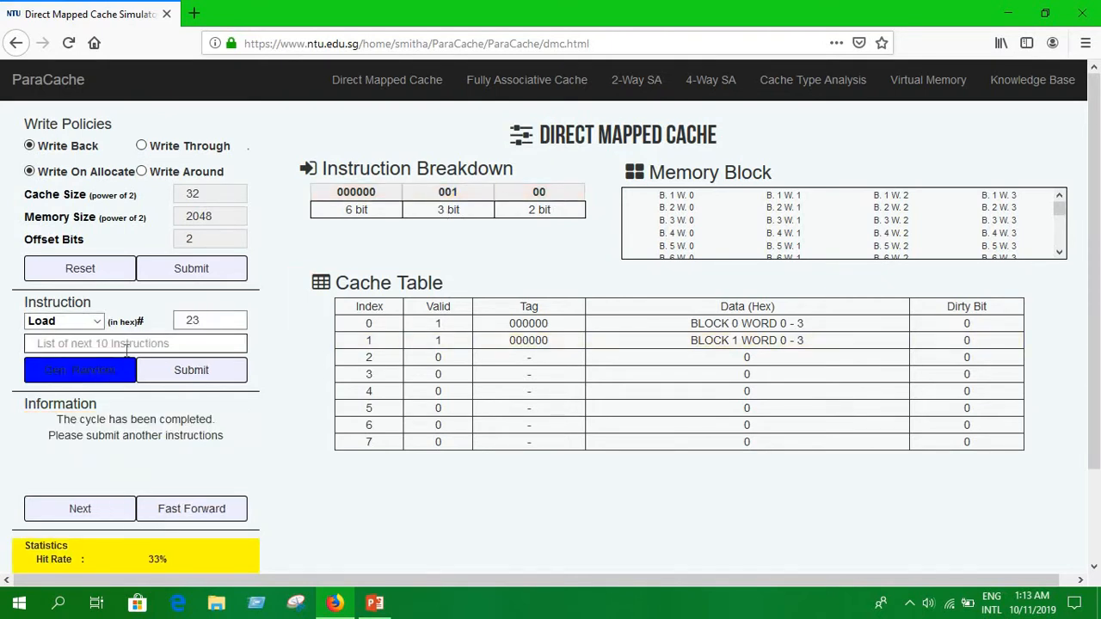
click(191, 370)
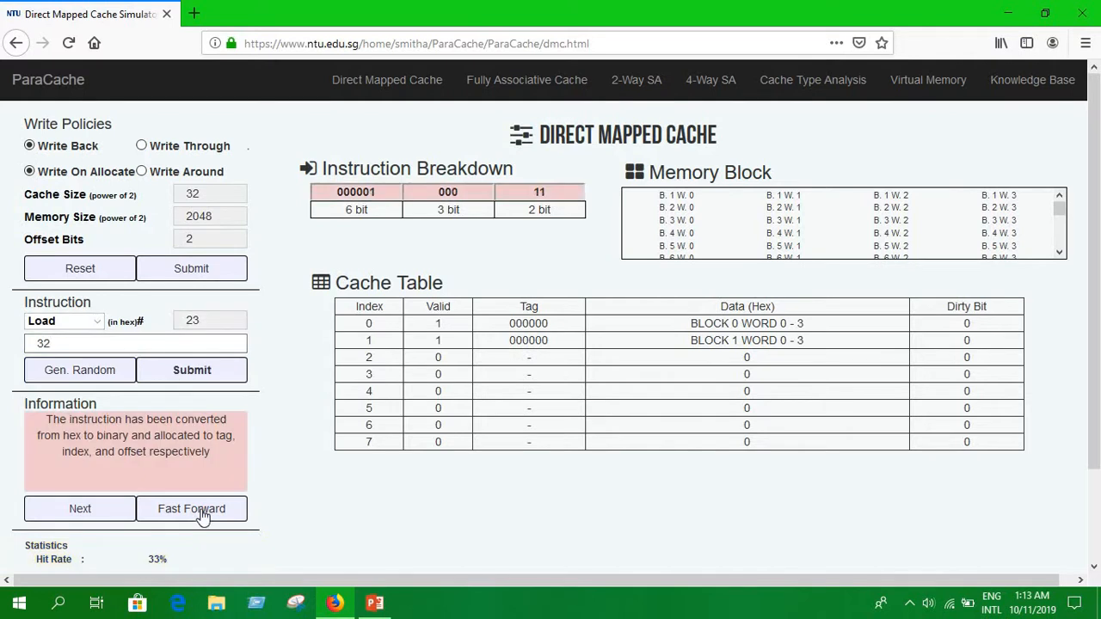
click(191, 509)
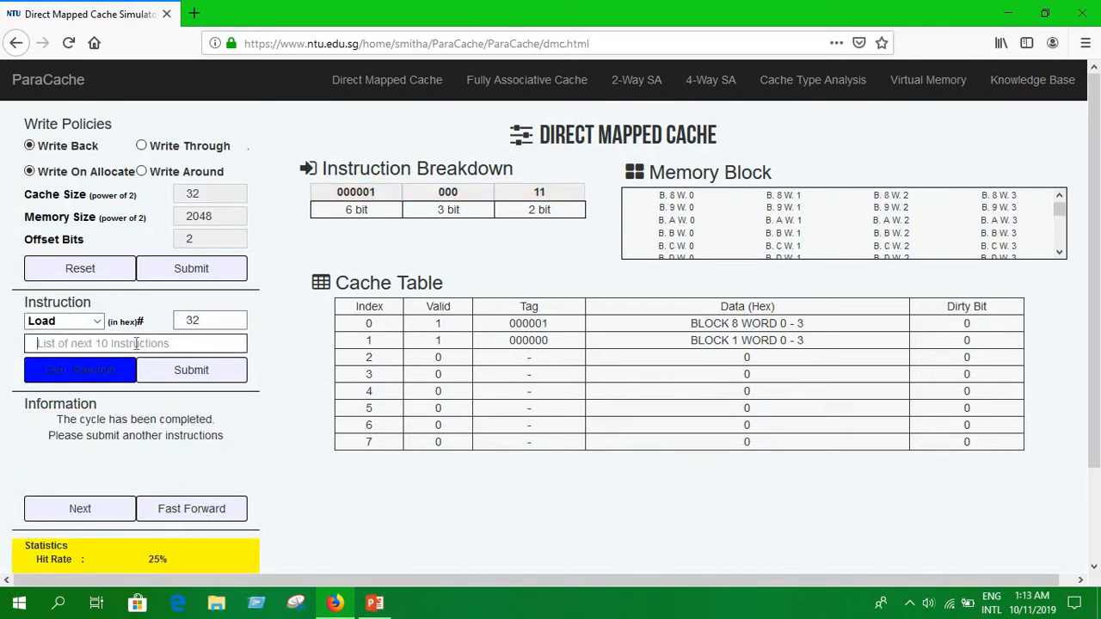
click(191, 370)
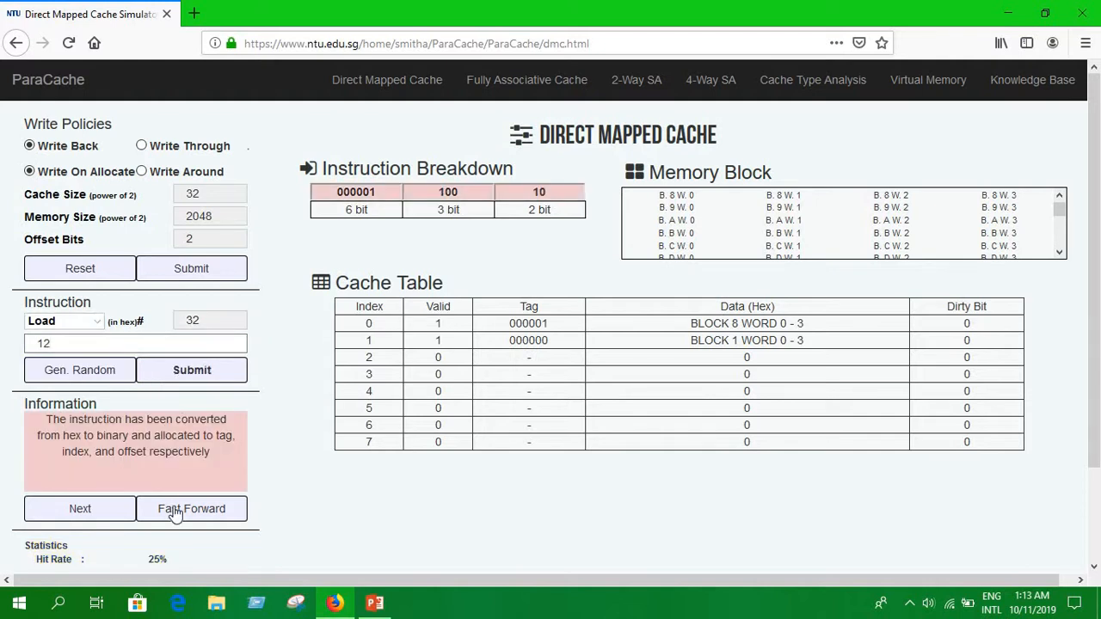
click(191, 508)
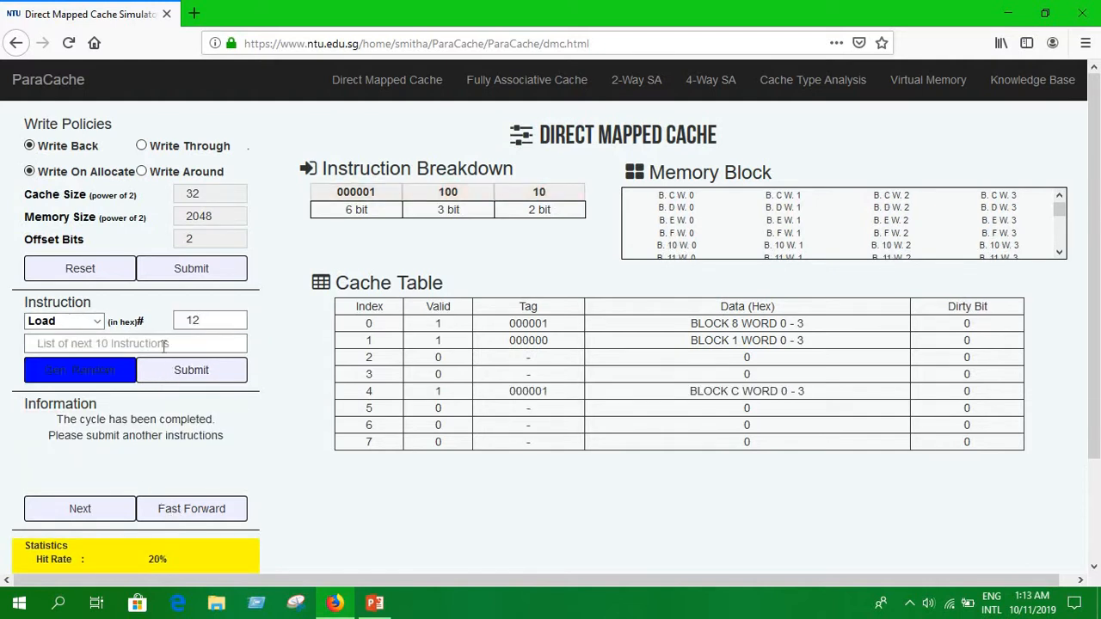
Enter addresses 11 and 7, dismiss the submit-first alert, and submit Load 1ff
text(11)
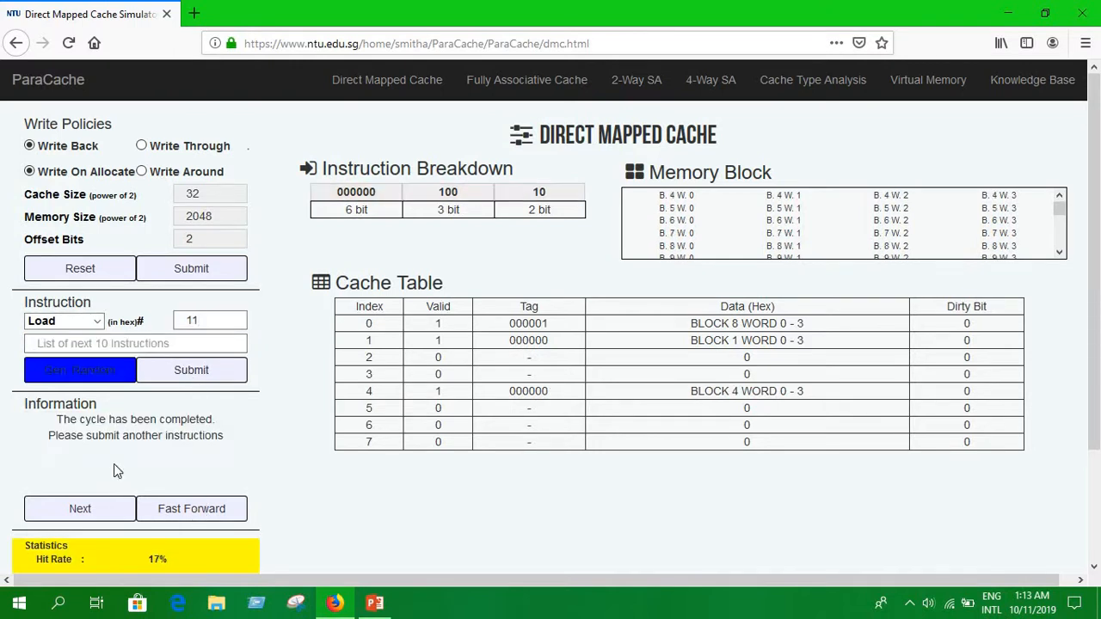
text(78)
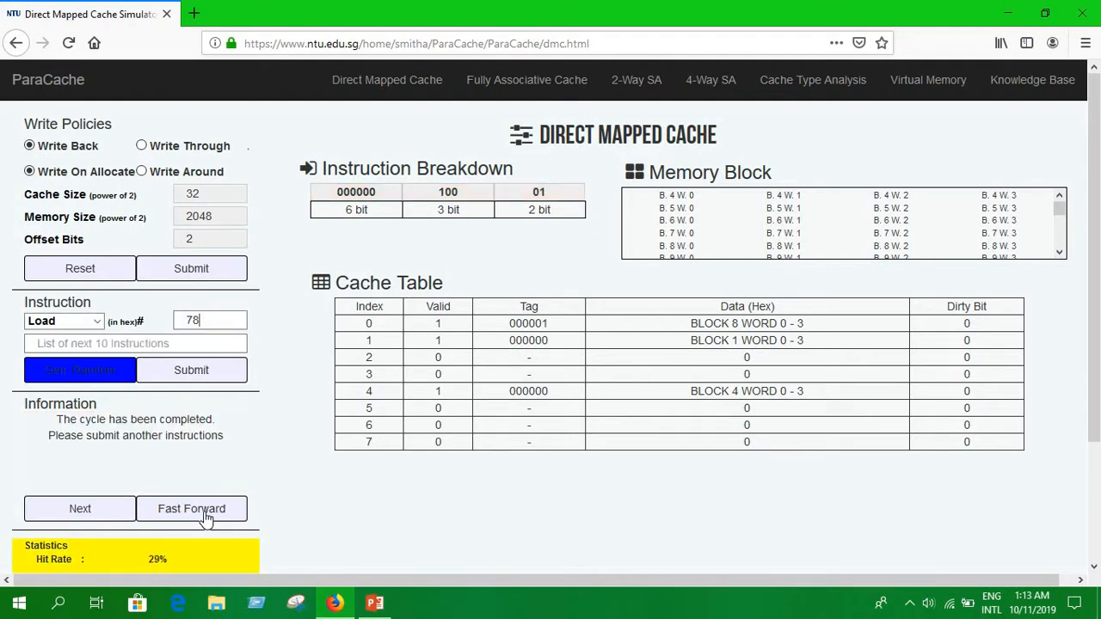
click(191, 509)
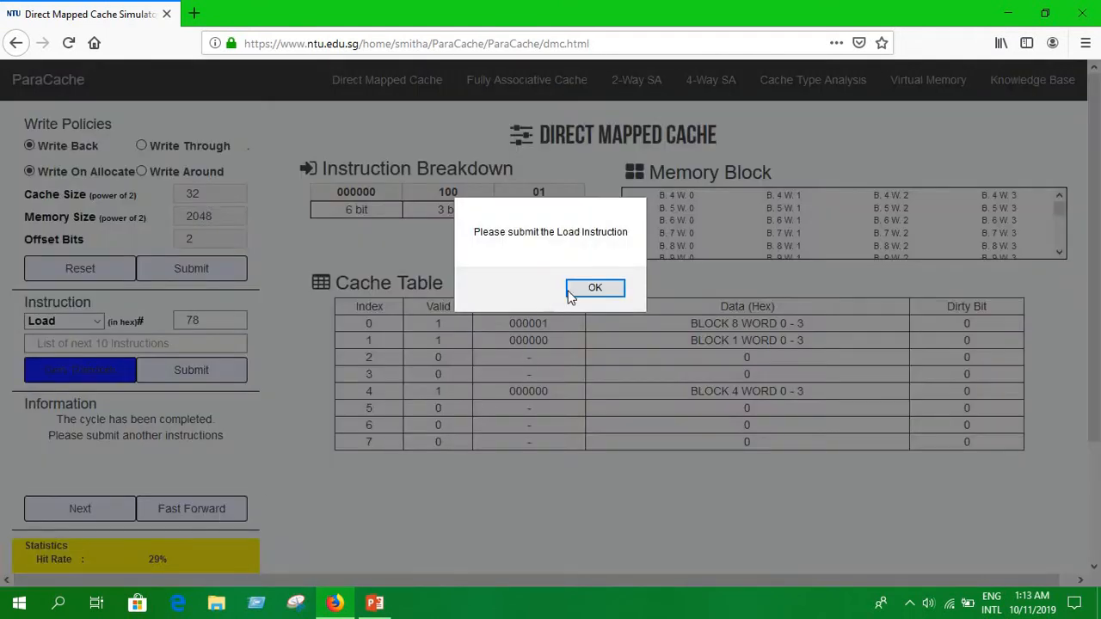
click(594, 287)
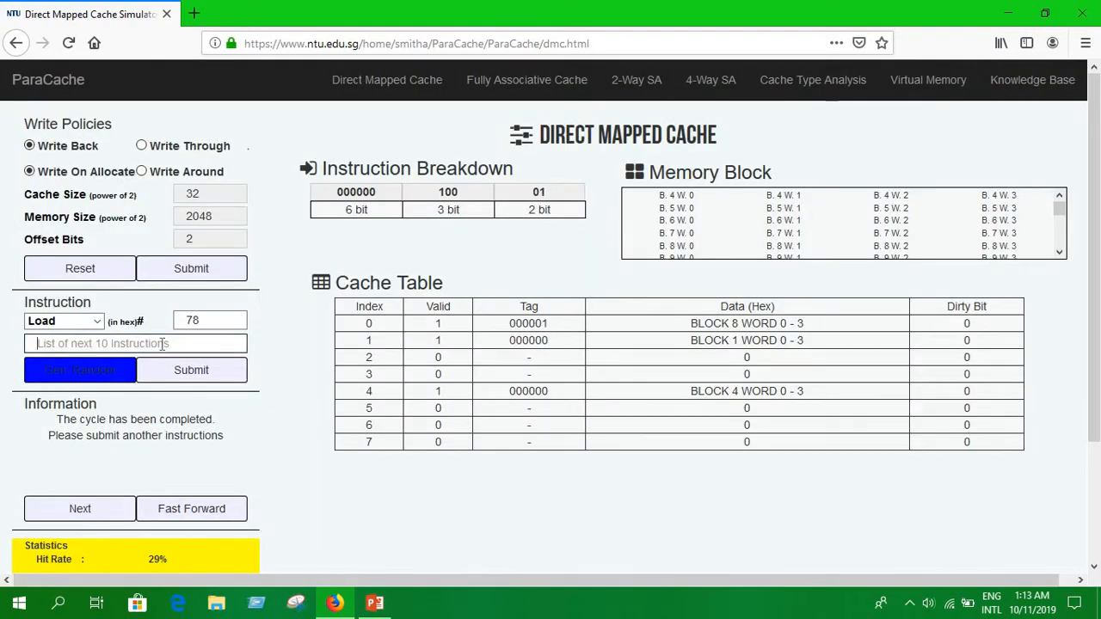
text(1ff)
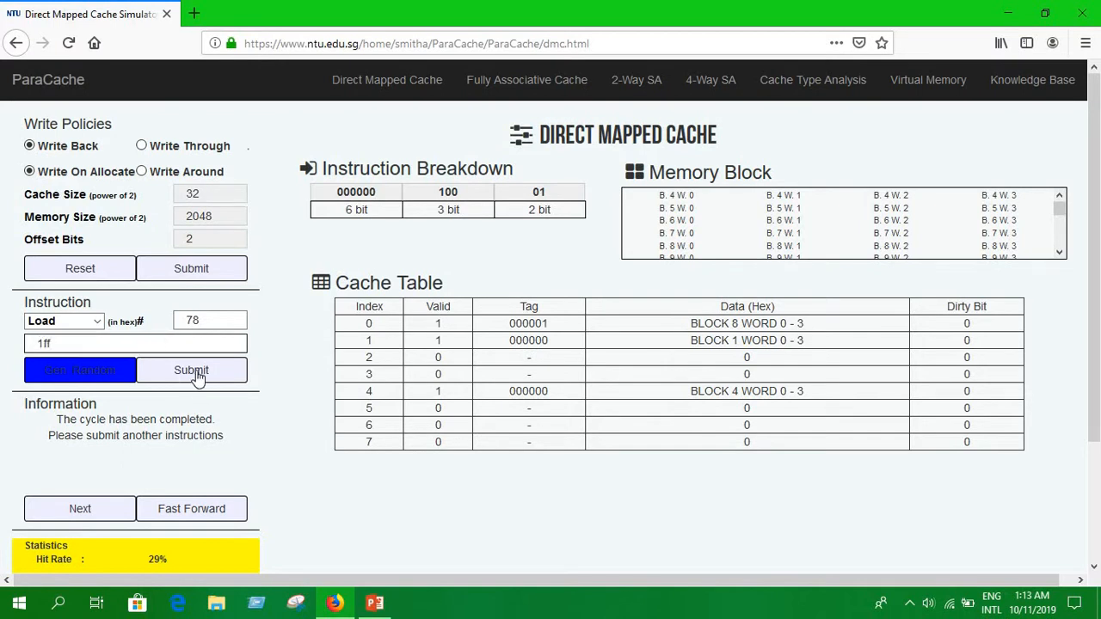
click(191, 370)
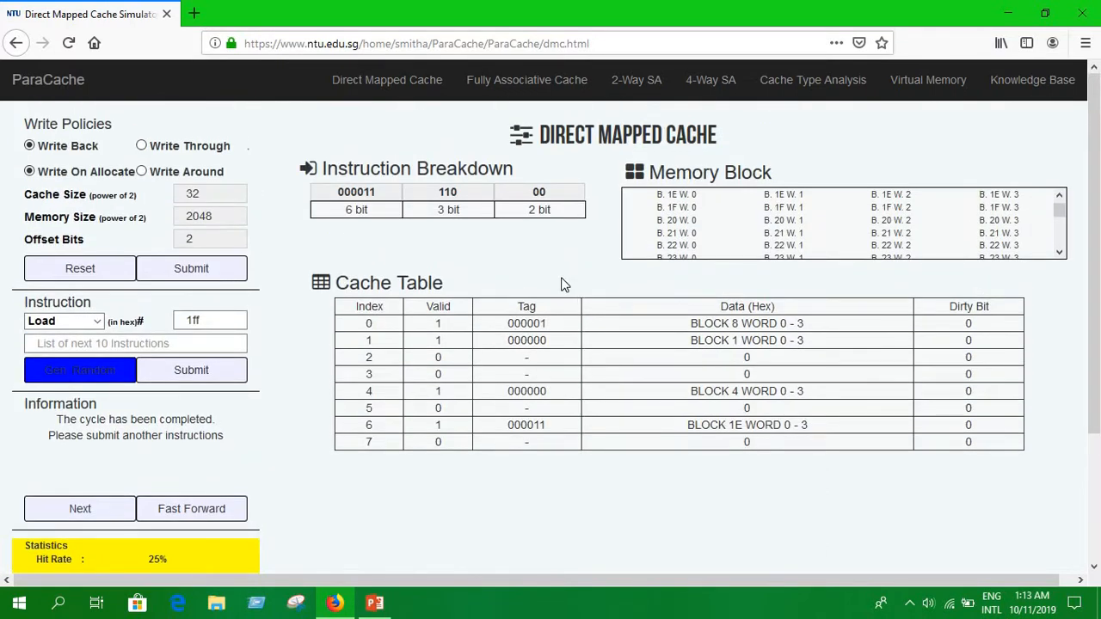
mouse_move(551, 338)
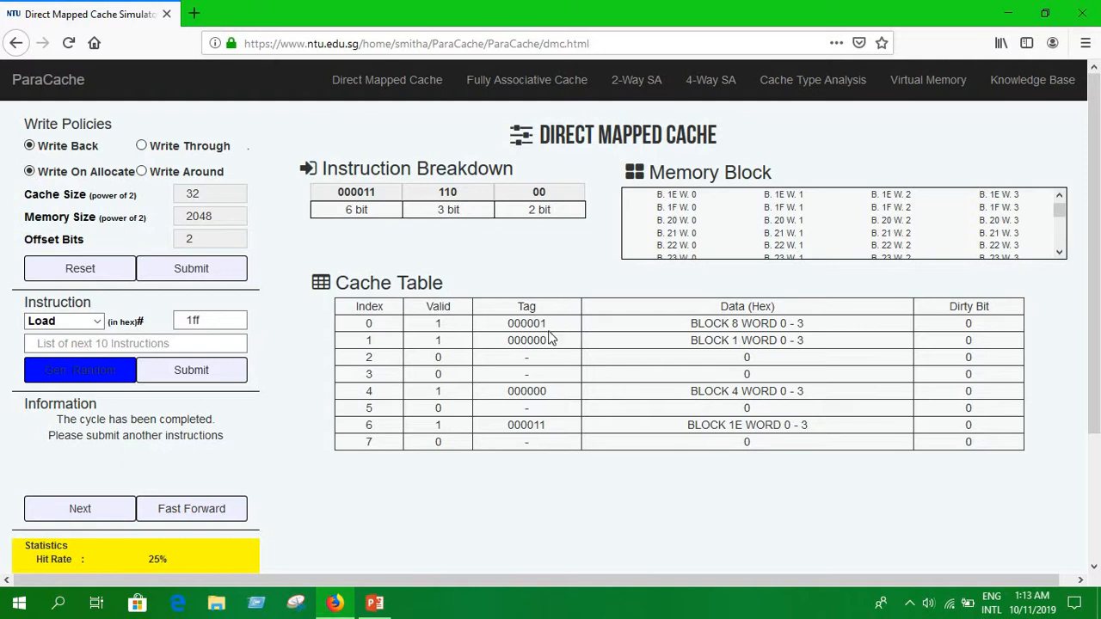
mouse_move(882, 317)
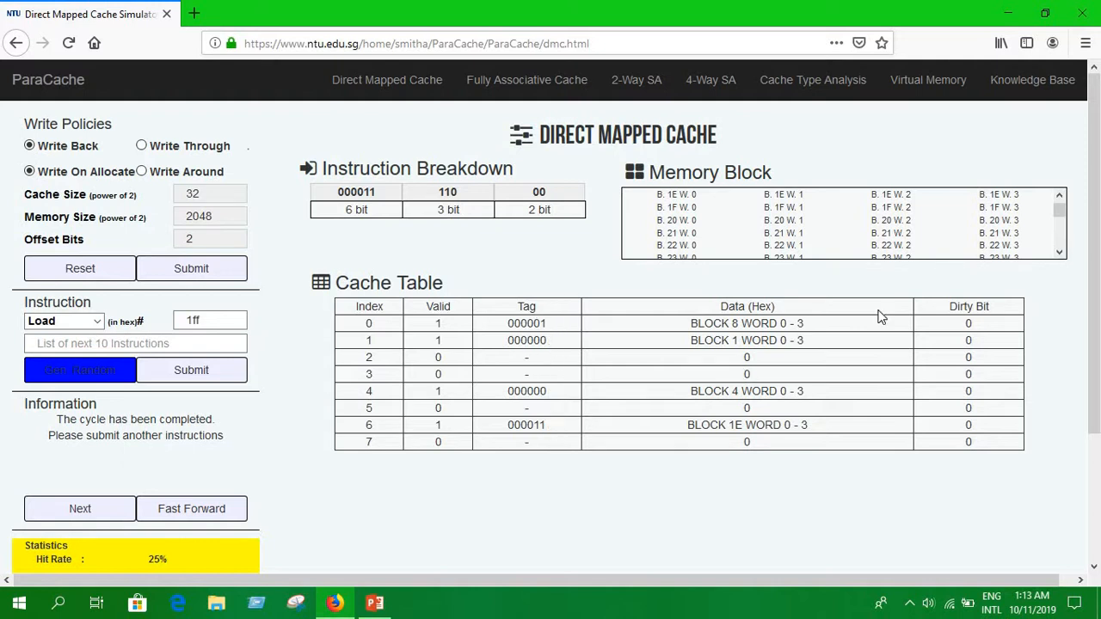
scroll(down, 3)
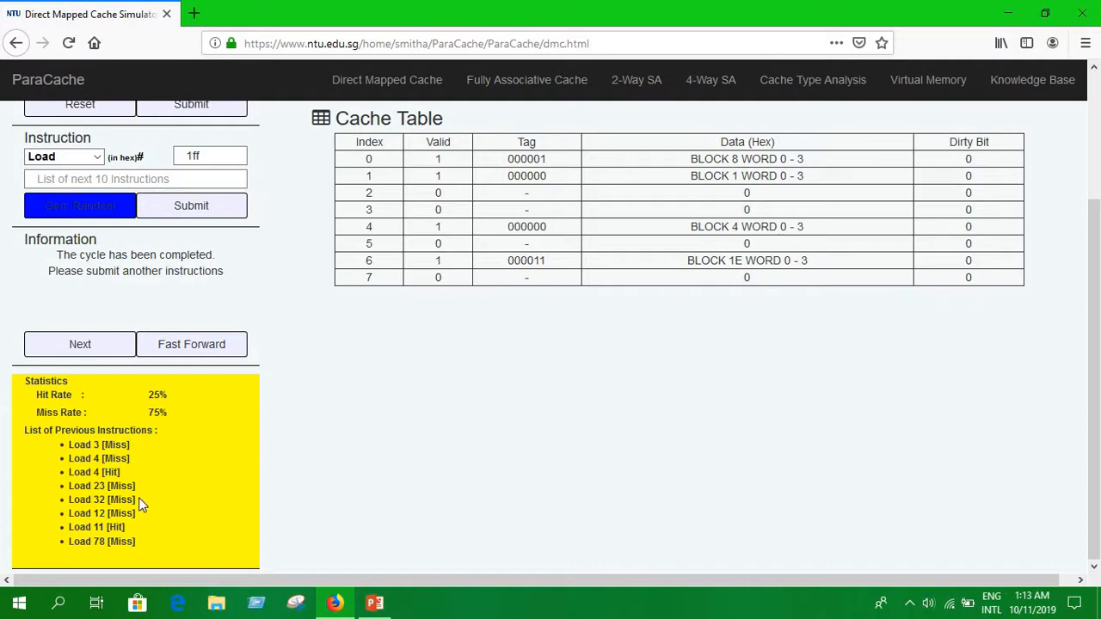
scroll(up, 3)
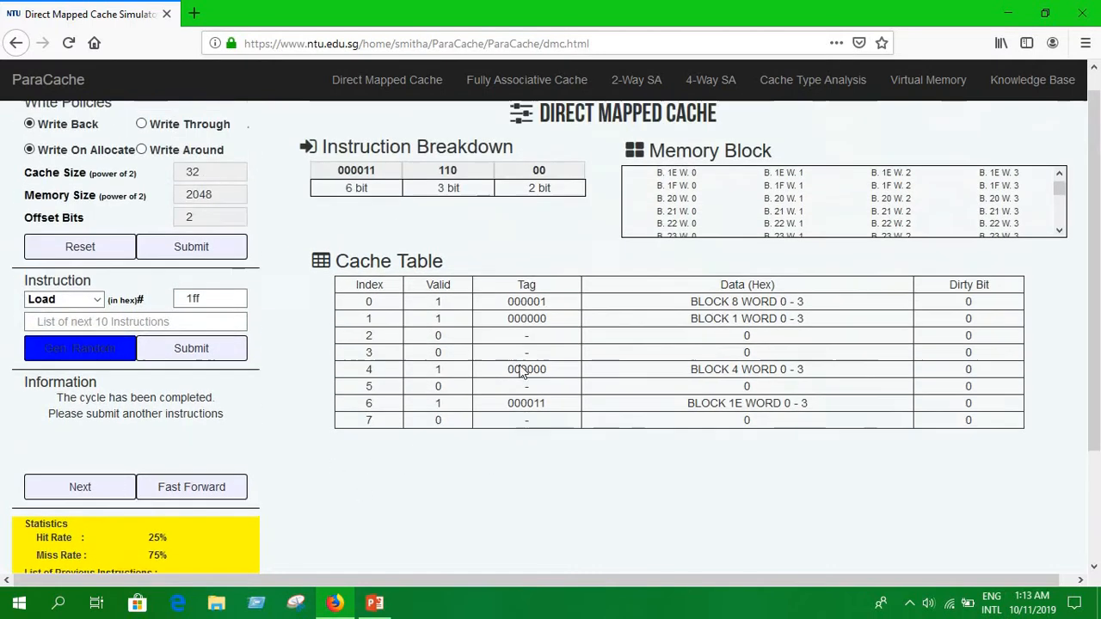
scroll(down, 3)
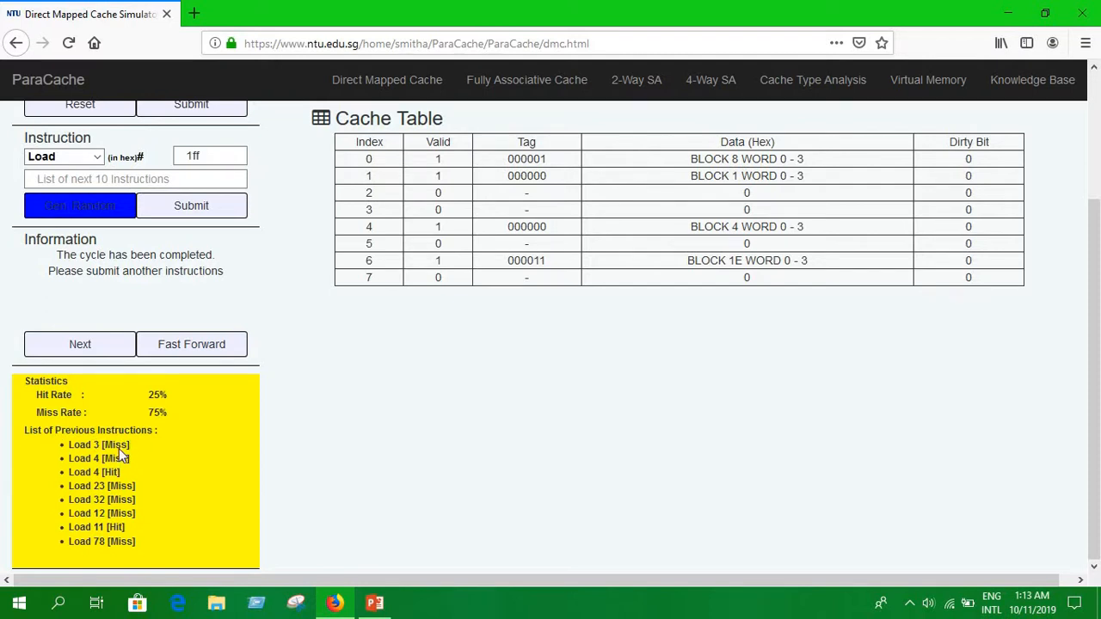
scroll(up, 3)
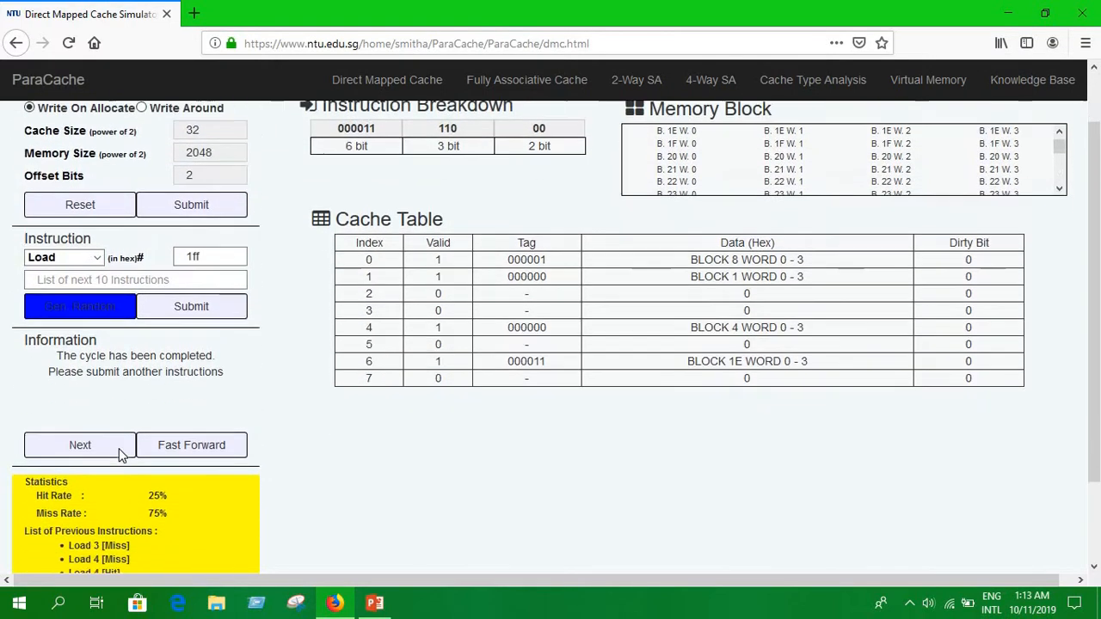
scroll(down, 3)
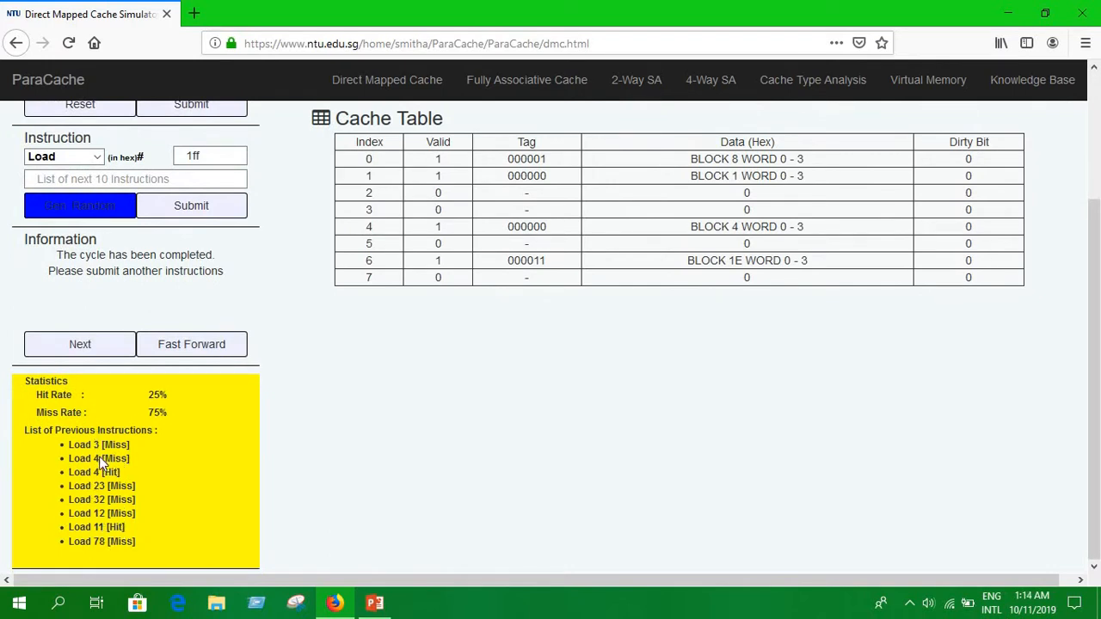
mouse_move(78, 503)
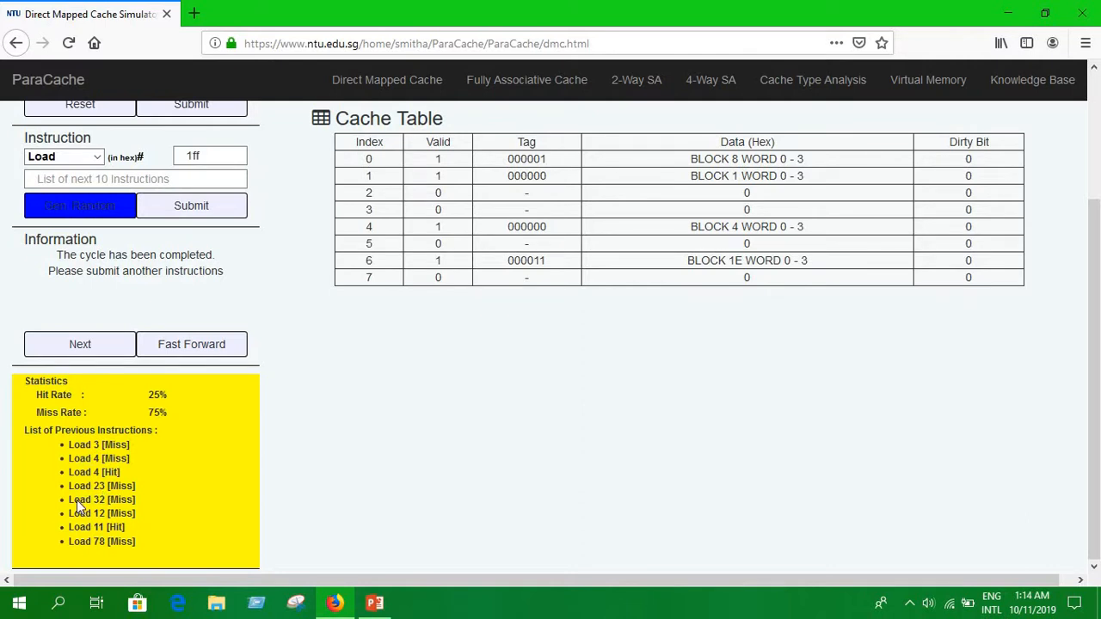
scroll(up, 3)
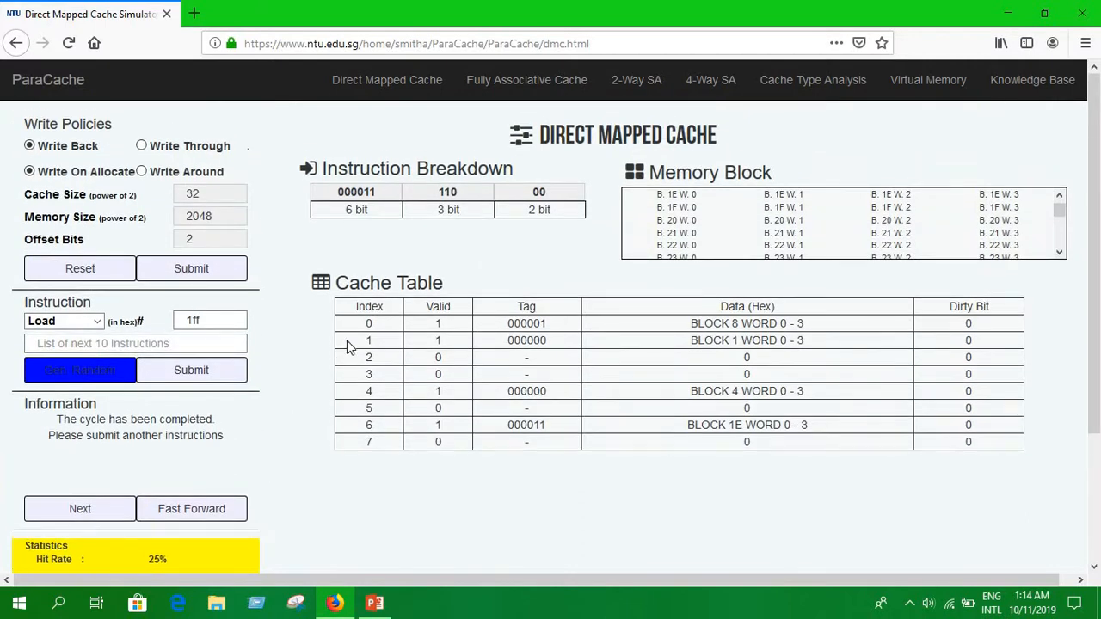
scroll(down, 3)
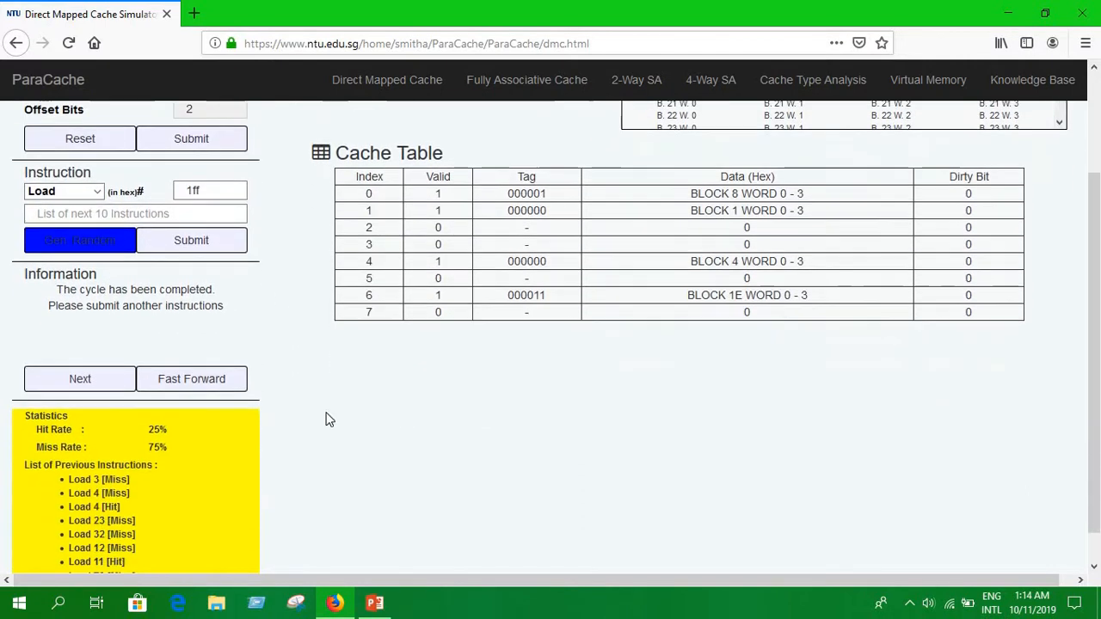
scroll(down, 3)
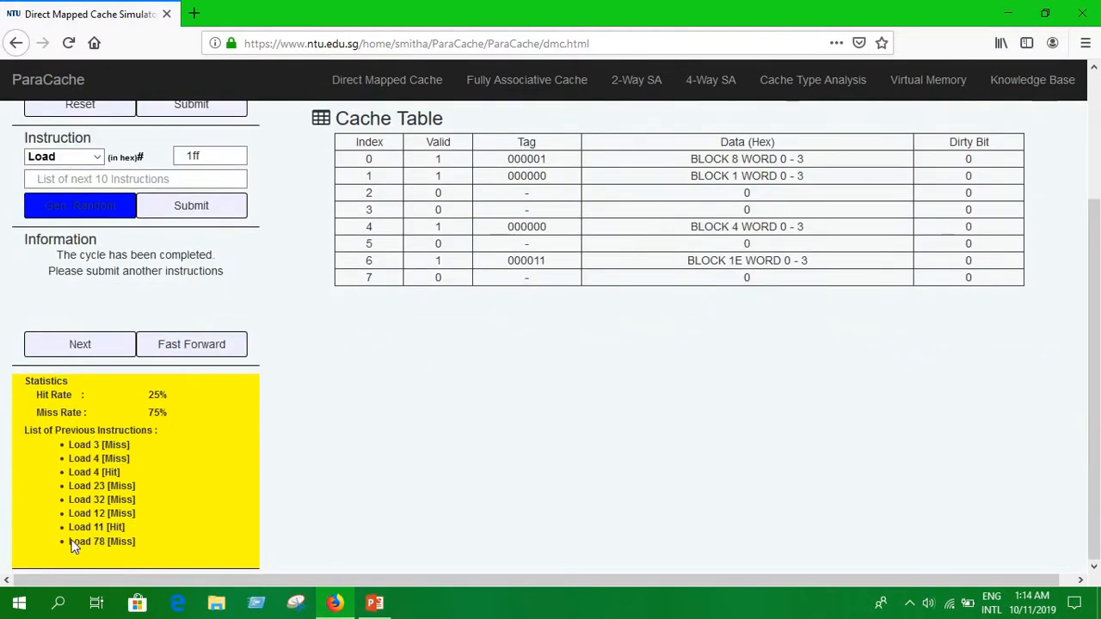
mouse_move(107, 551)
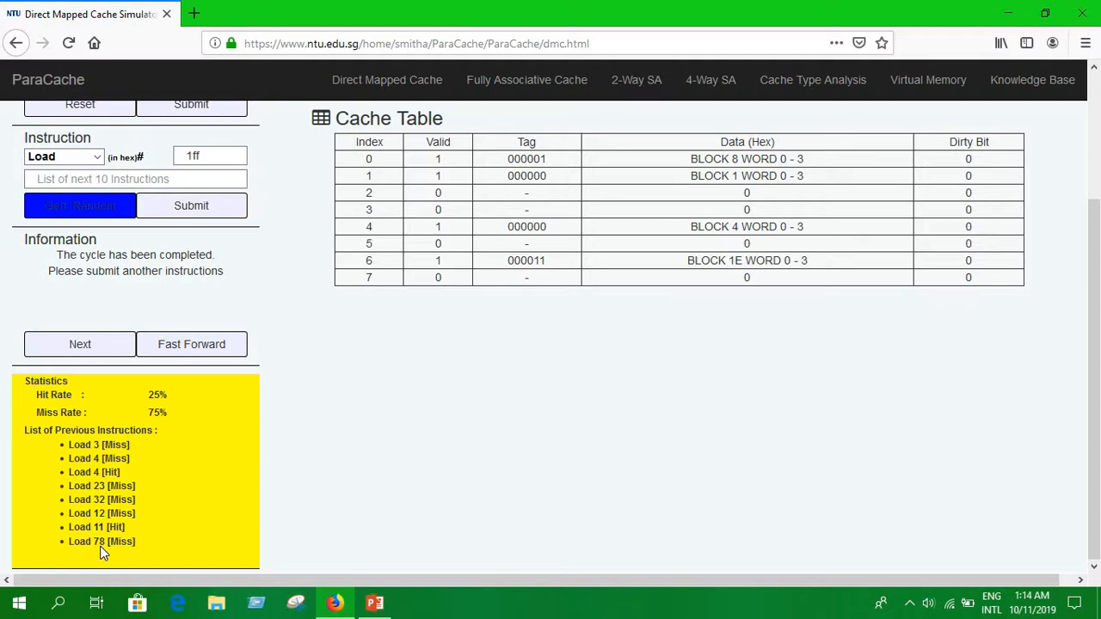
scroll(up, 3)
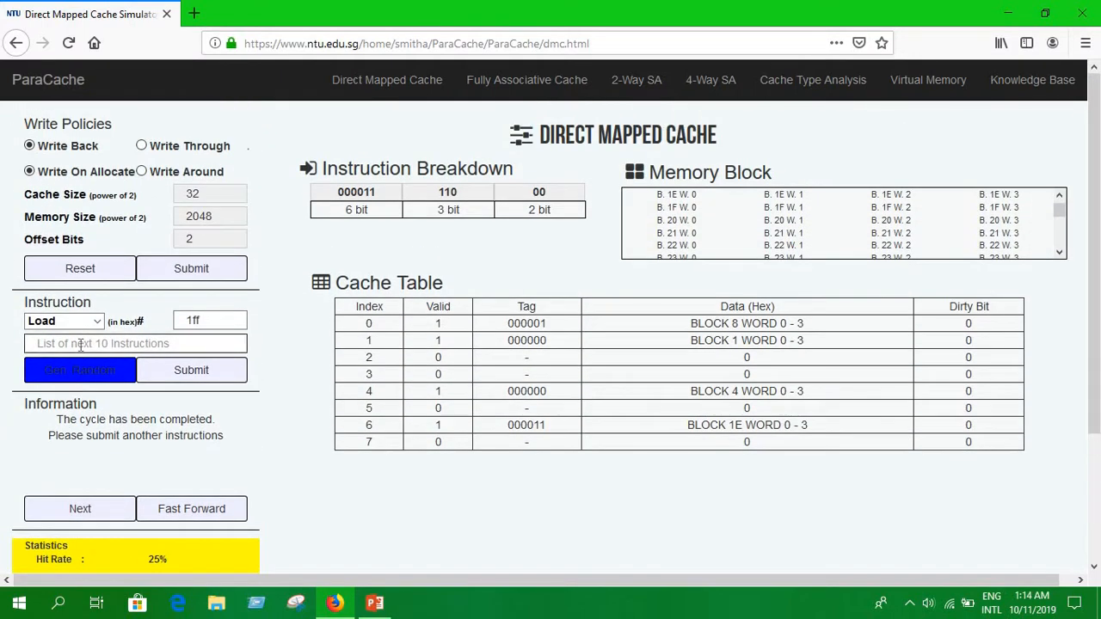
Enter address 78, submit it, and step through the cache lookup to the hit result
text(7)
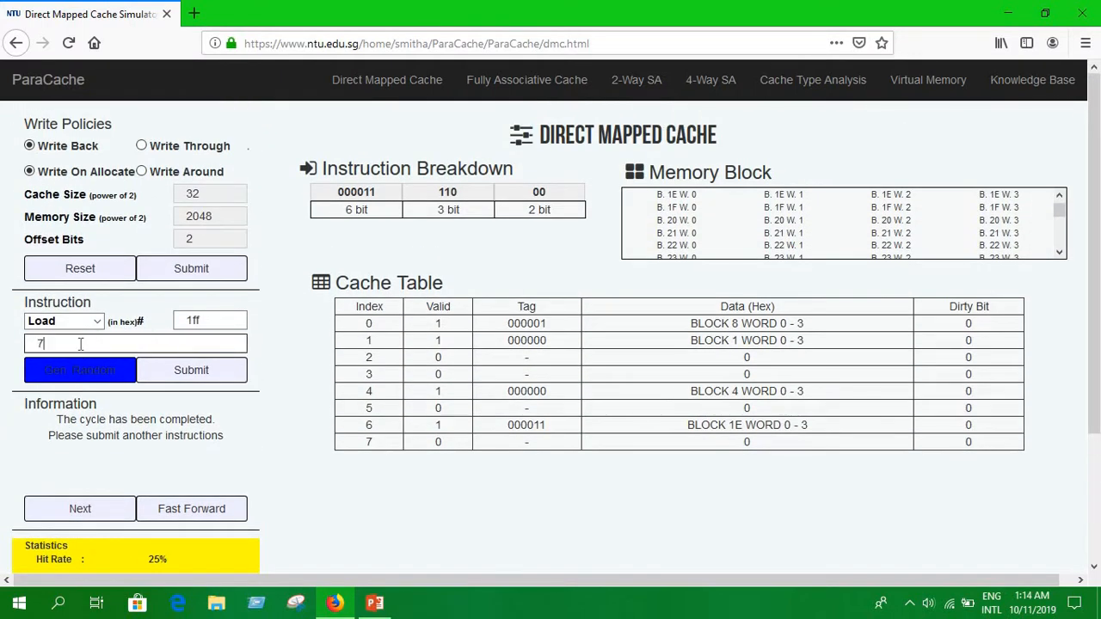
text(8)
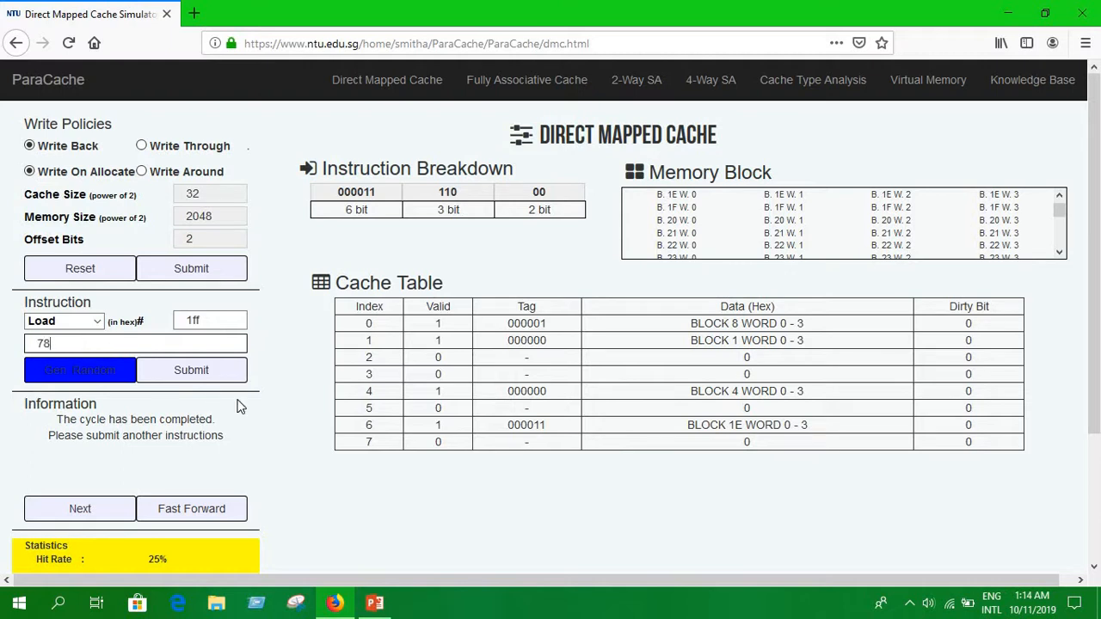
scroll(down, 3)
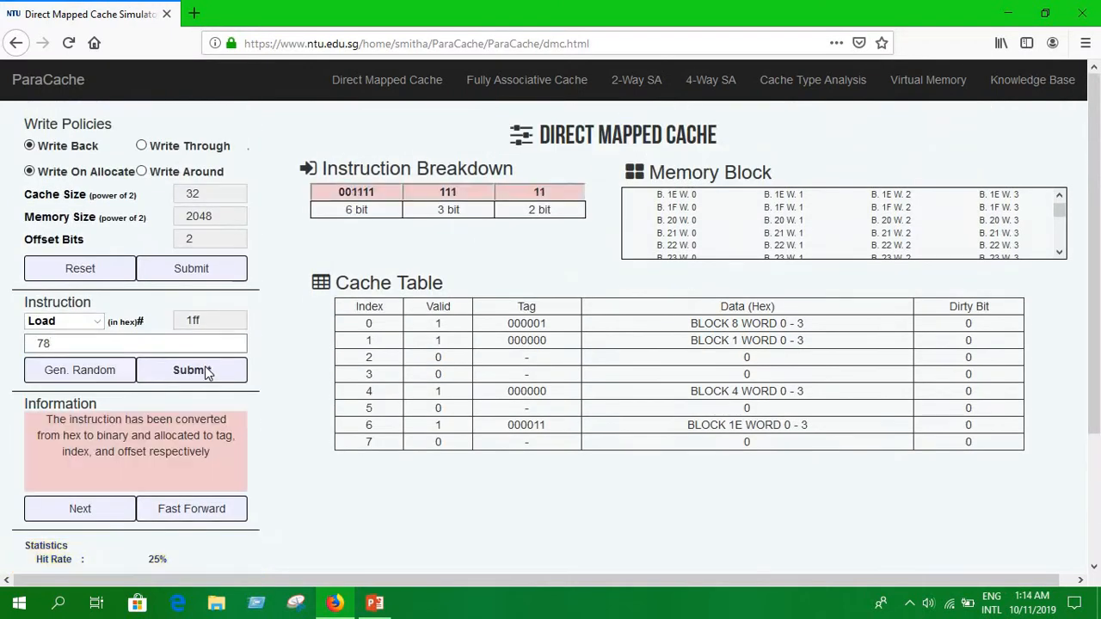
click(79, 508)
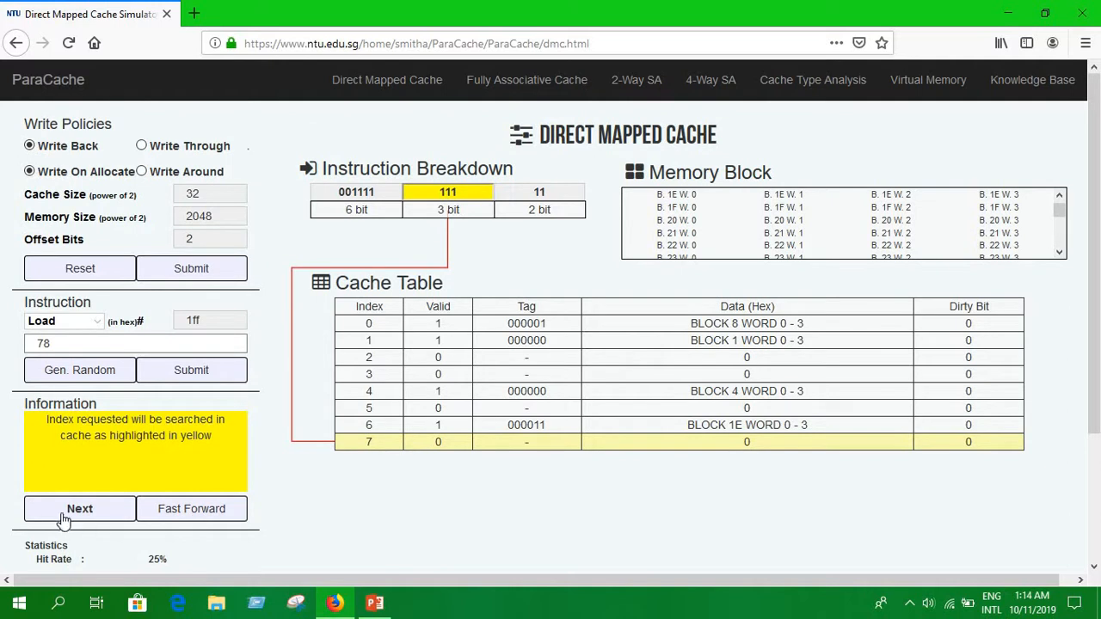
click(79, 508)
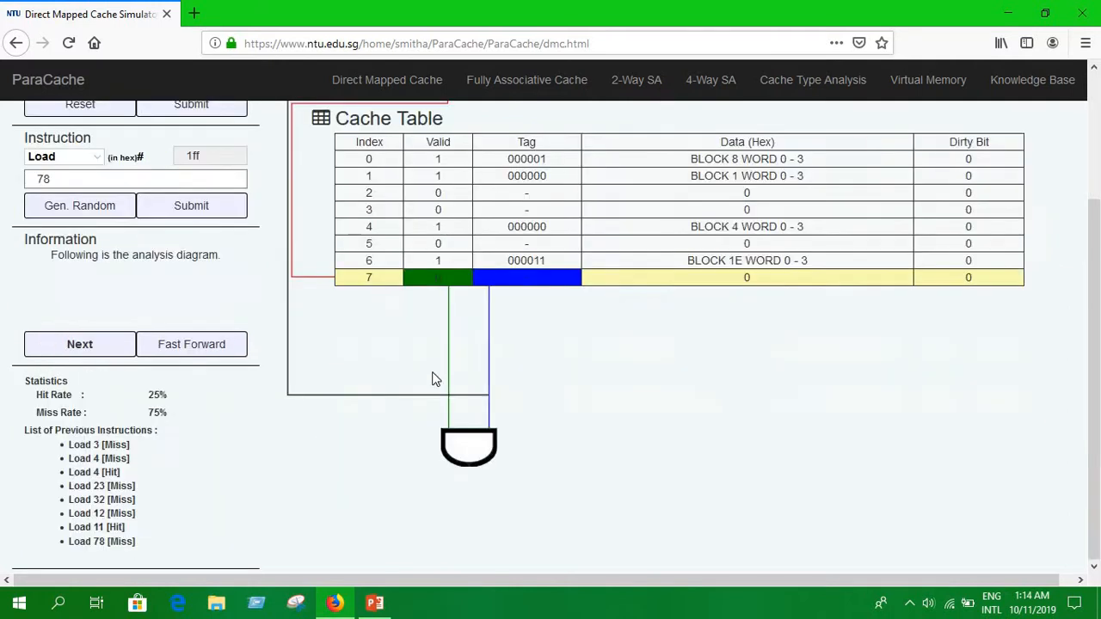
scroll(up, 3)
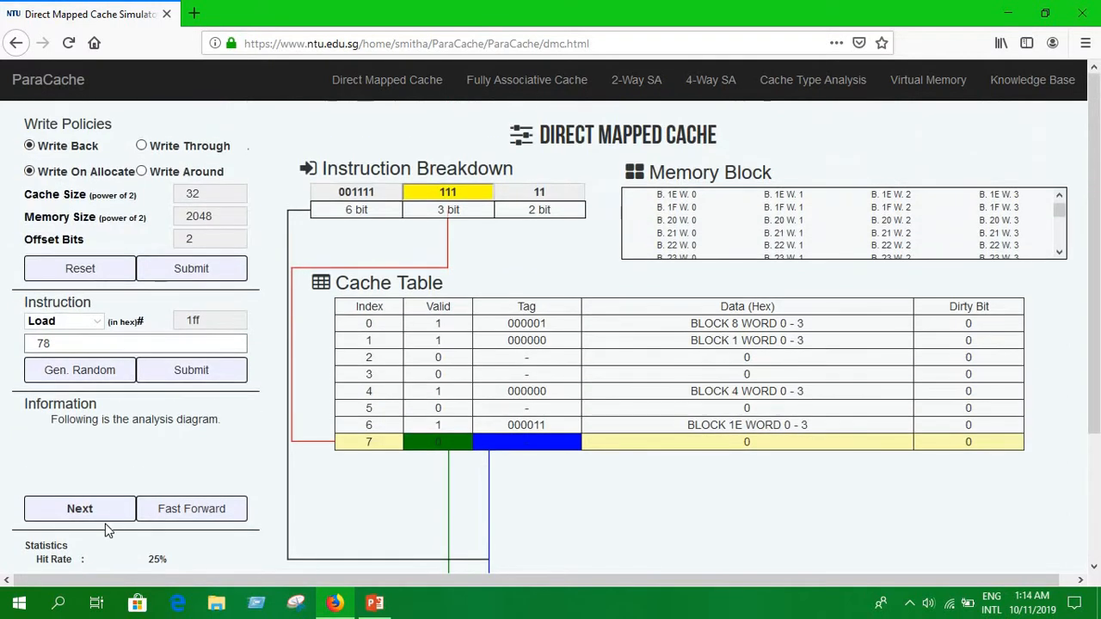
click(80, 509)
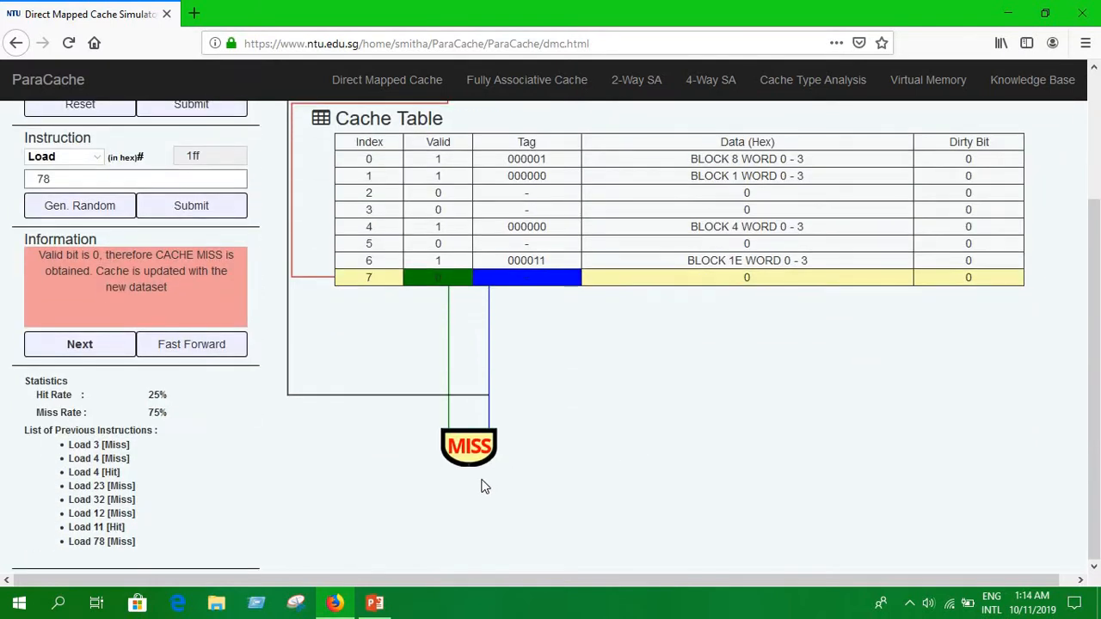
Copy block 7F into cache index 7 and check the statistics list
scroll(up, 3)
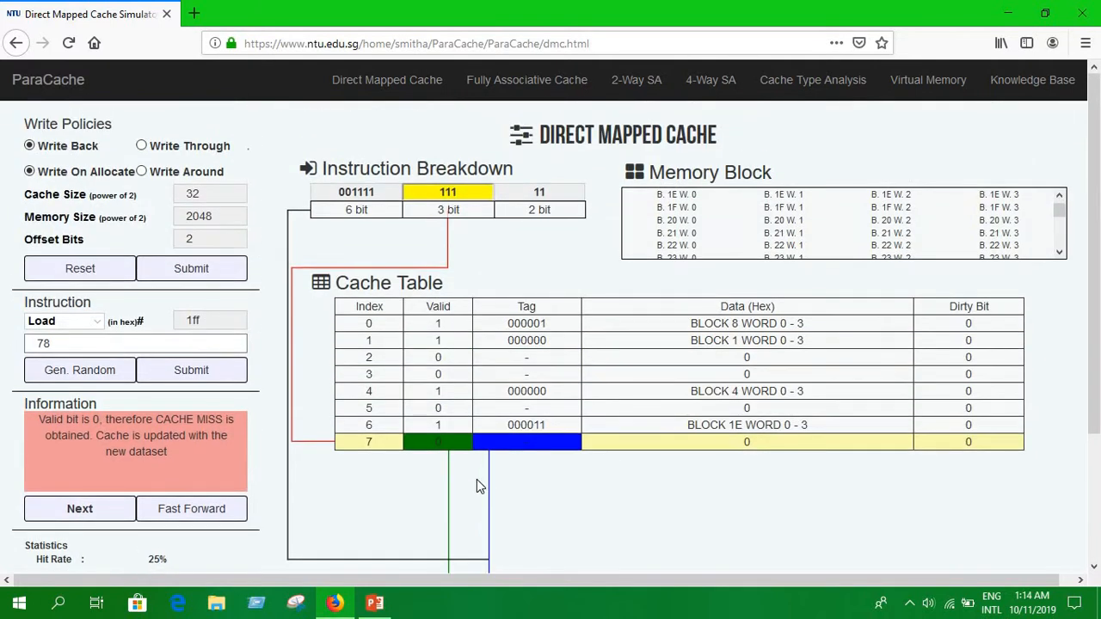
click(80, 508)
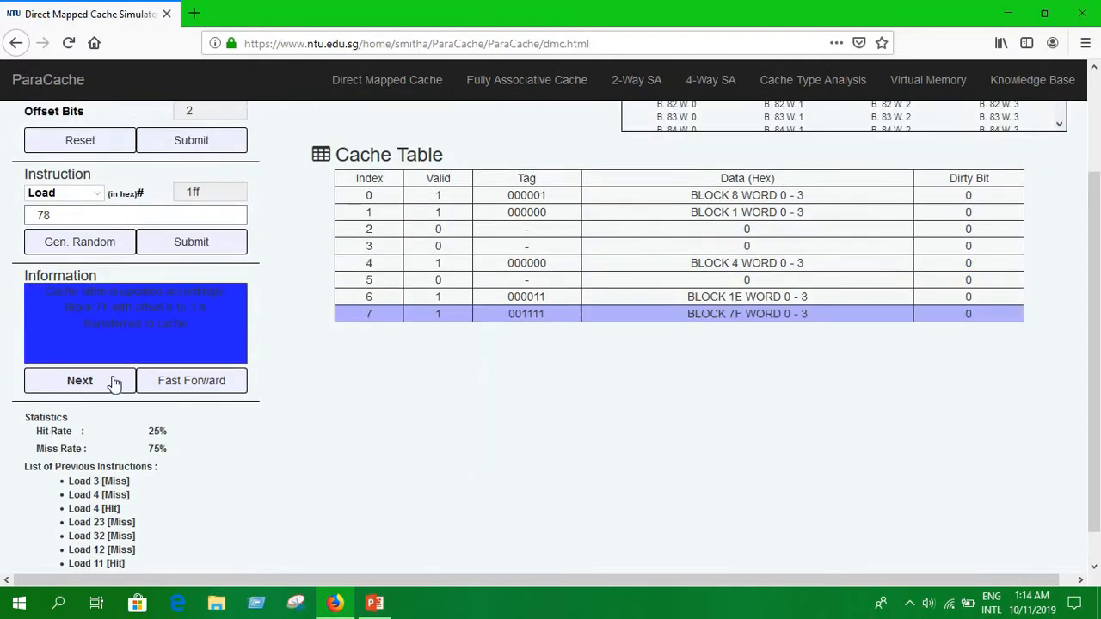
click(79, 380)
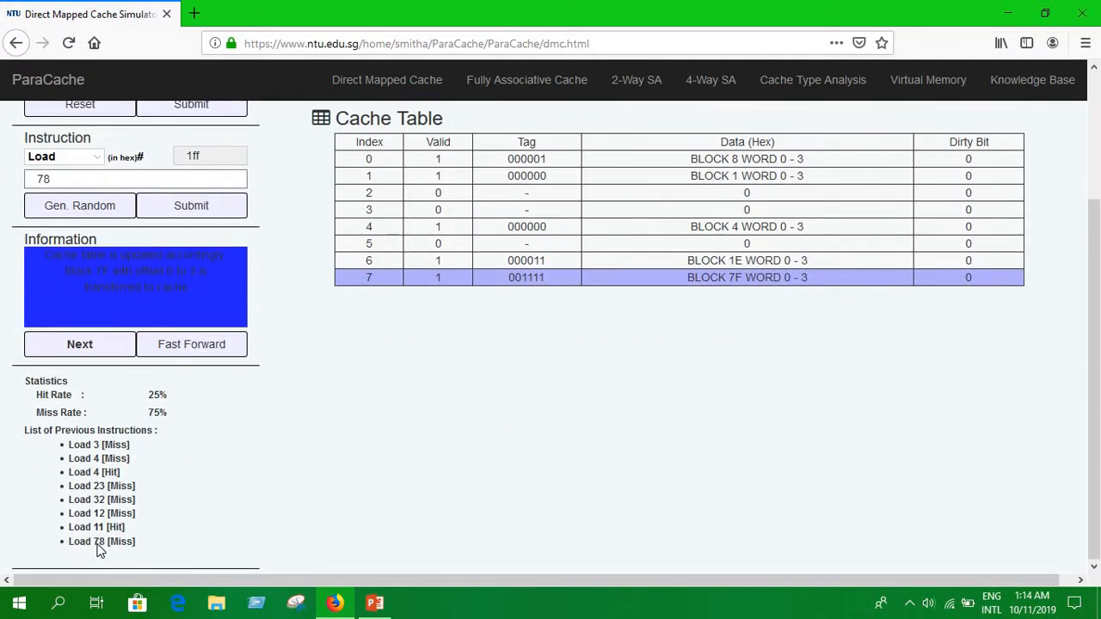
scroll(up, 3)
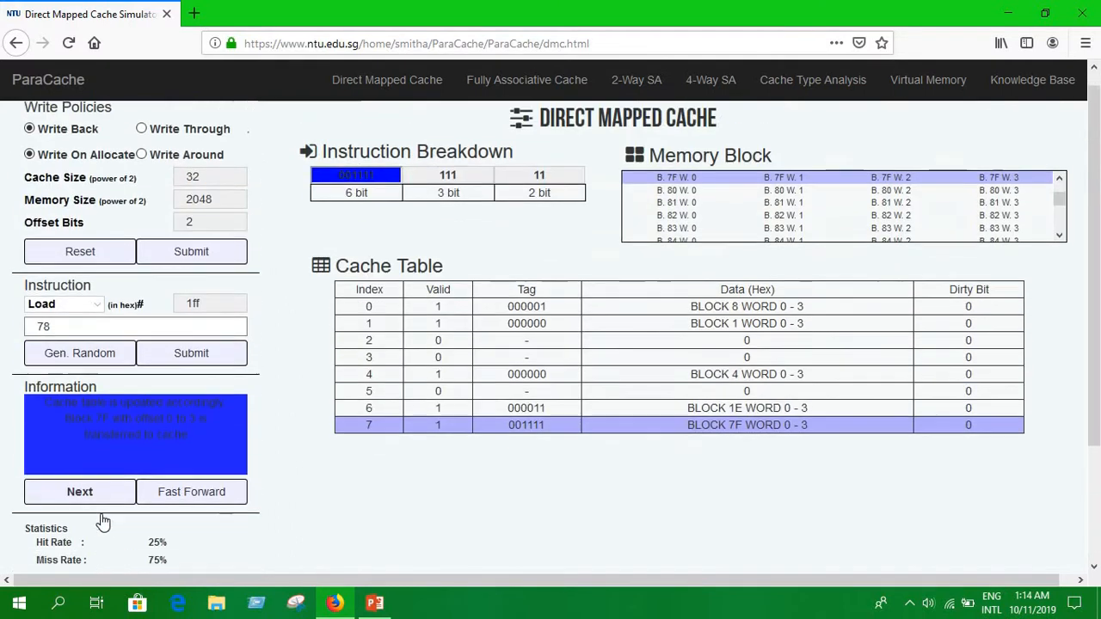
scroll(down, 3)
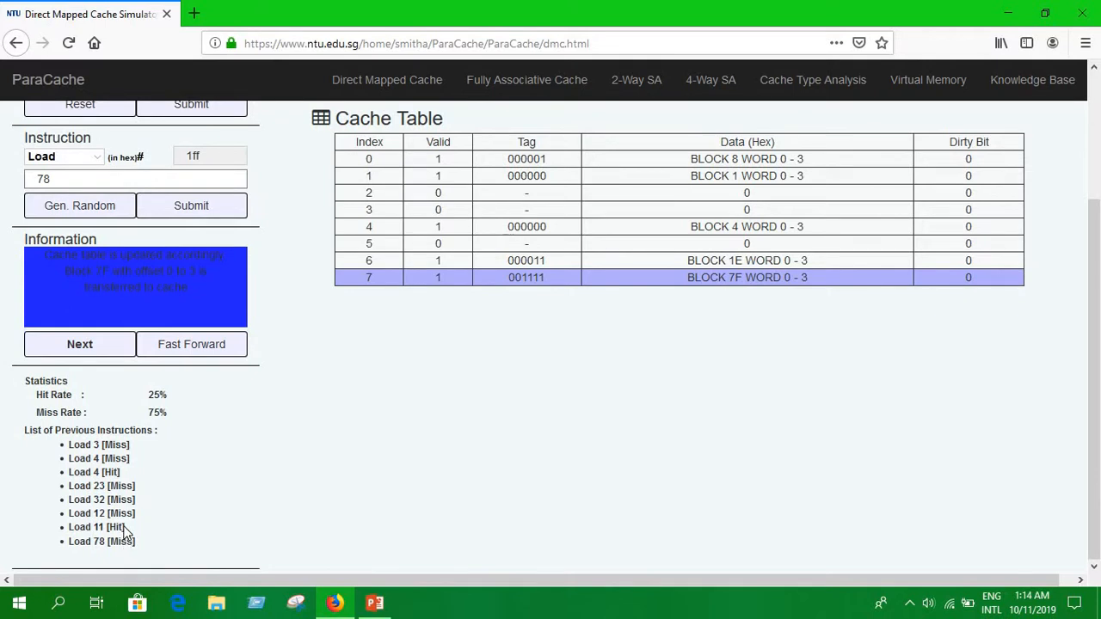
scroll(up, 3)
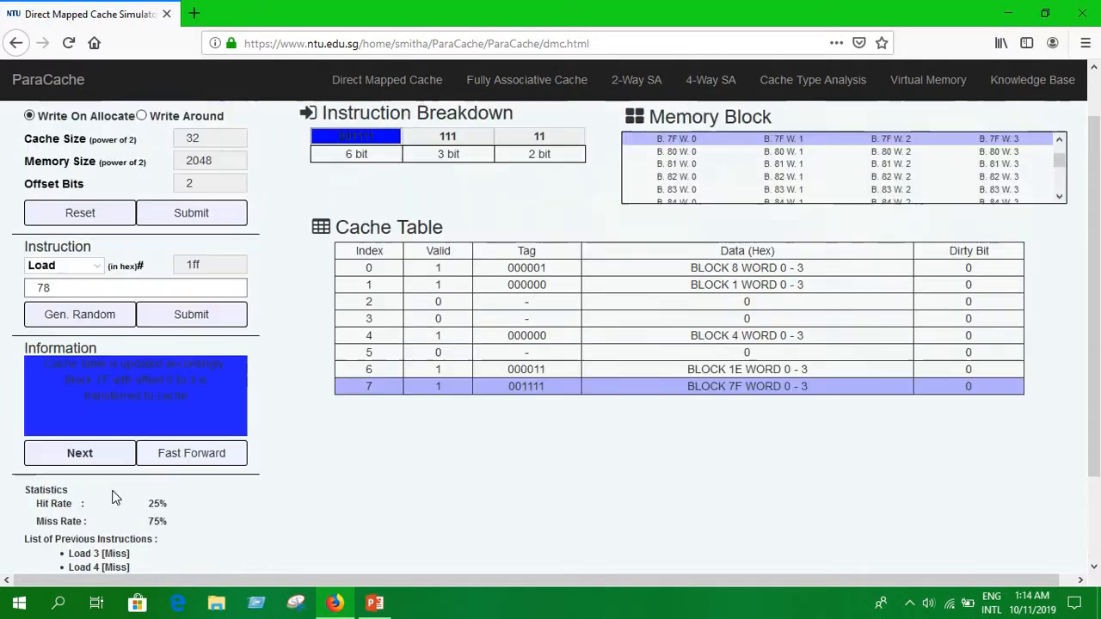
scroll(up, 3)
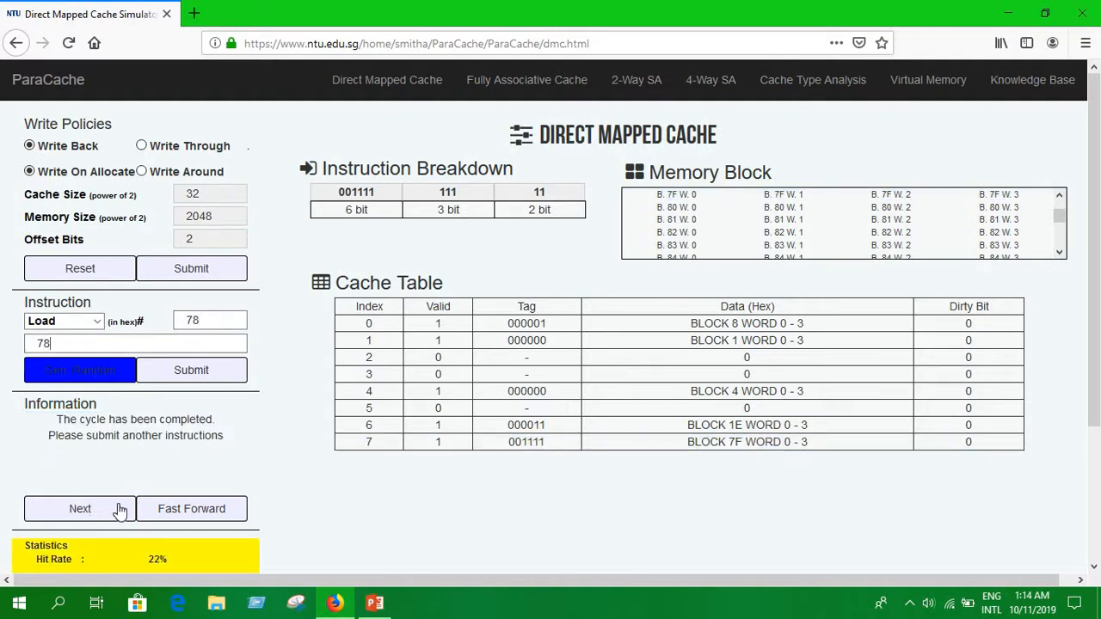
Dismiss the alert and step Load 78 through index, valid-bit and tag checks to a HIT
click(79, 508)
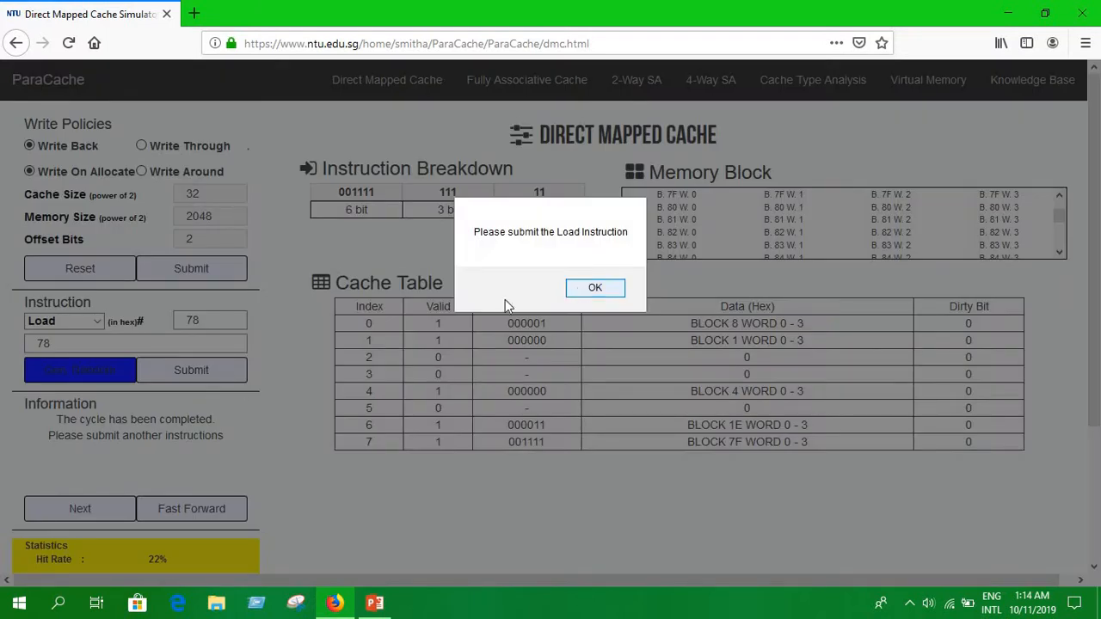
click(594, 287)
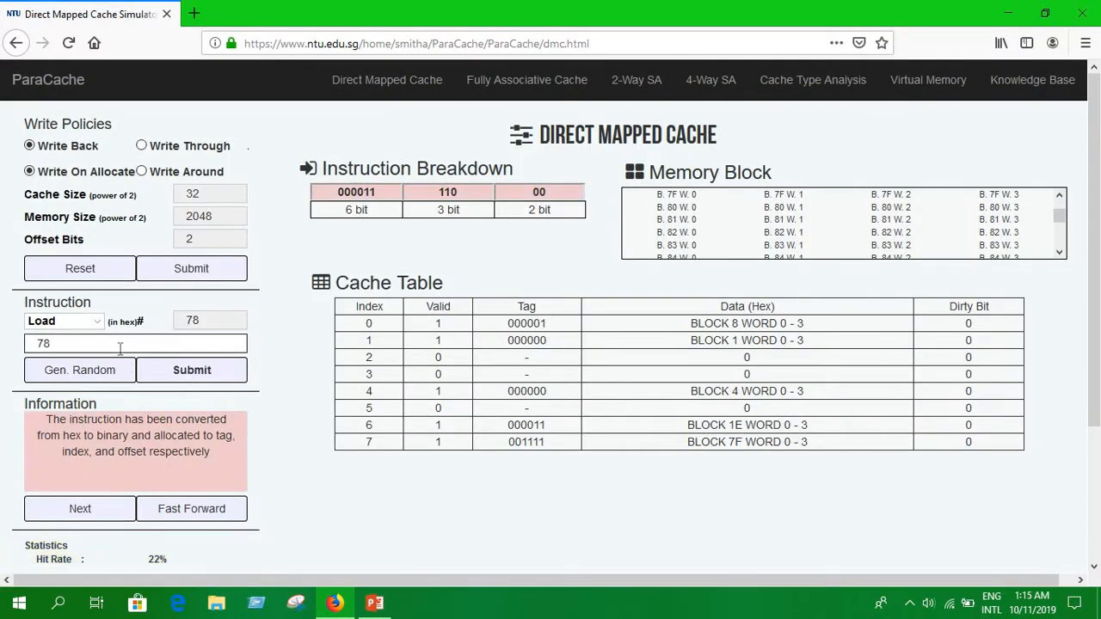
click(80, 508)
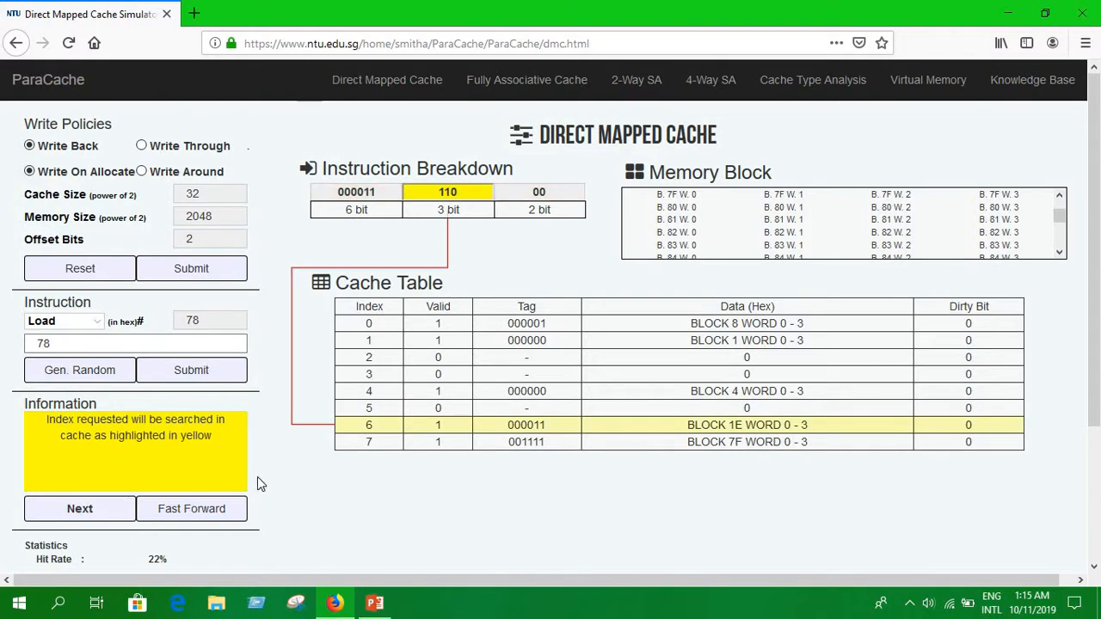
mouse_move(308, 283)
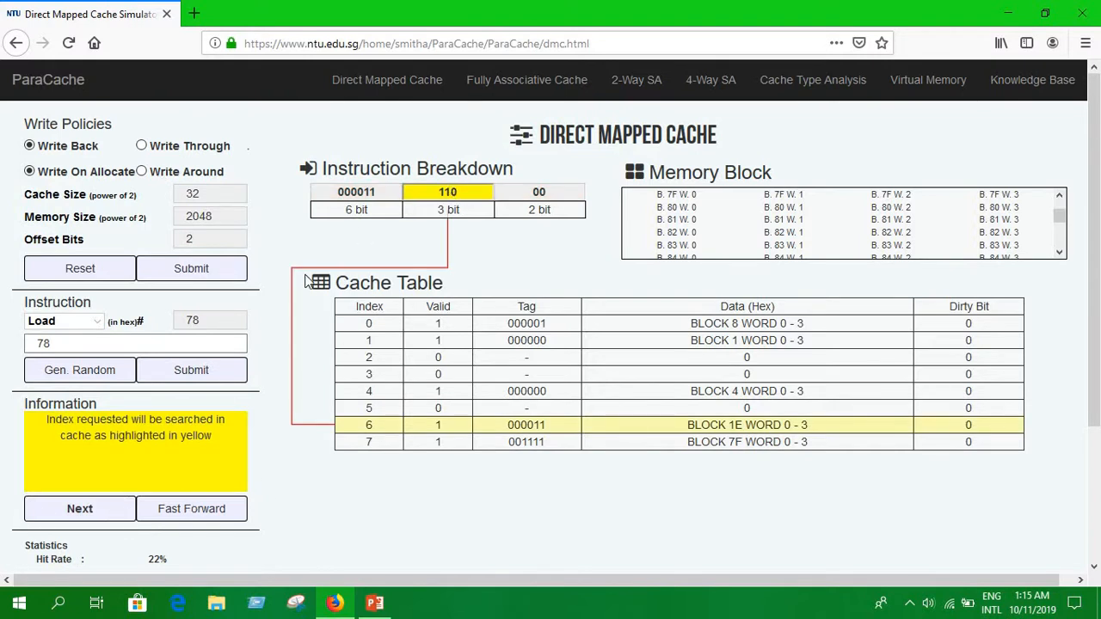
mouse_move(649, 442)
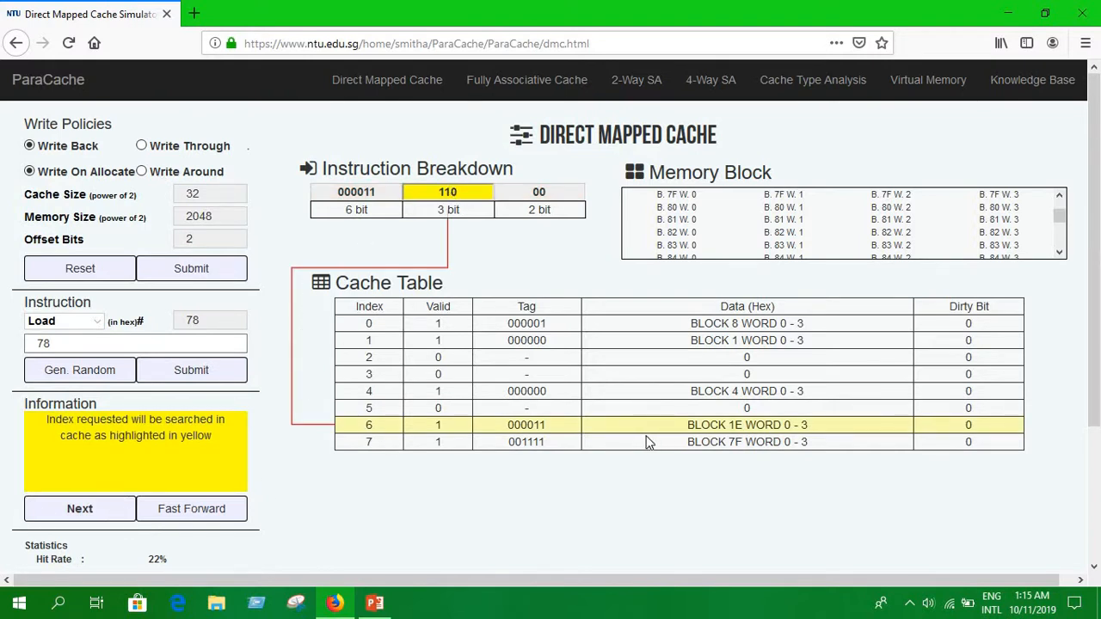
click(80, 508)
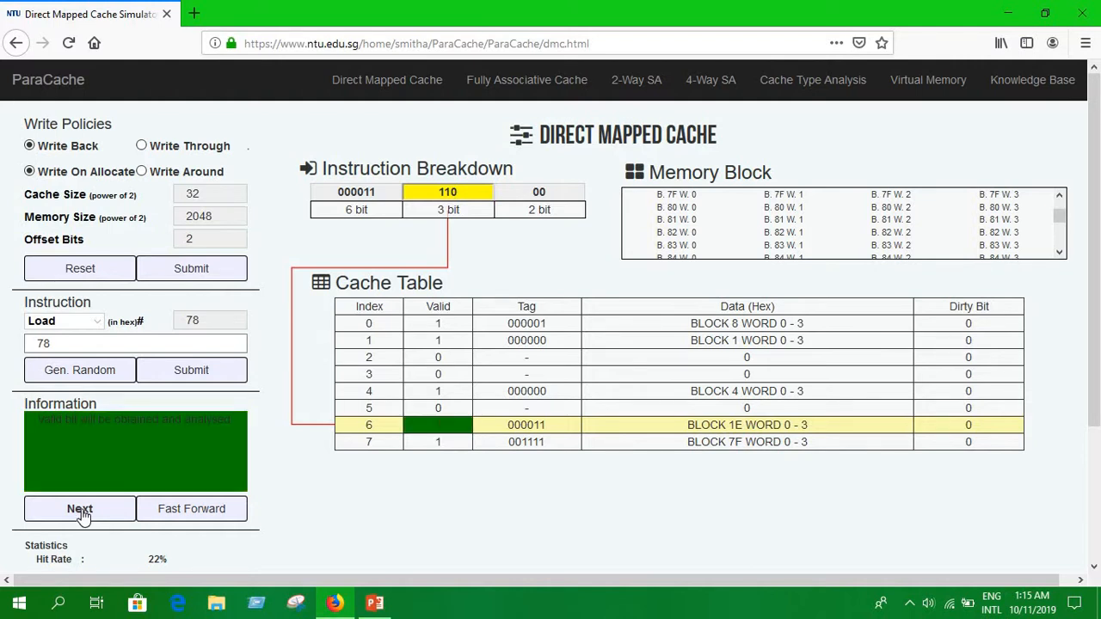
click(79, 508)
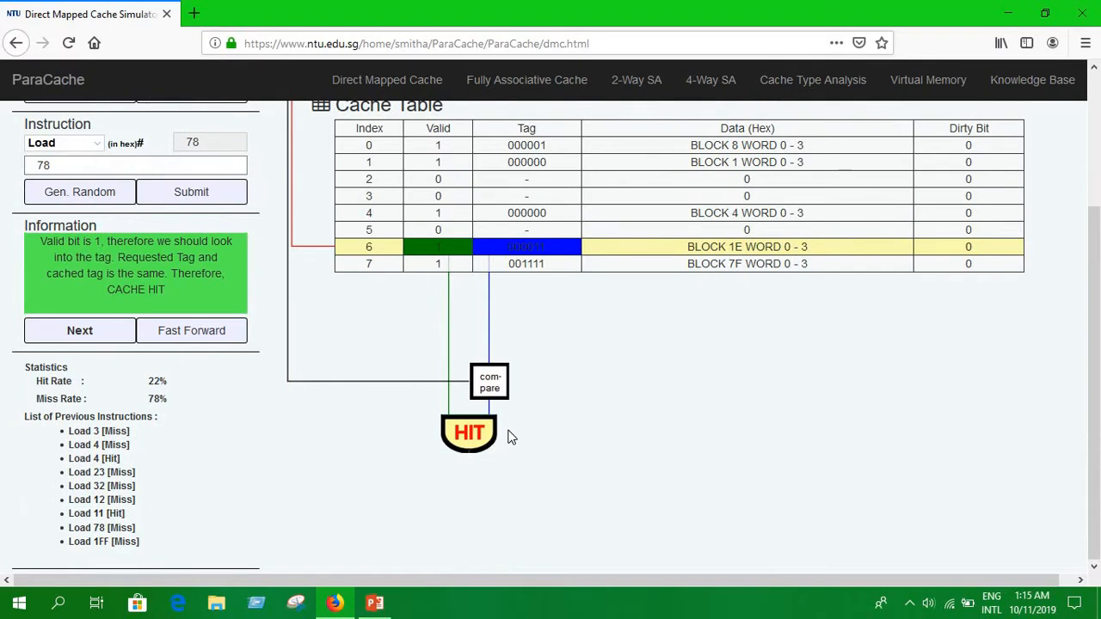
scroll(up, 3)
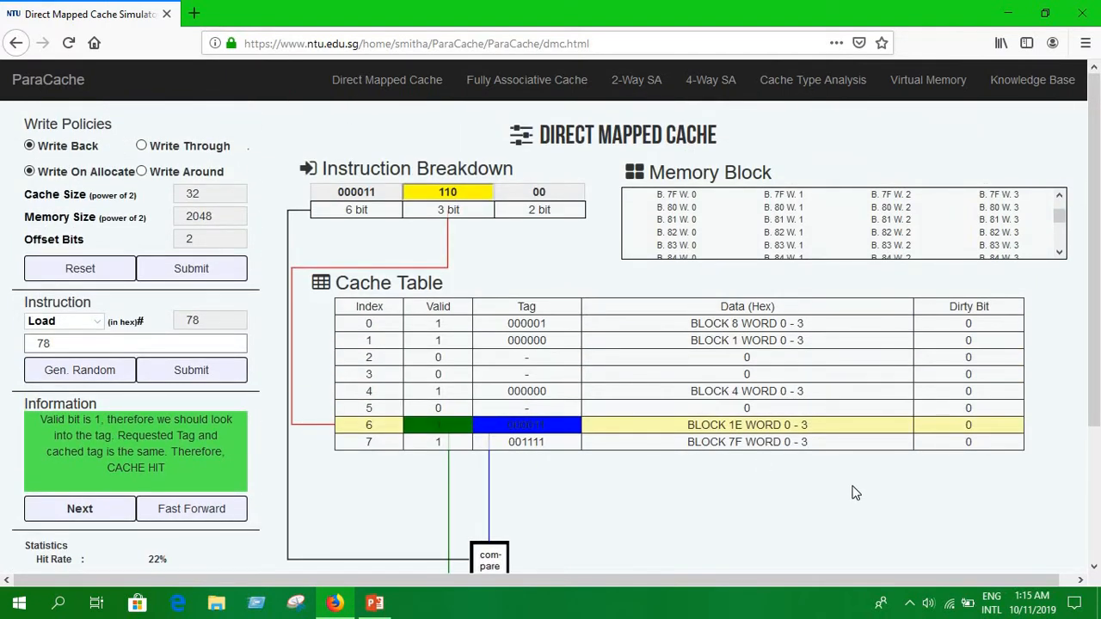
mouse_move(80, 508)
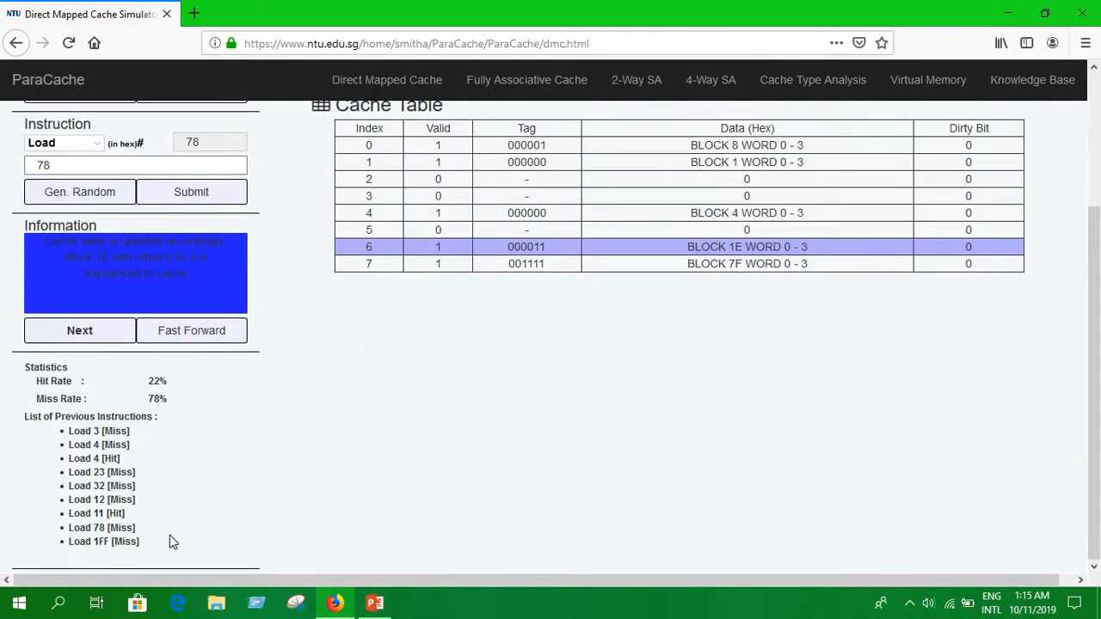
mouse_move(101, 360)
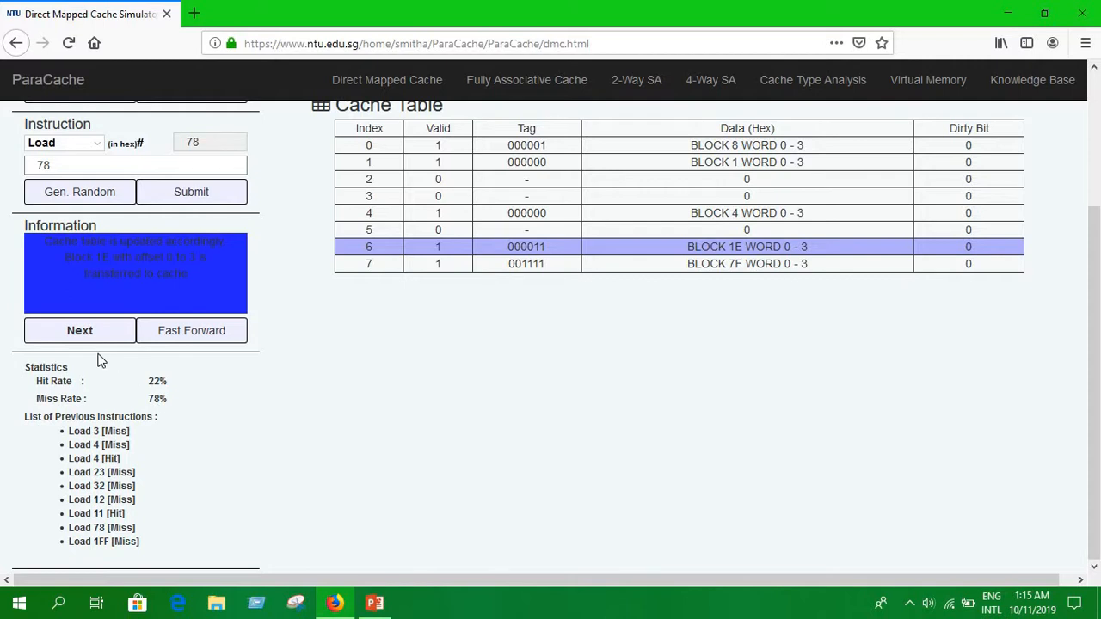
mouse_move(114, 436)
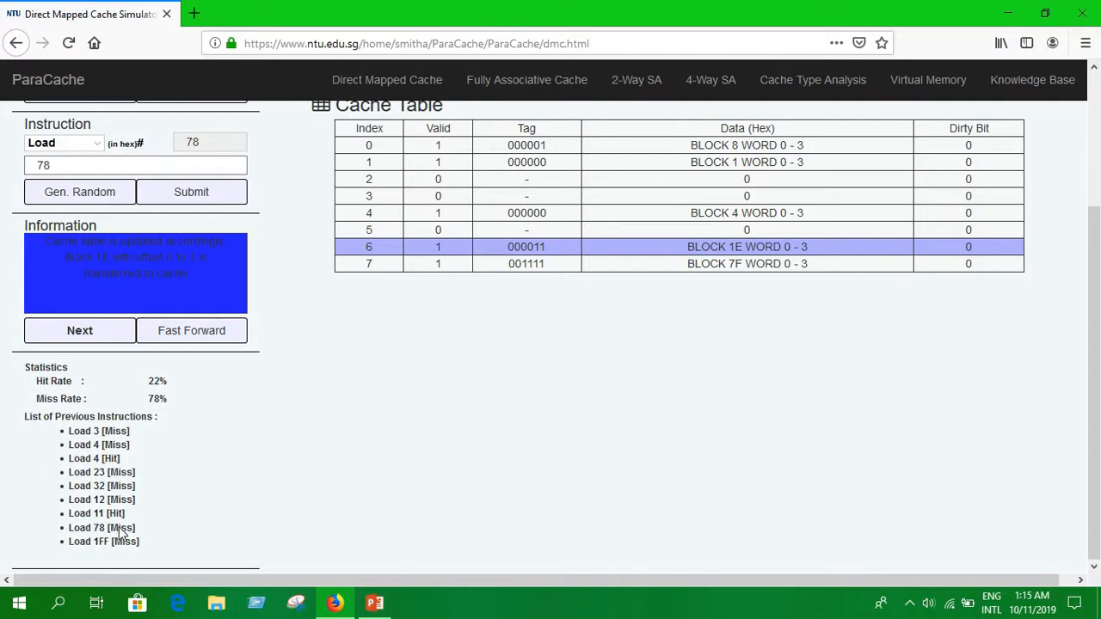
mouse_move(138, 517)
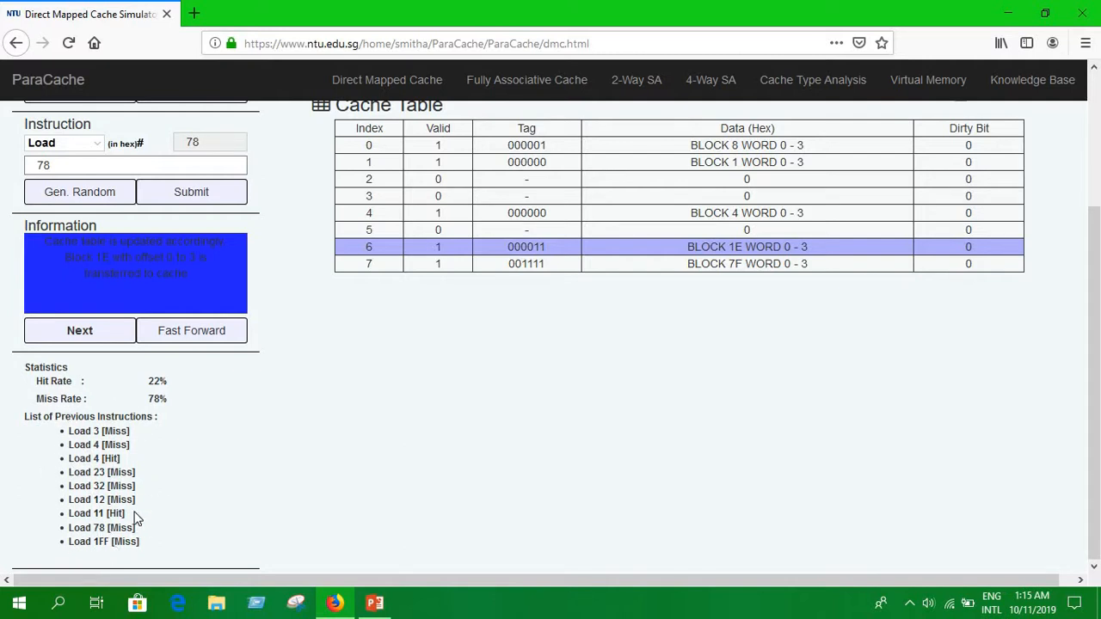
scroll(up, 3)
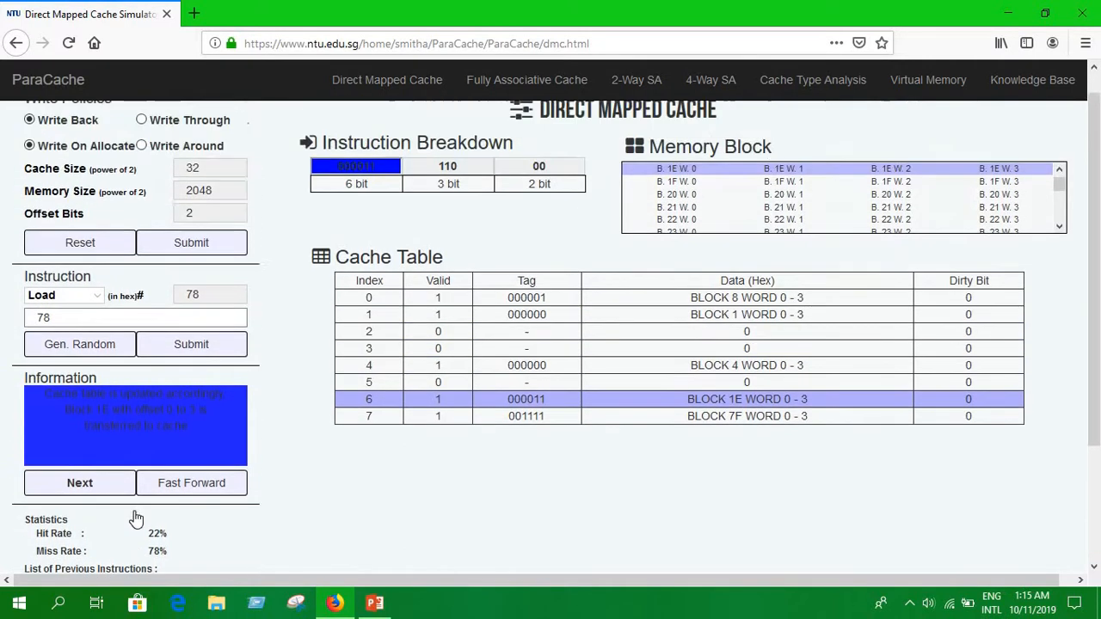
scroll(down, 3)
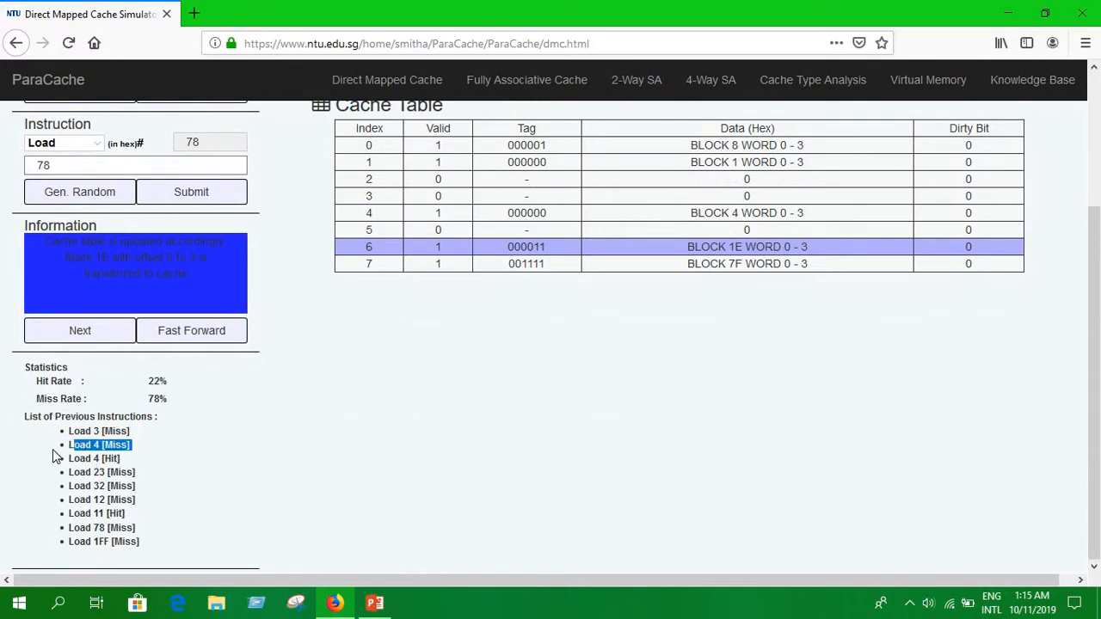
scroll(up, 3)
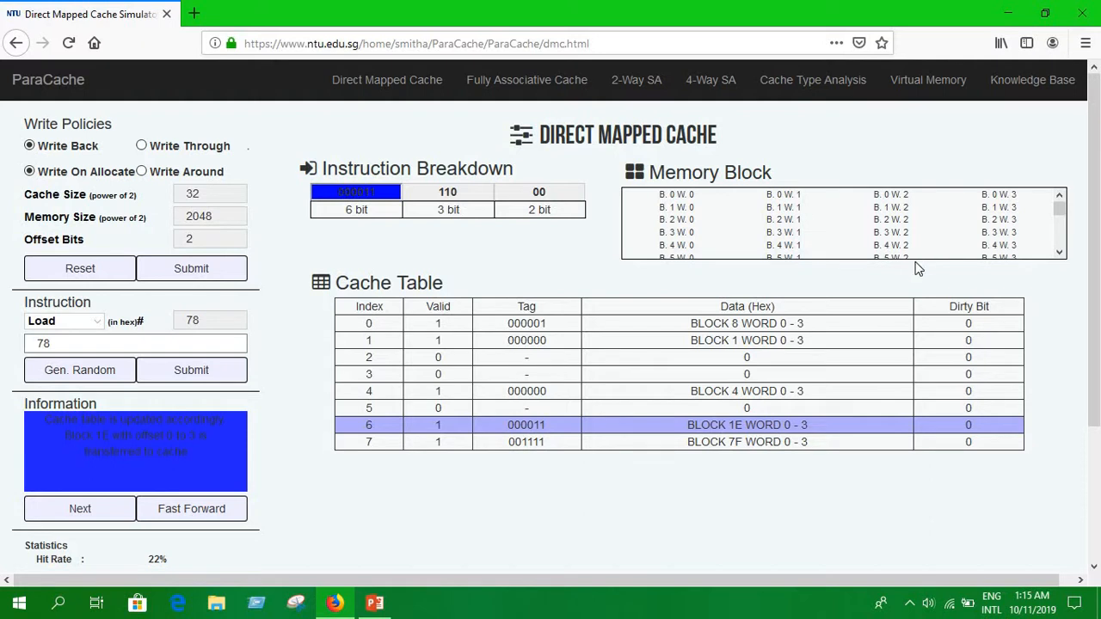
mouse_move(369, 327)
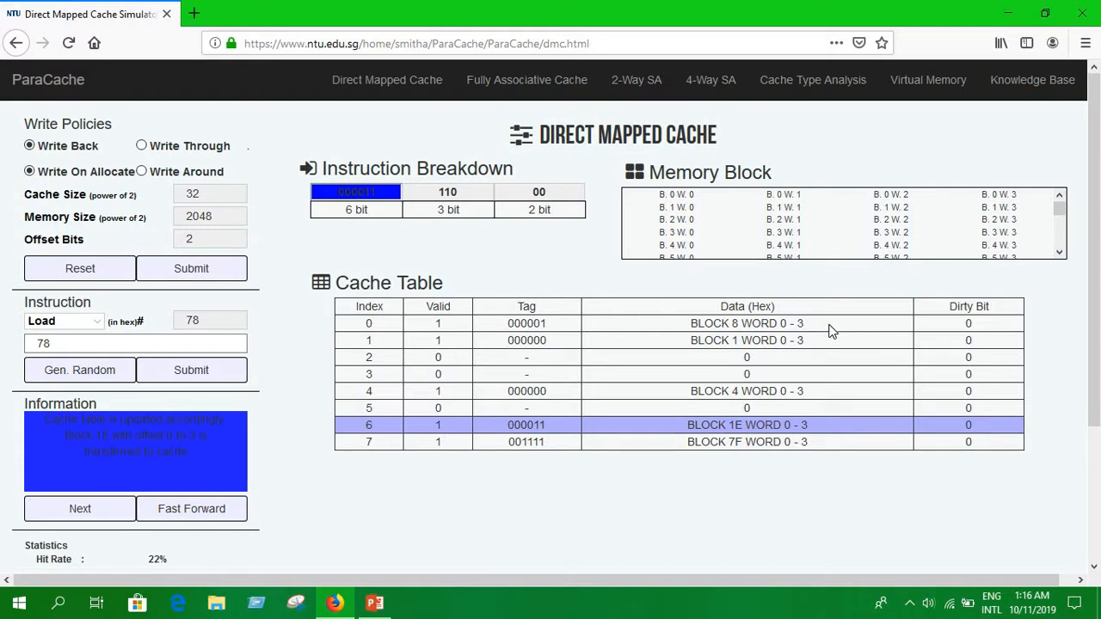
mouse_move(821, 313)
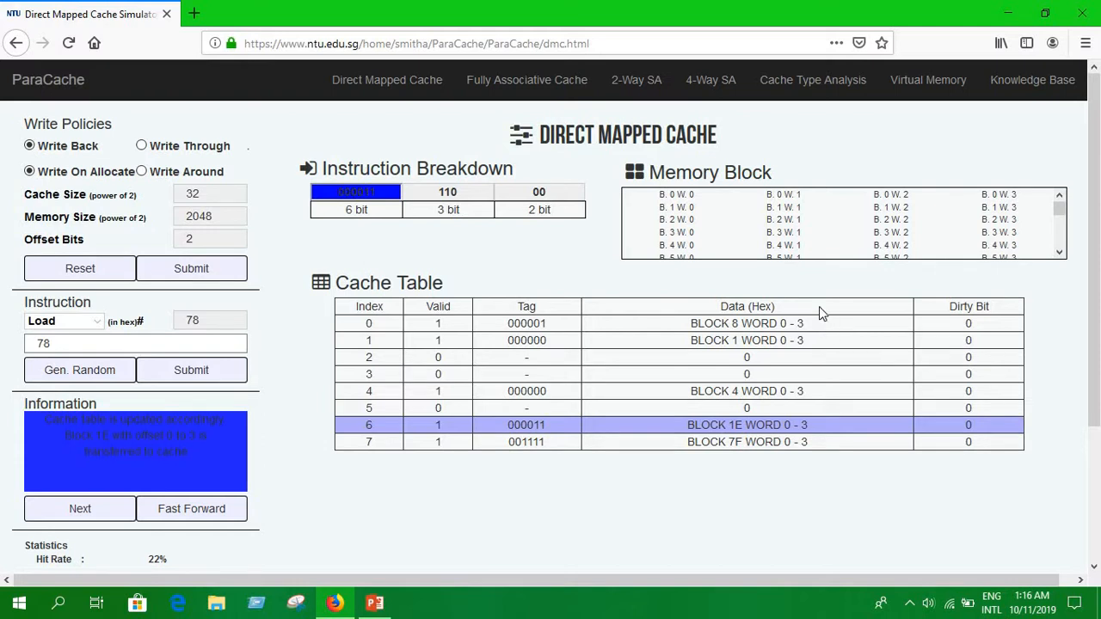
mouse_move(809, 234)
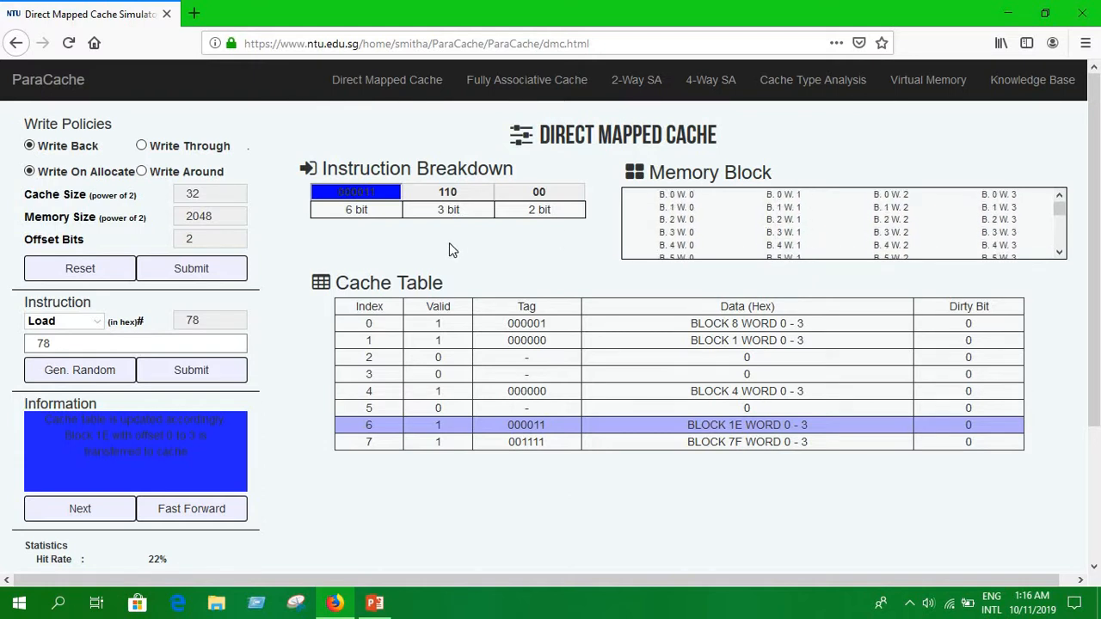
mouse_move(317, 274)
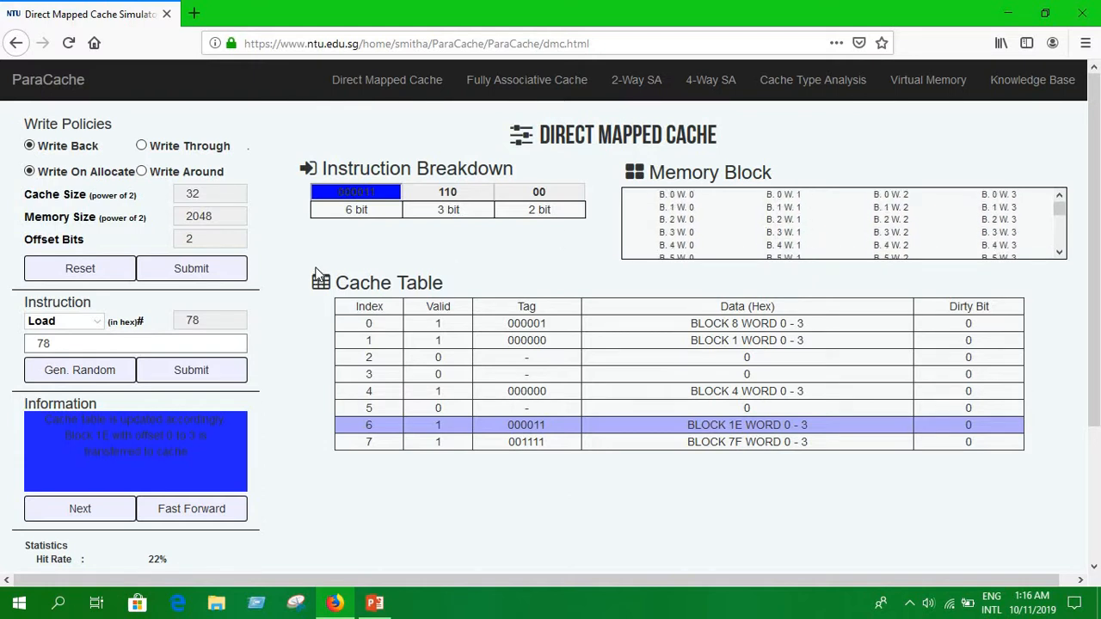
scroll(down, 3)
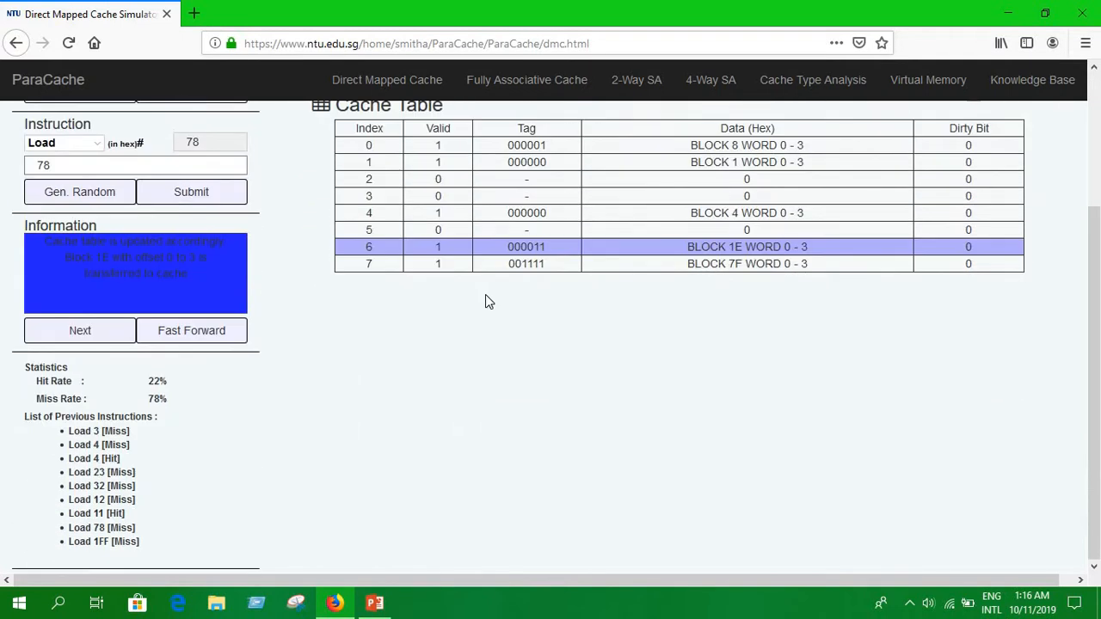
scroll(up, 3)
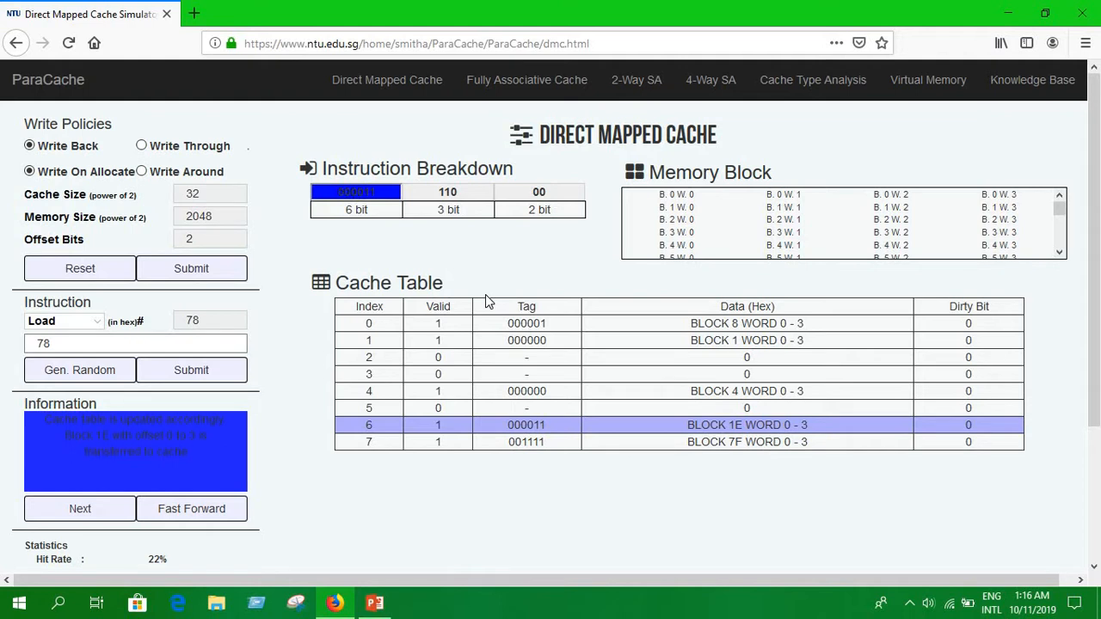
scroll(down, 3)
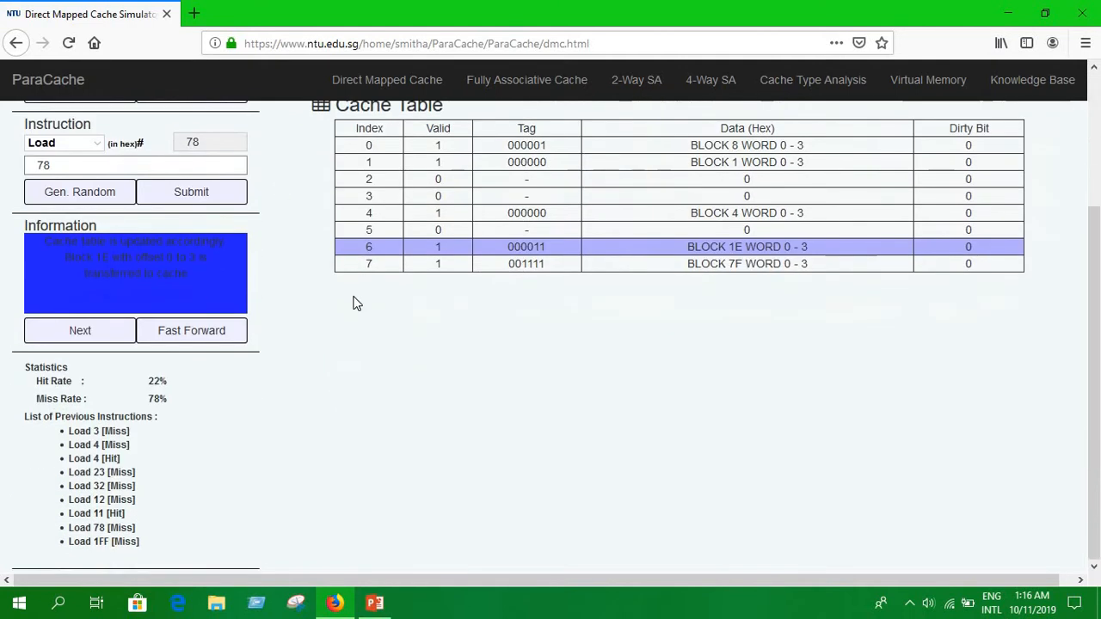
scroll(up, 3)
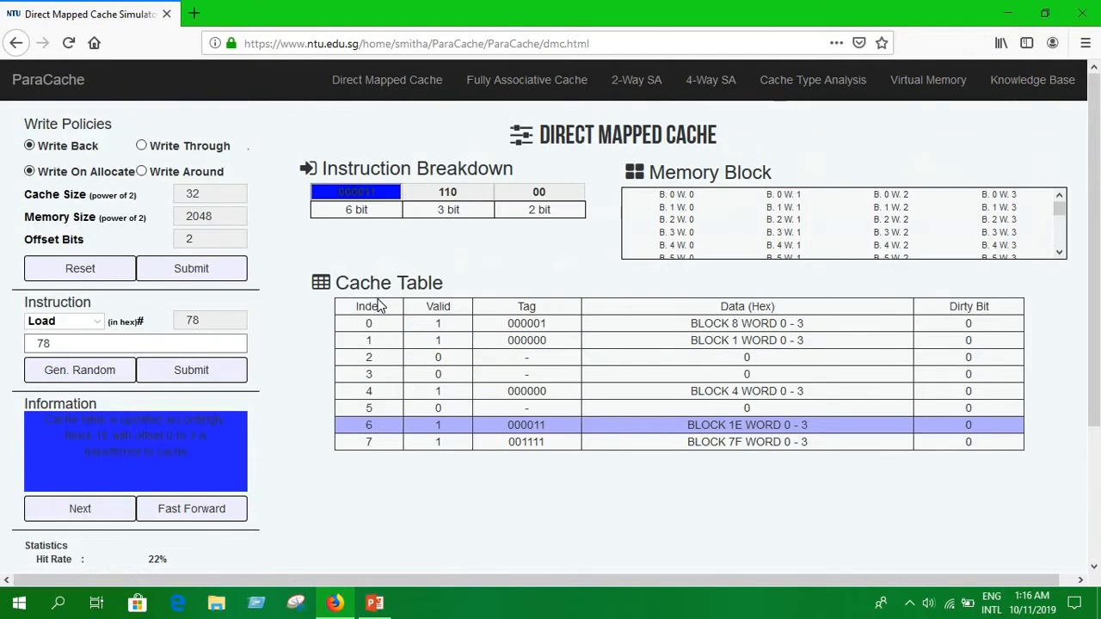